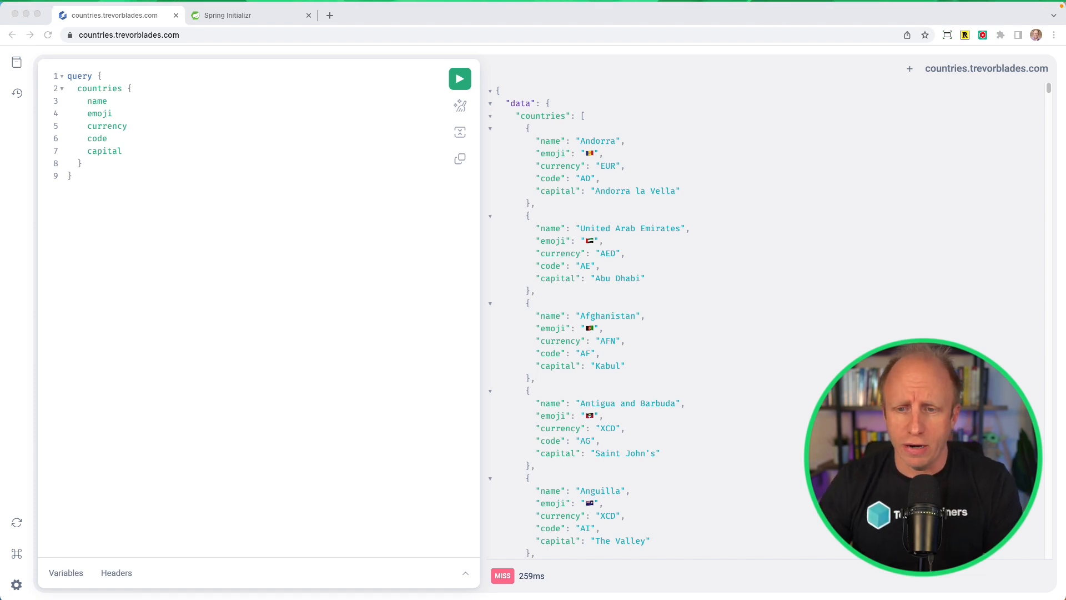
Step: Configure the Initializr project as Maven with group dev.danvega and Java 17
scroll(down, 3)
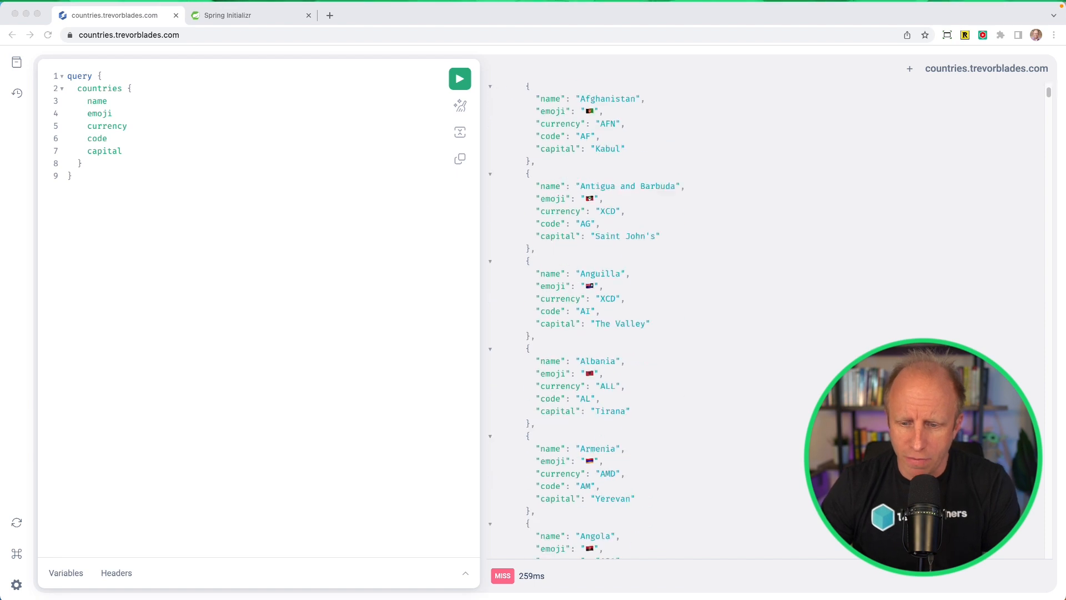
scroll(down, 3)
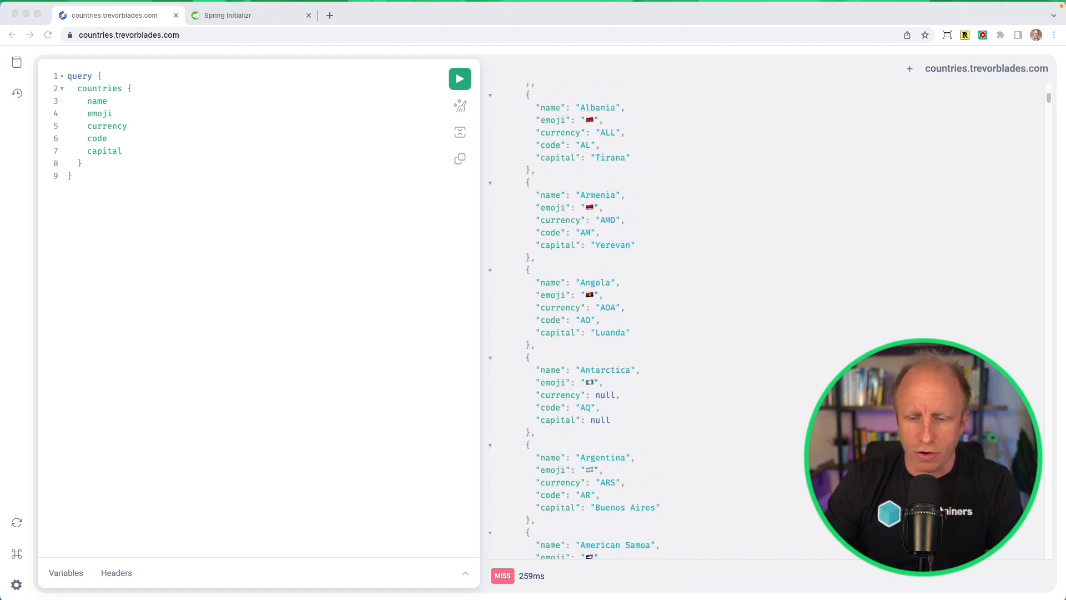
scroll(down, 3)
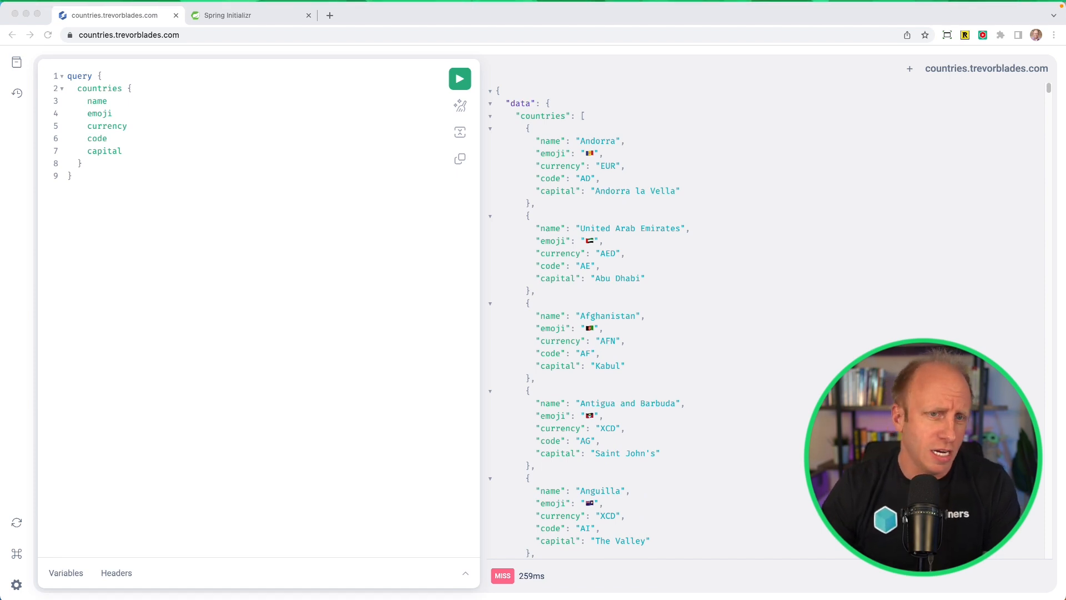
click(243, 15)
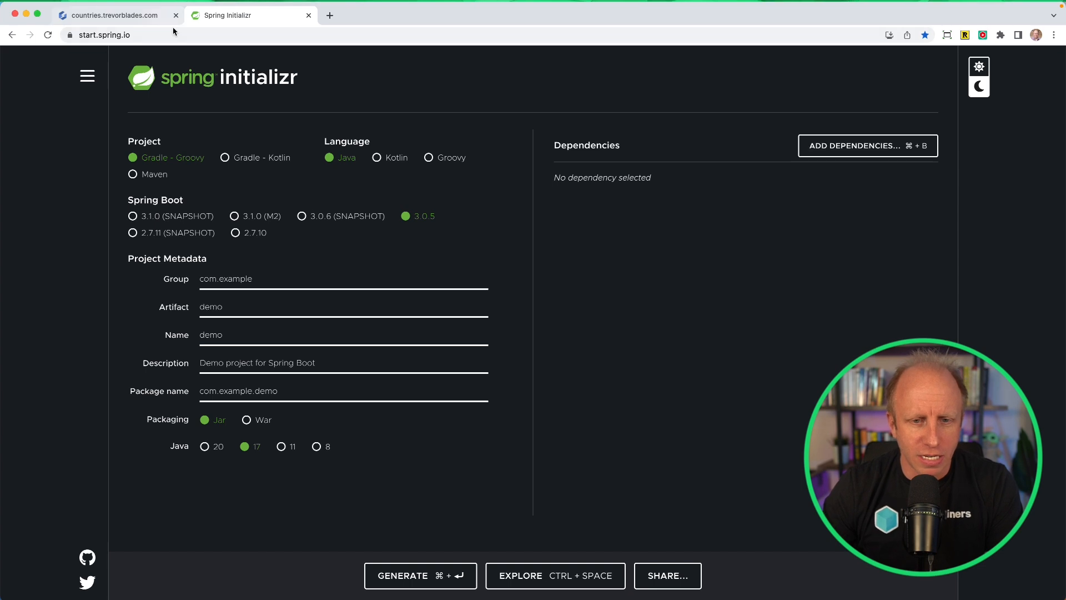
click(132, 174)
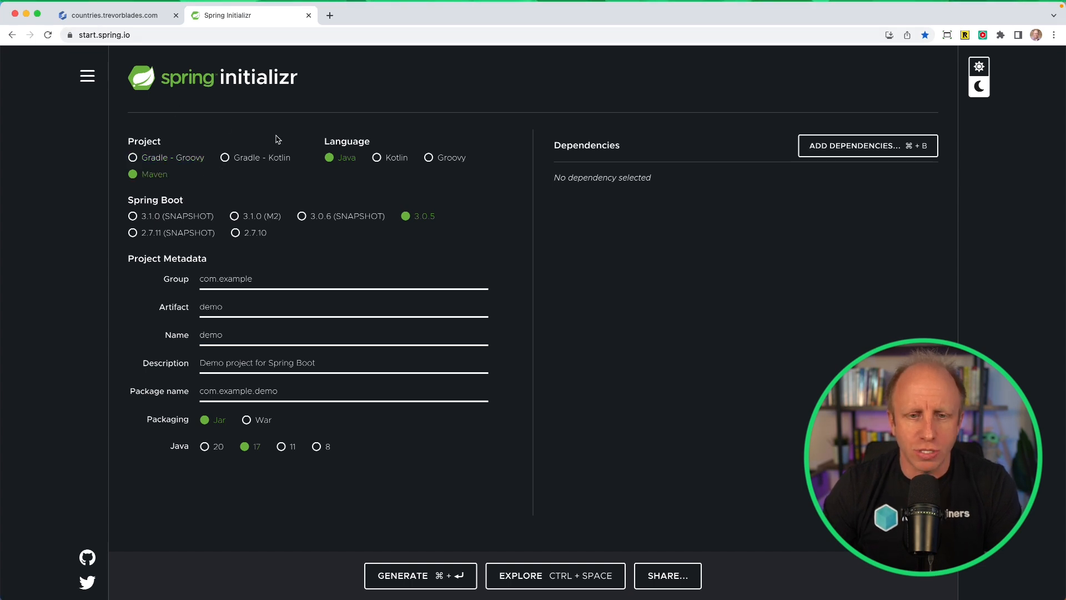
mouse_move(399, 221)
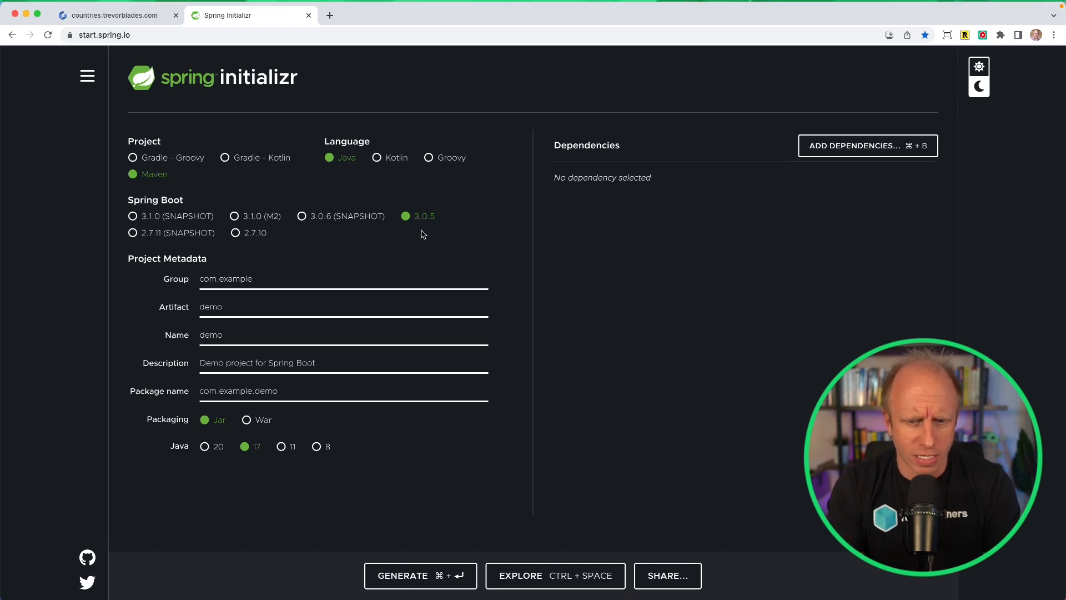
double_click(236, 279)
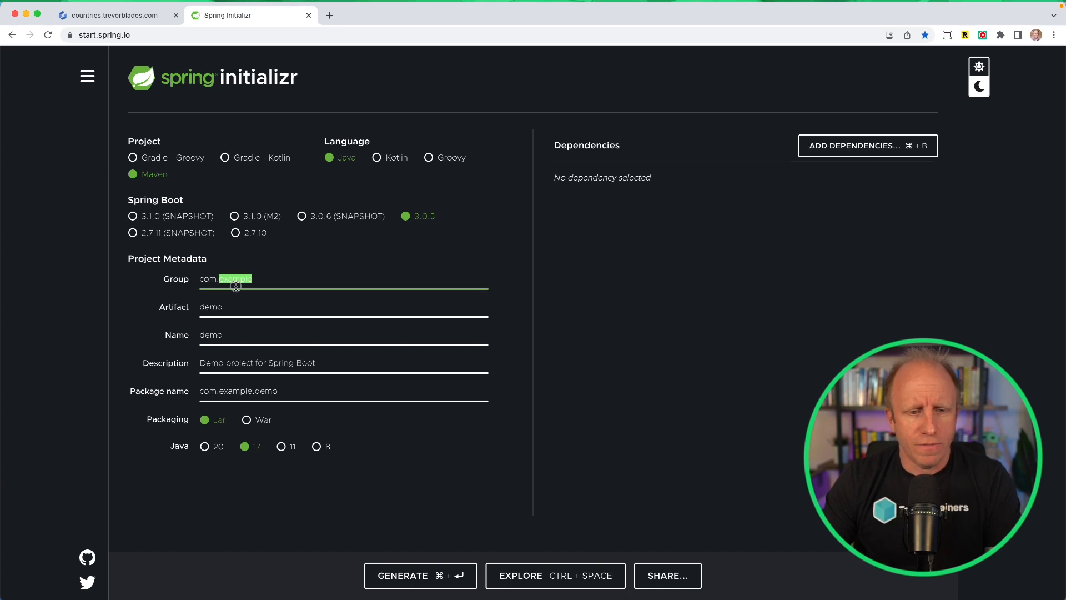
text(dev.danvega)
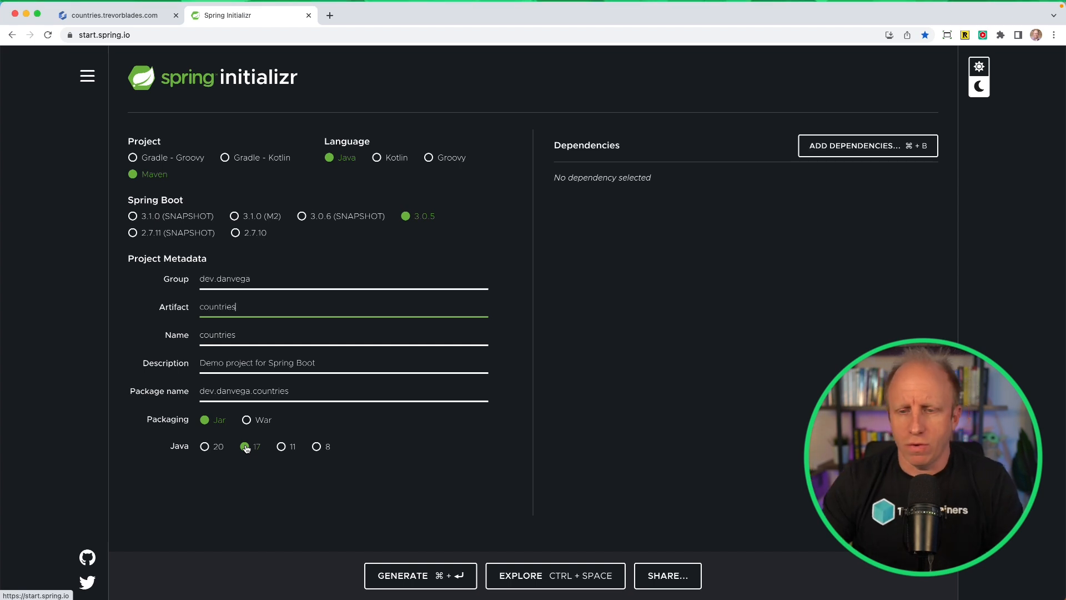
click(868, 146)
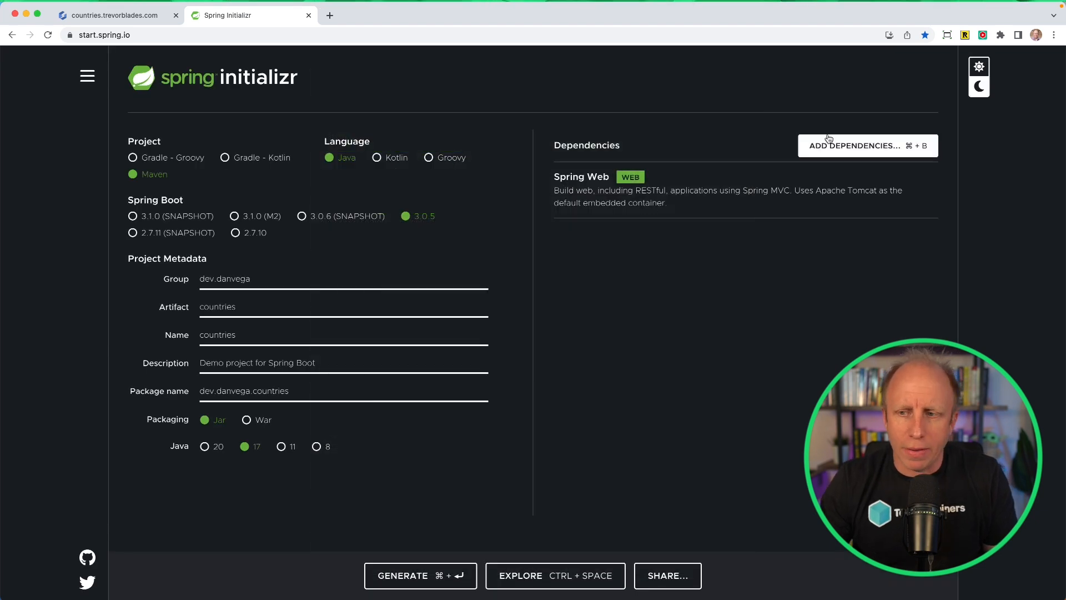
Step: Add the Spring Data JDBC dependency and search the dependency list for 'h2'
click(868, 145)
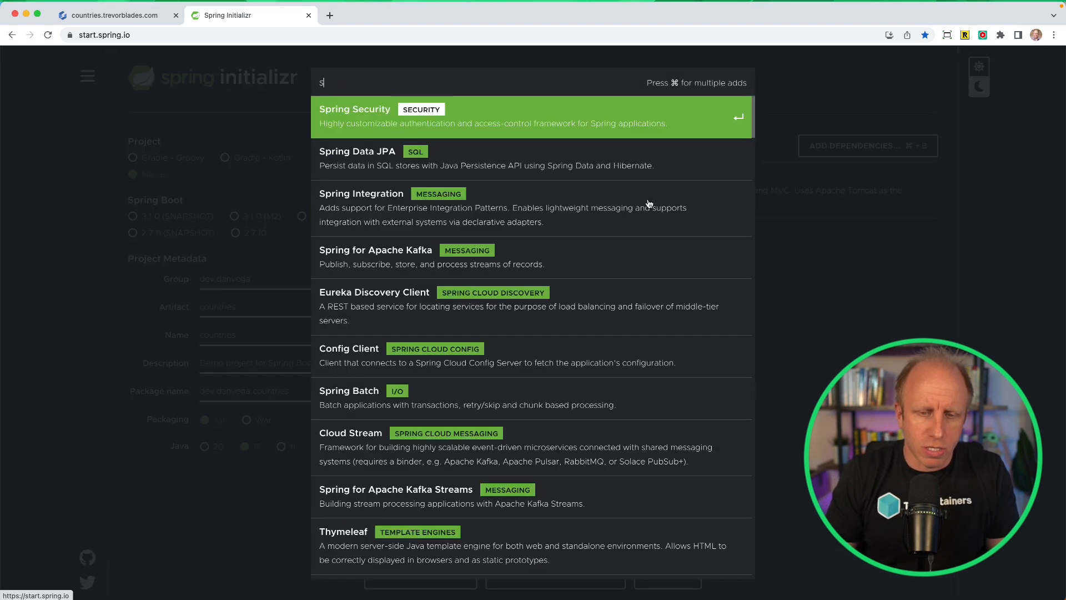
text(pring dat)
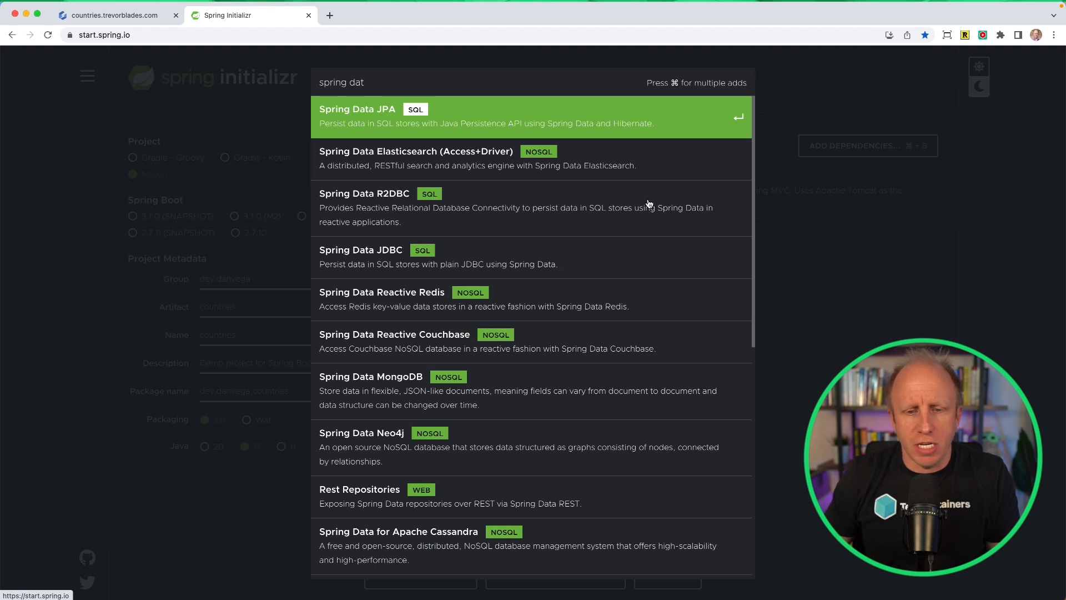
click(360, 250)
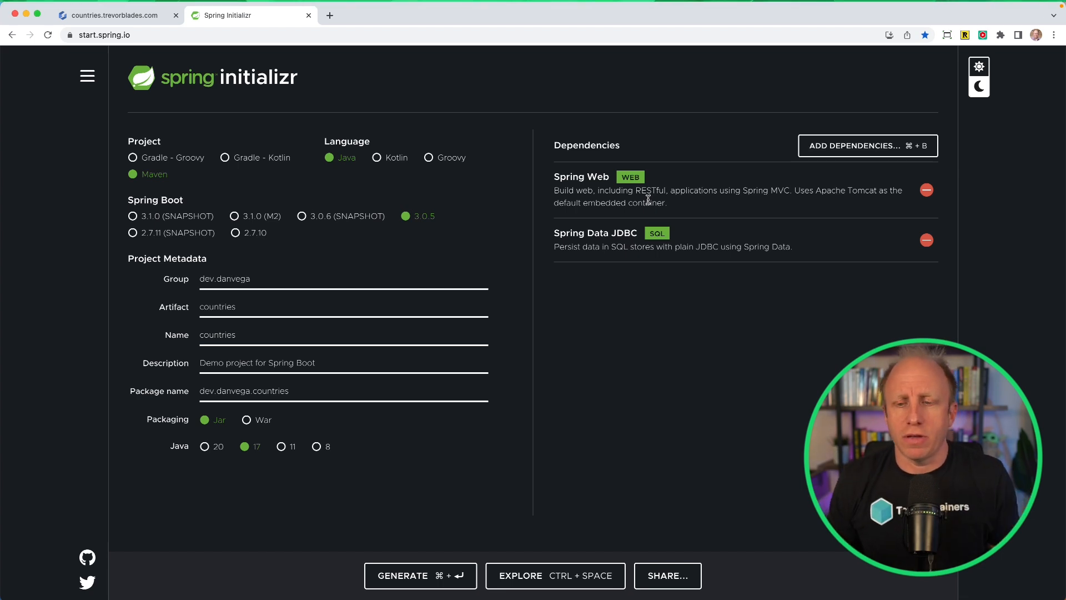
click(867, 145)
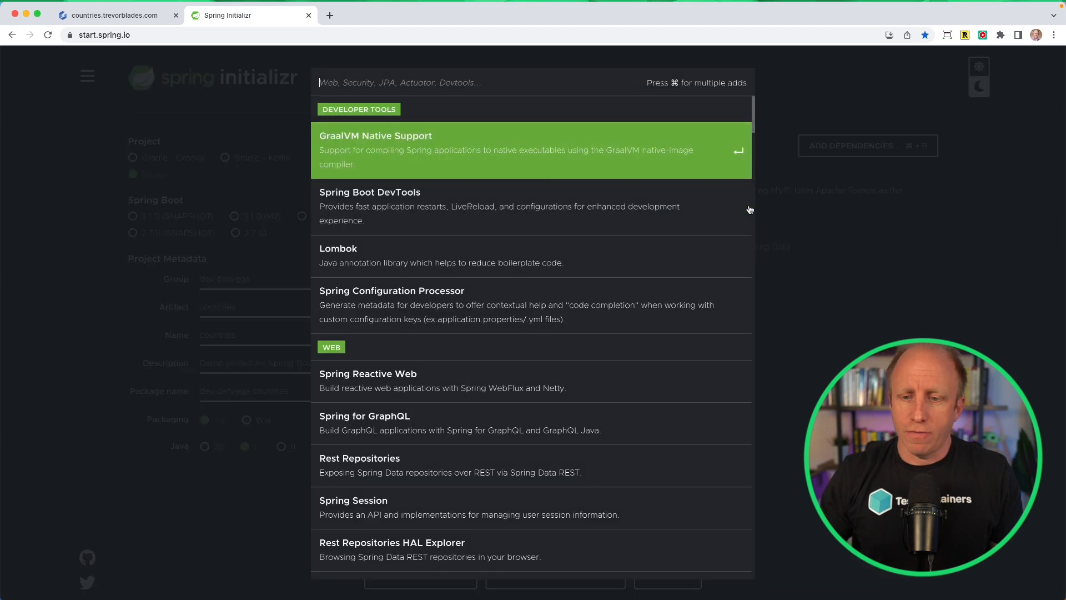
text(h2)
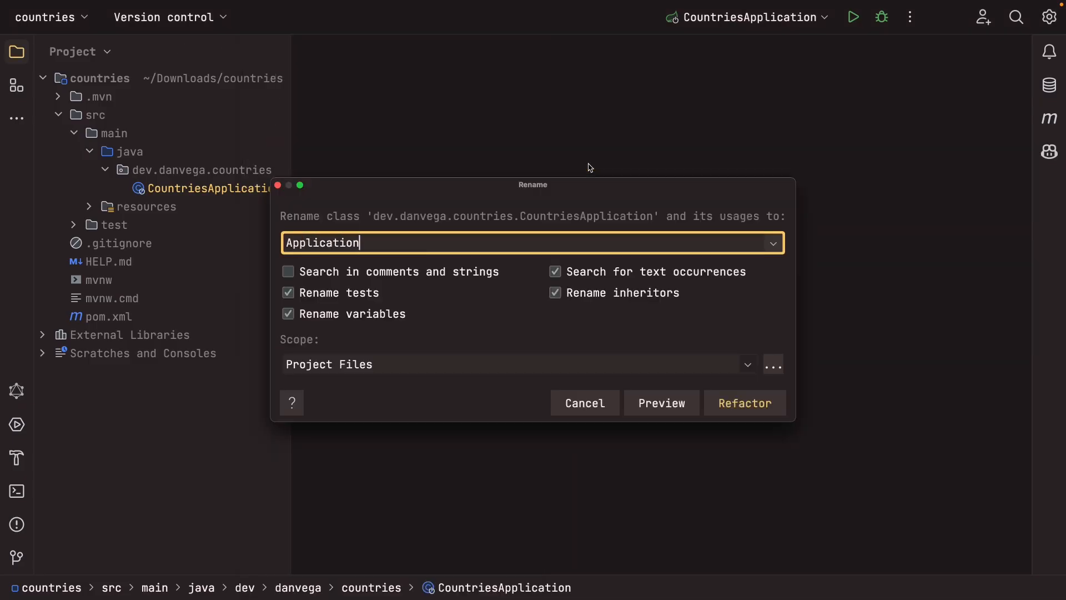
Step: Rename CountriesApplication to Application and create a Country class in a new model package
click(745, 403)
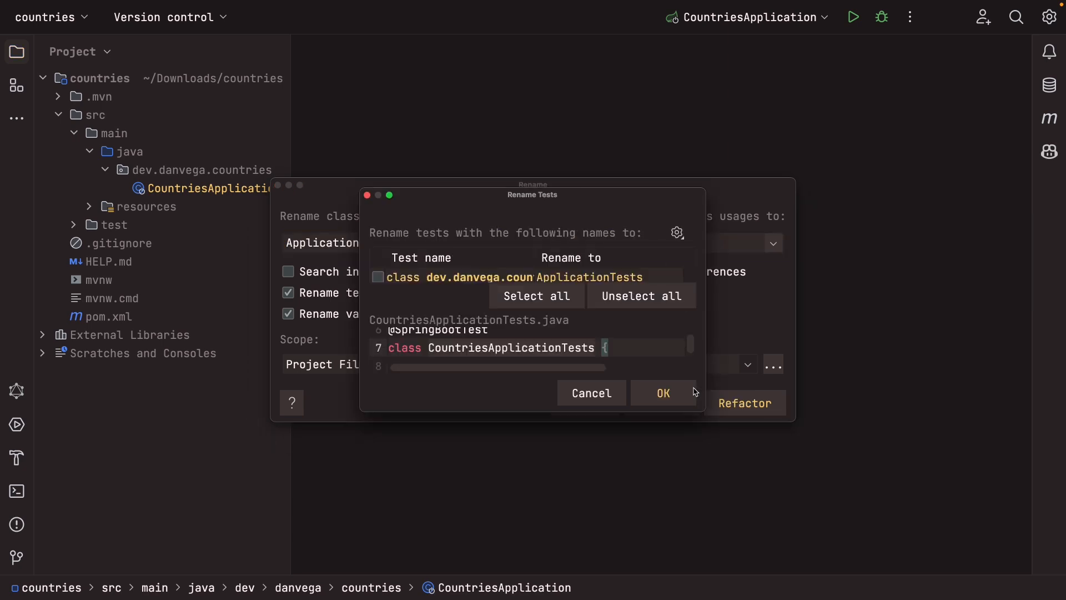
click(663, 393)
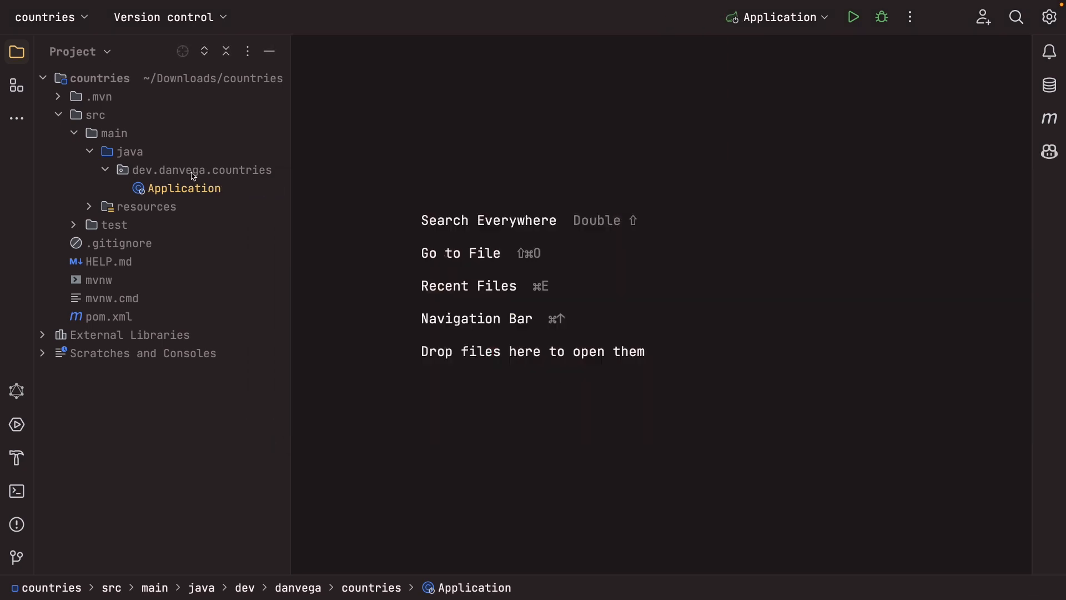
right_click(201, 170)
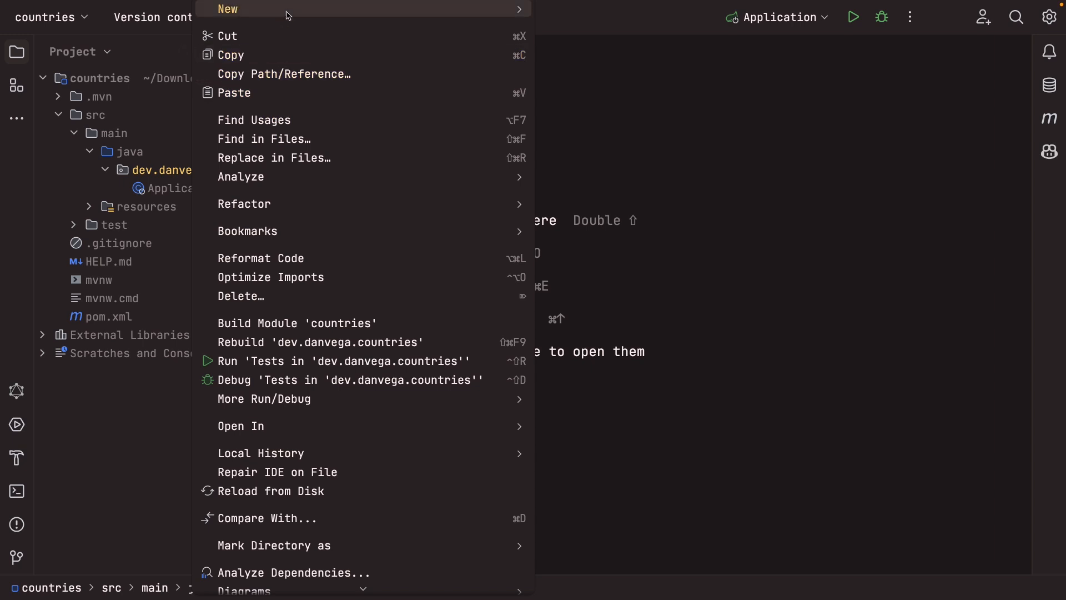
click(228, 9)
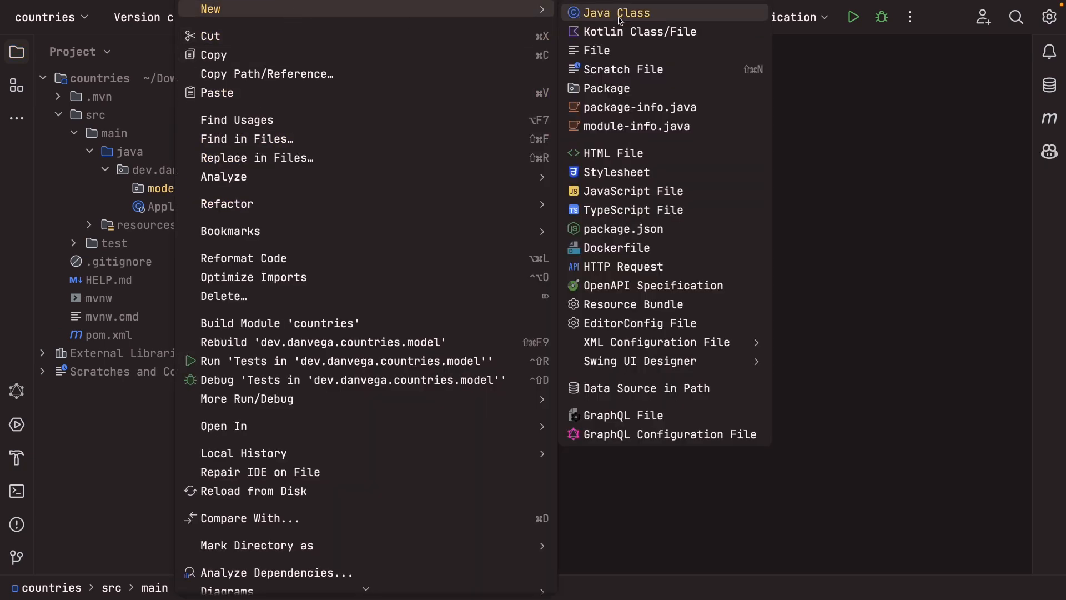
click(616, 13)
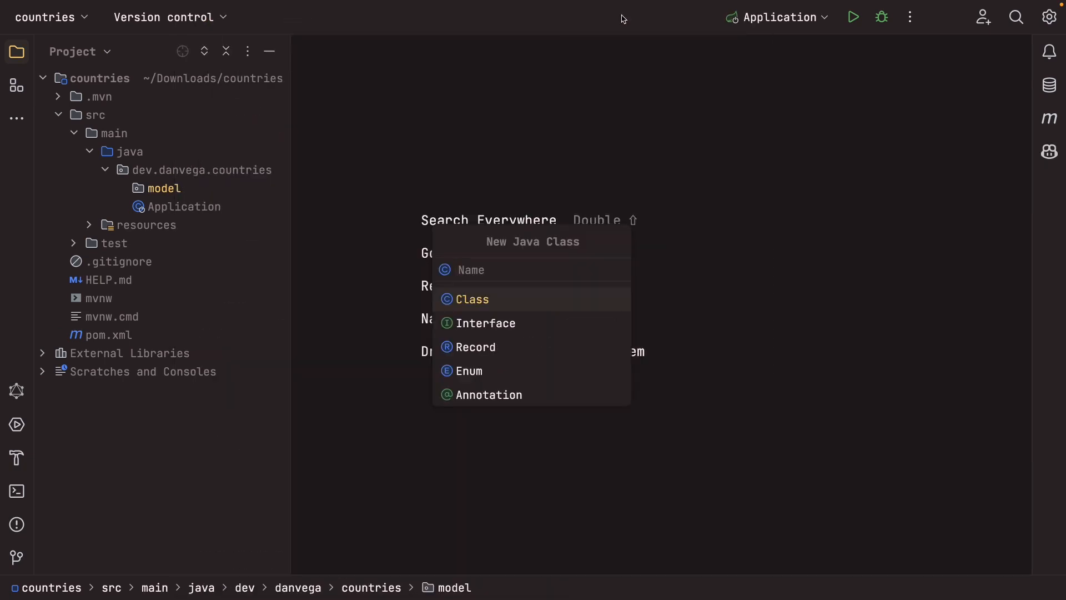
text(Country)
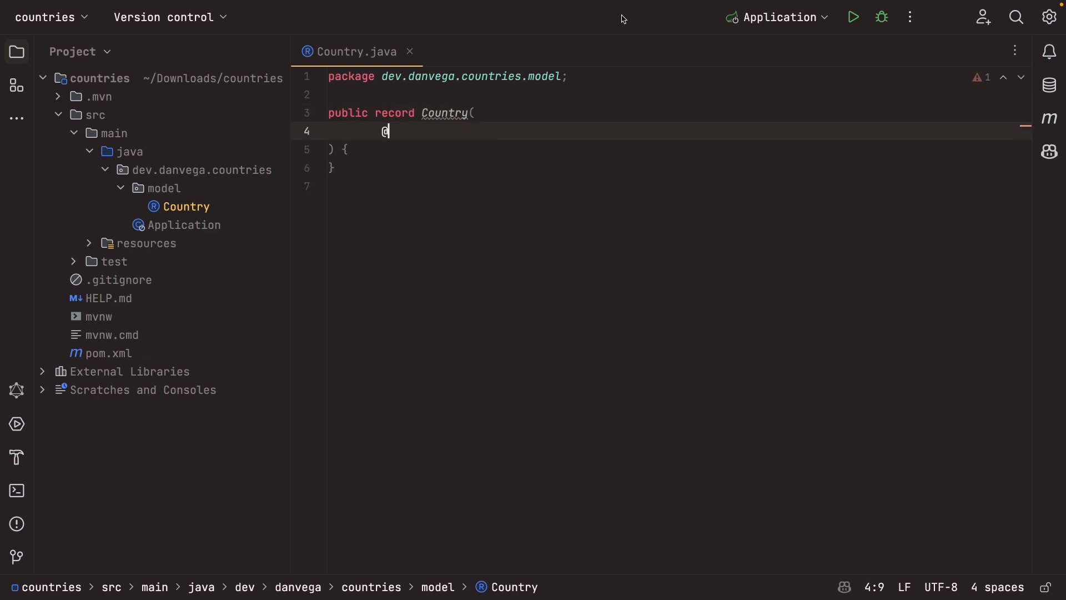
text(Id)
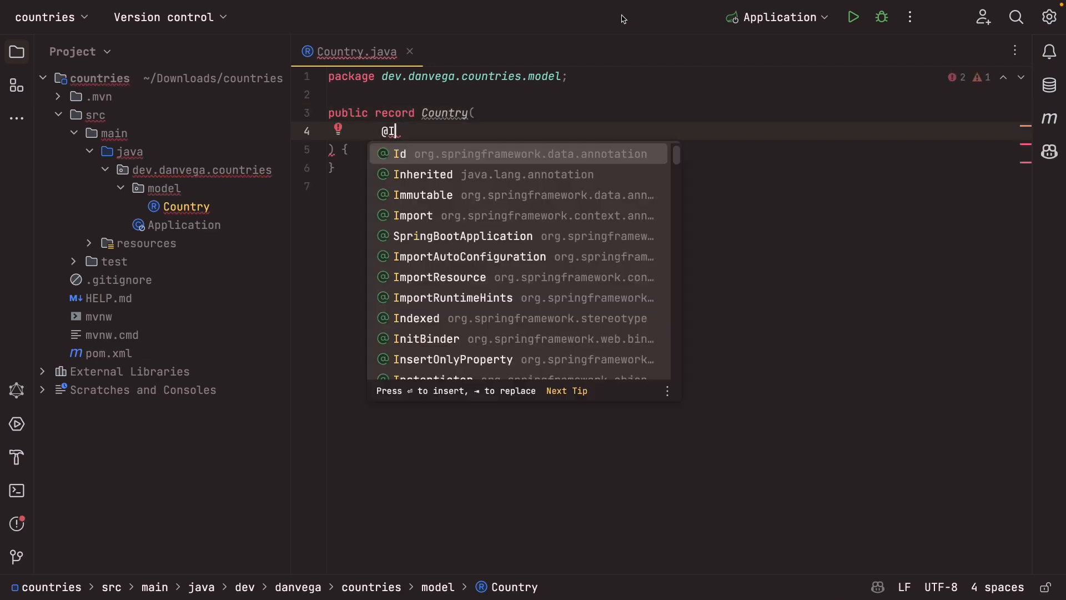
key(Enter)
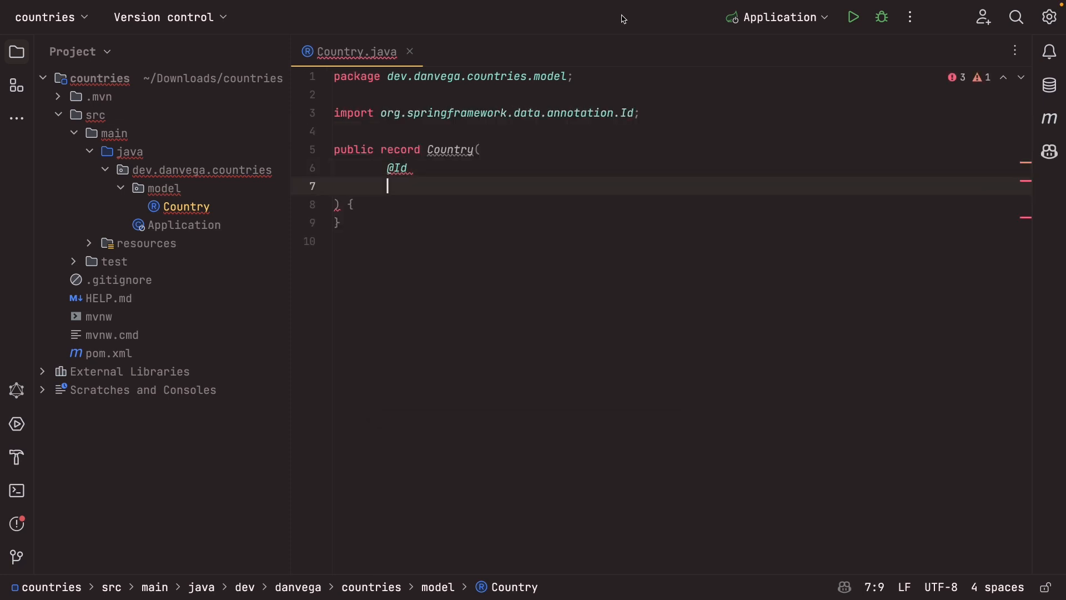
text(Integer id,)
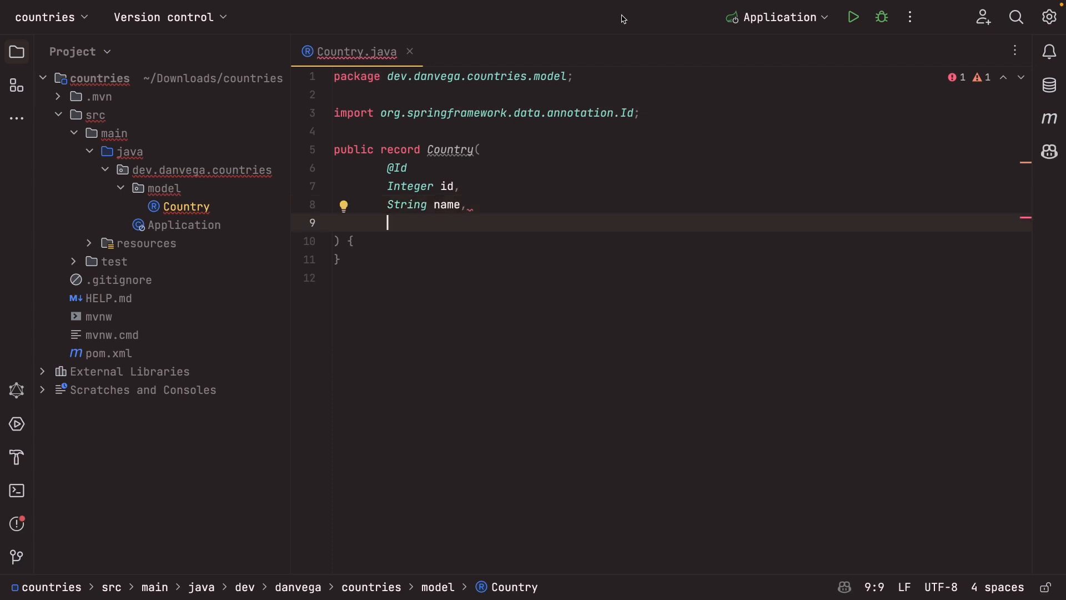
text(String emoji,)
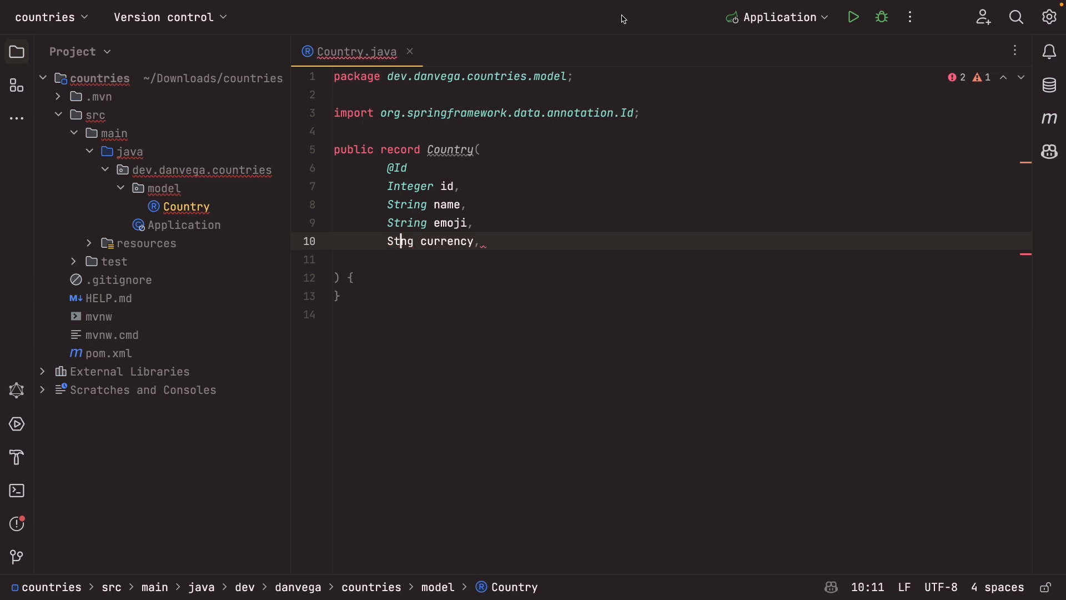
text(rin)
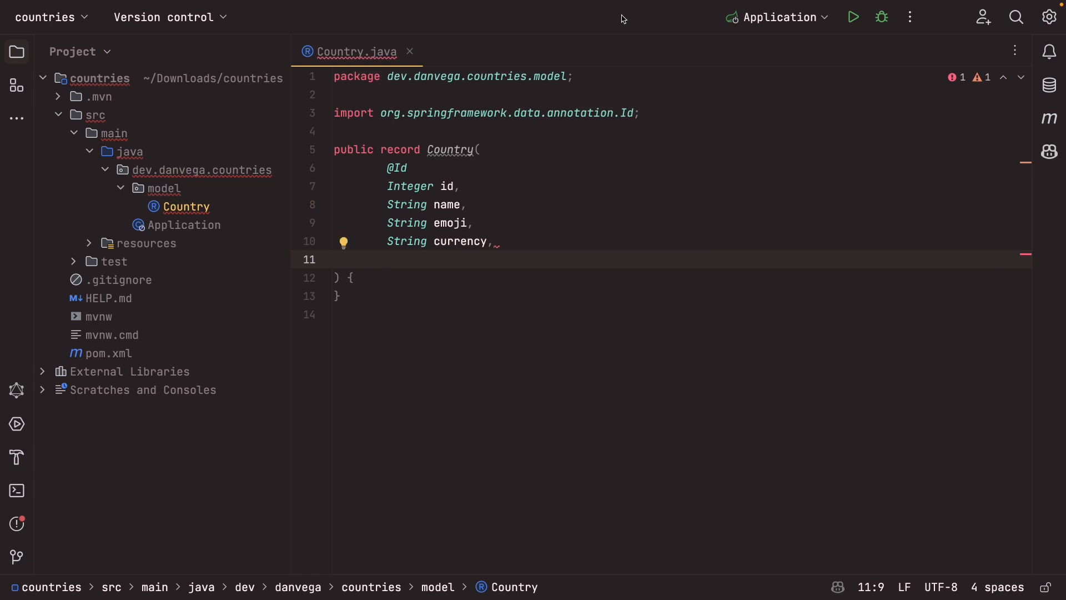
text(String code,)
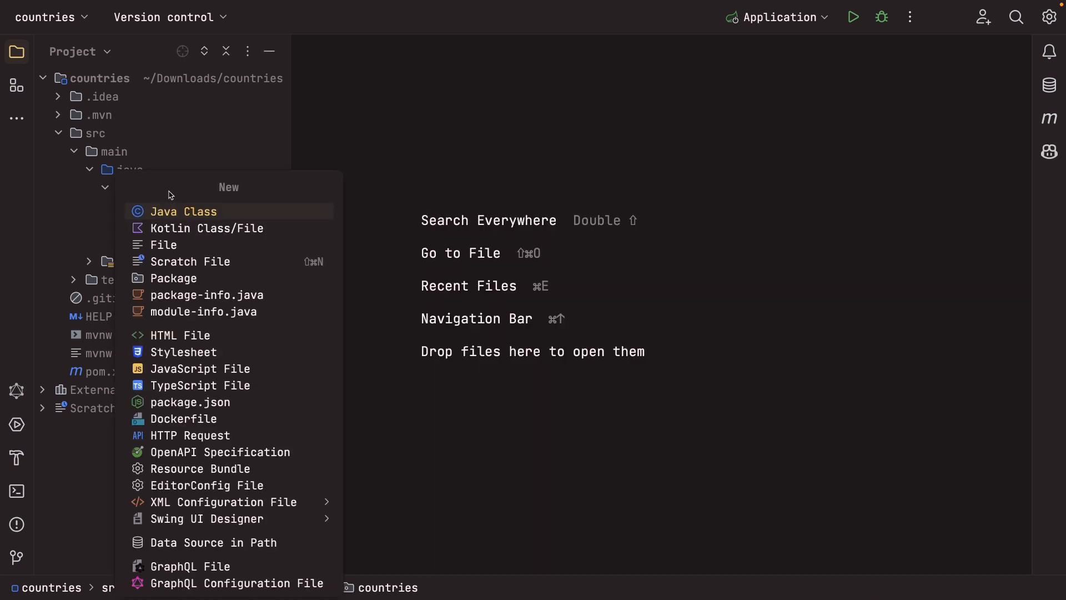
Step: Create interface repository.CountryRepository extending ListCrudRepository<Country, Integer>
click(183, 212)
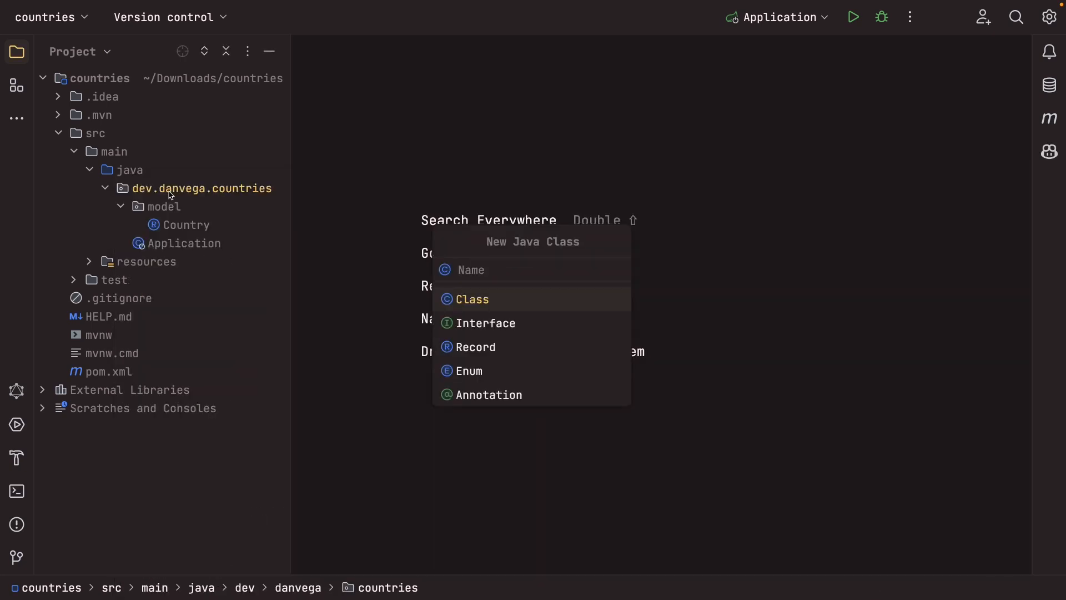
text(Count)
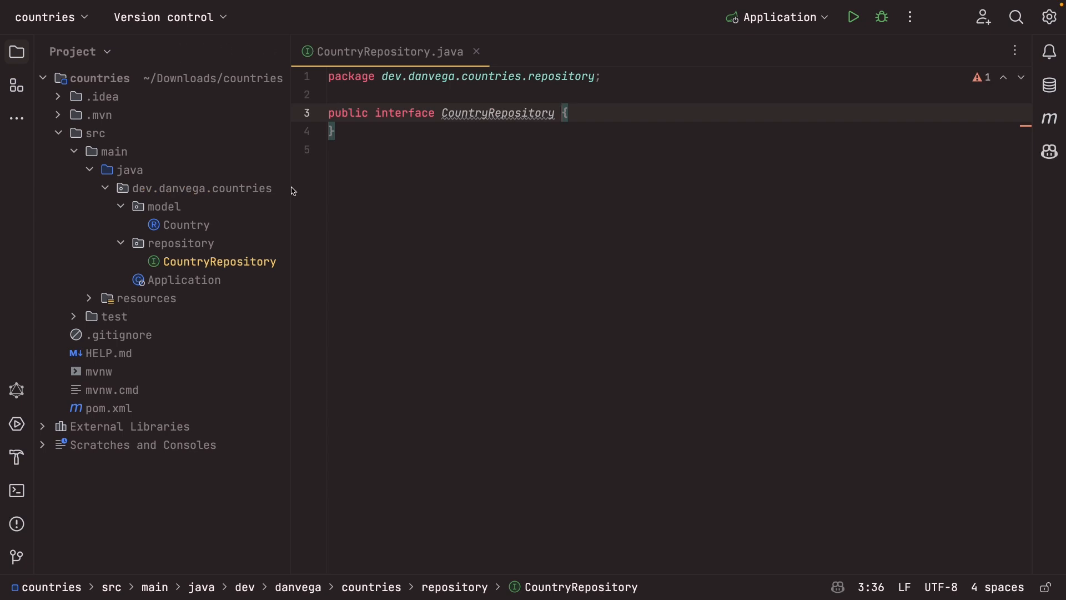
text(ext)
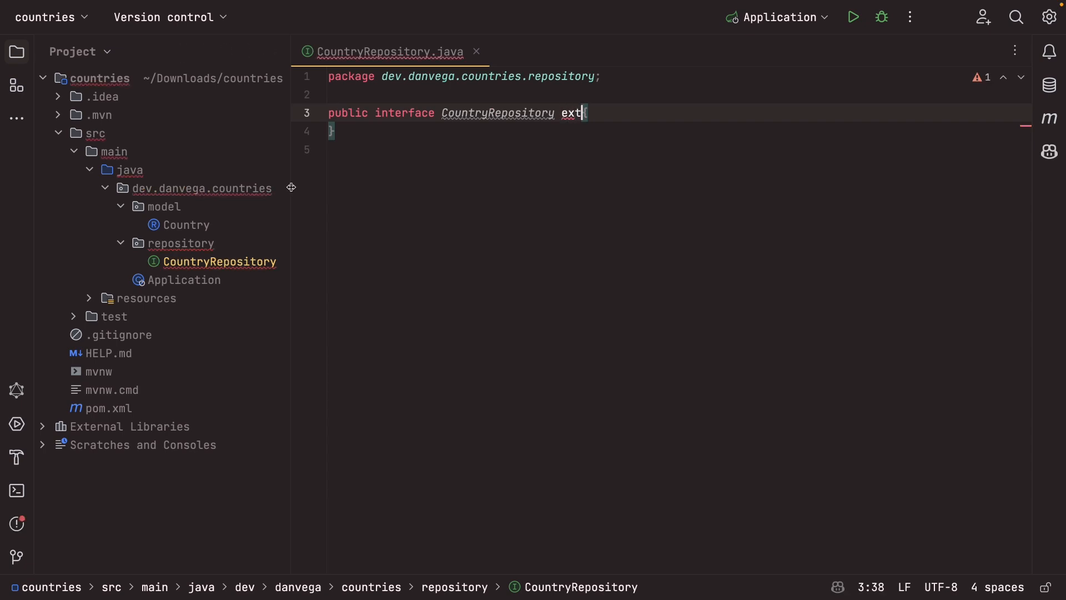
text(ends Cu)
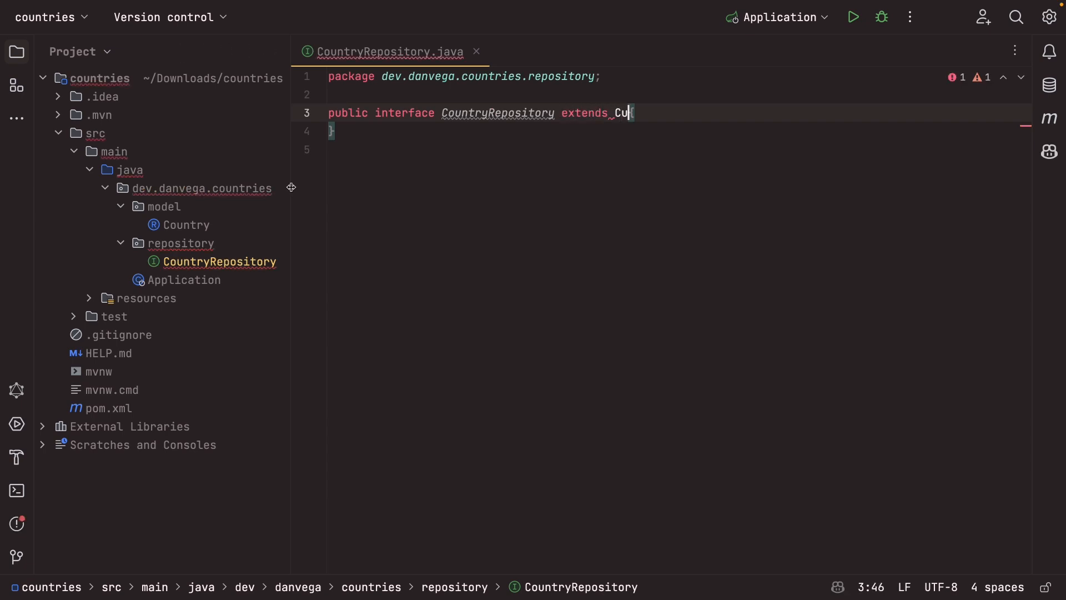
text(ListCrudRepository<Country,Integer>)
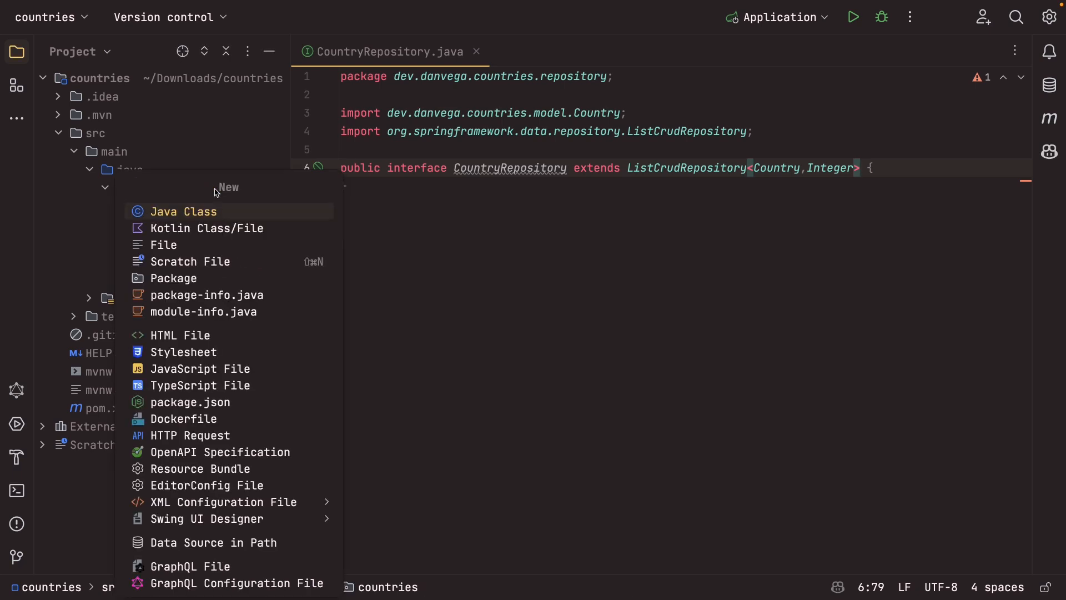
Step: Create the class service.CountryService under dev.danvega.countries
click(184, 211)
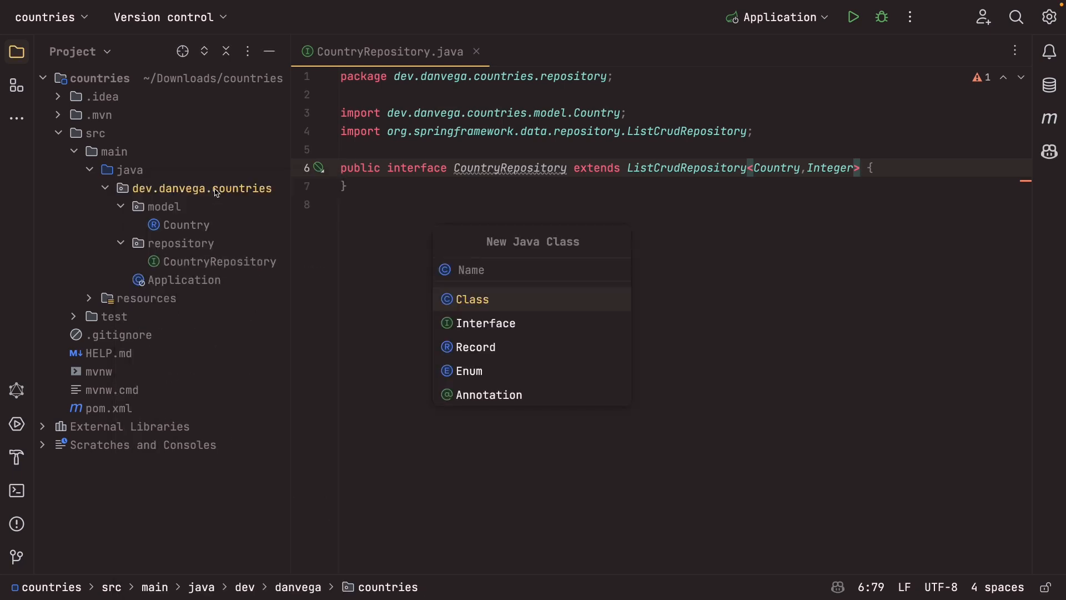
text(Country)
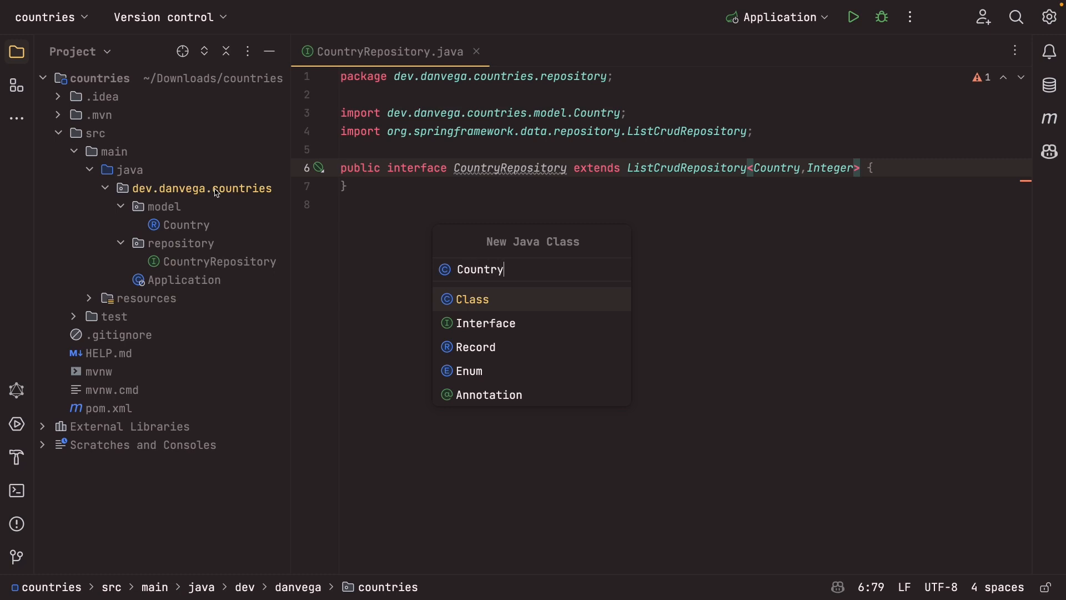
text(Service)
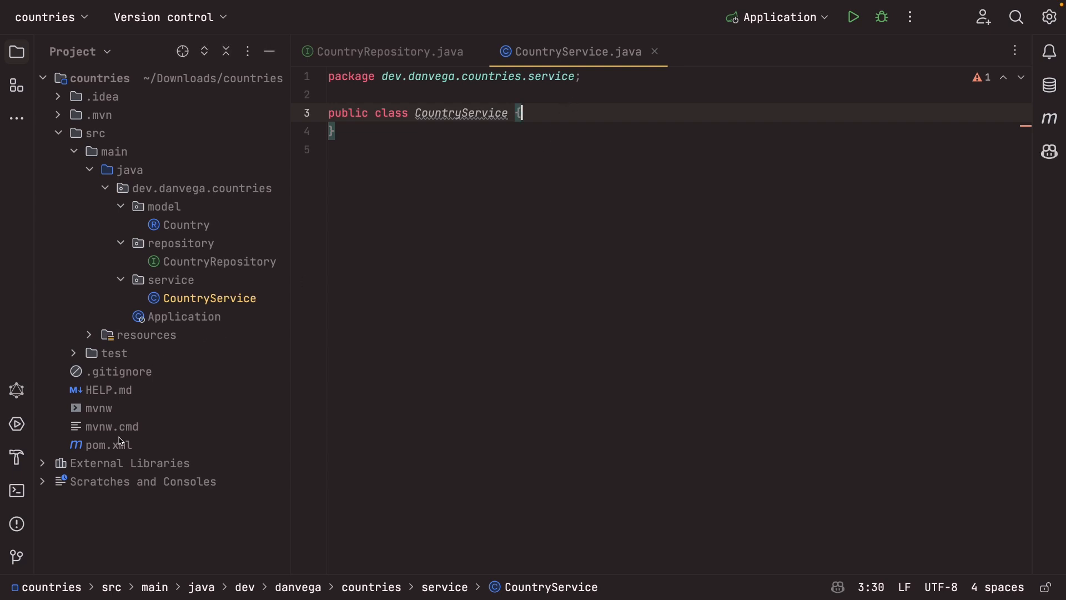
Step: Add an org.springframework.boot spring-boot-starter-graphql dependency to pom.xml
double_click(109, 444)
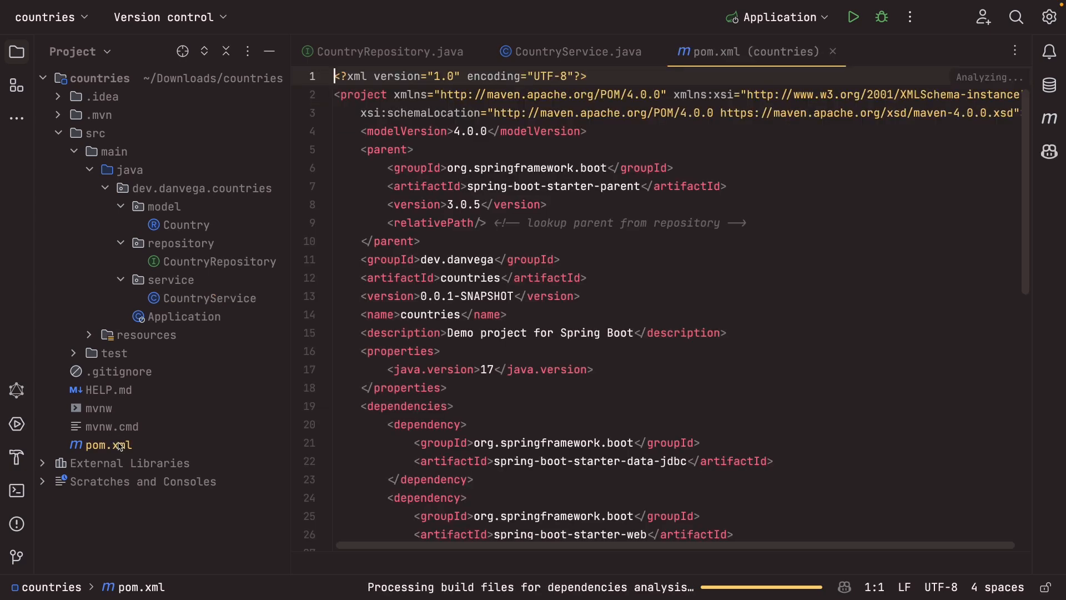
scroll(down, 3)
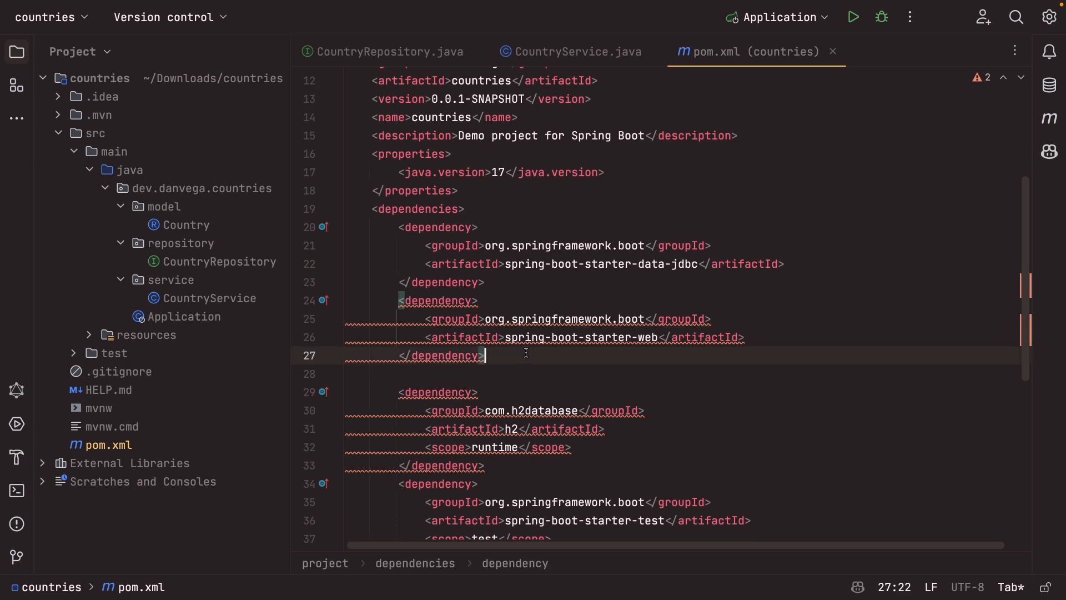
text(<dependency>)
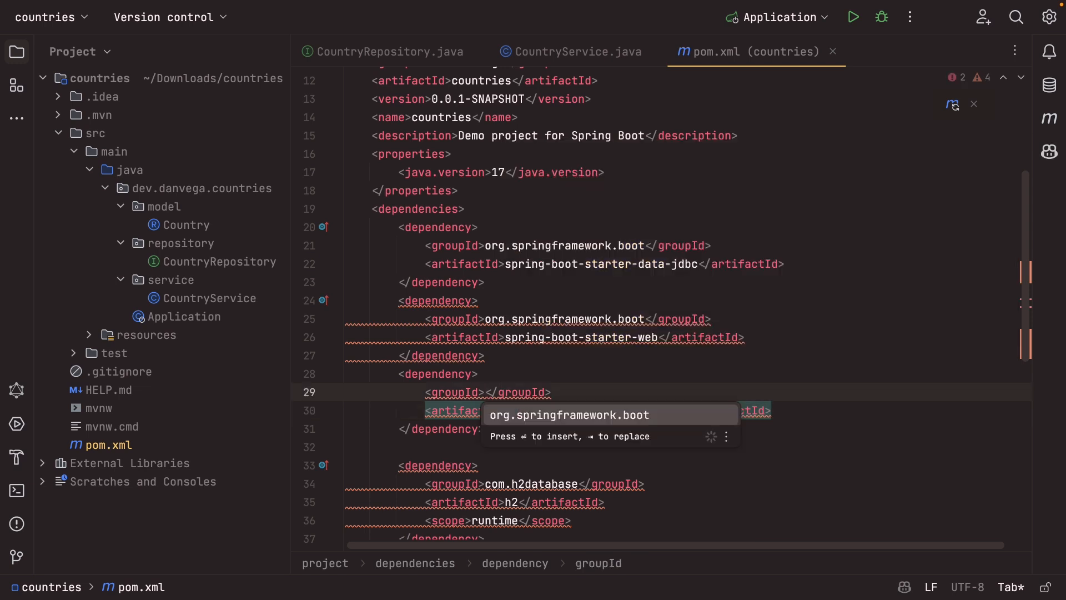
key(Tab)
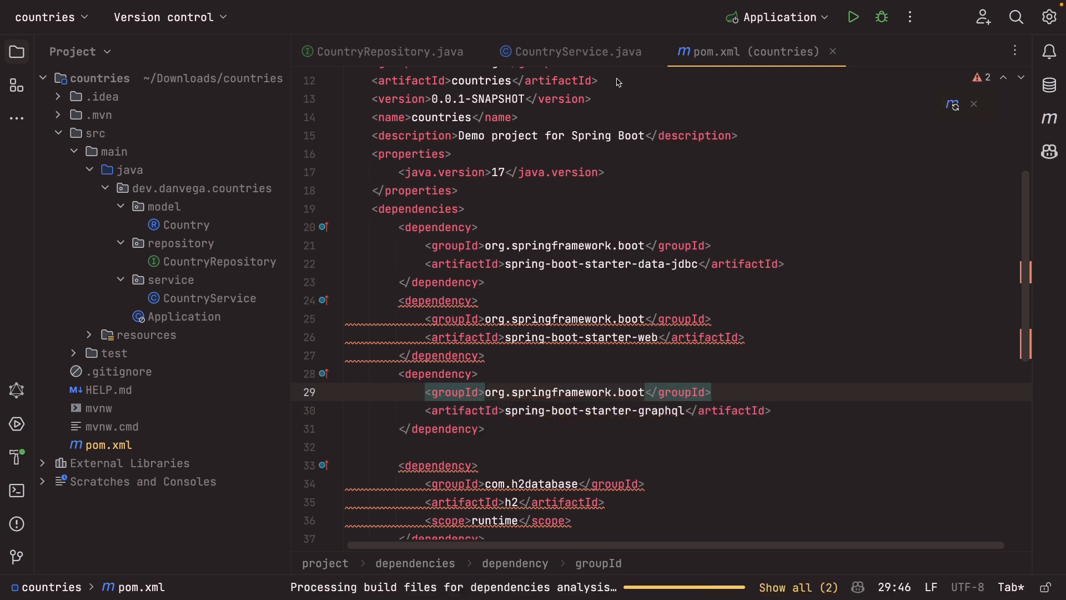
Step: Add a private final HttpGraphQlClient graphQlClient field to CountryService
click(579, 52)
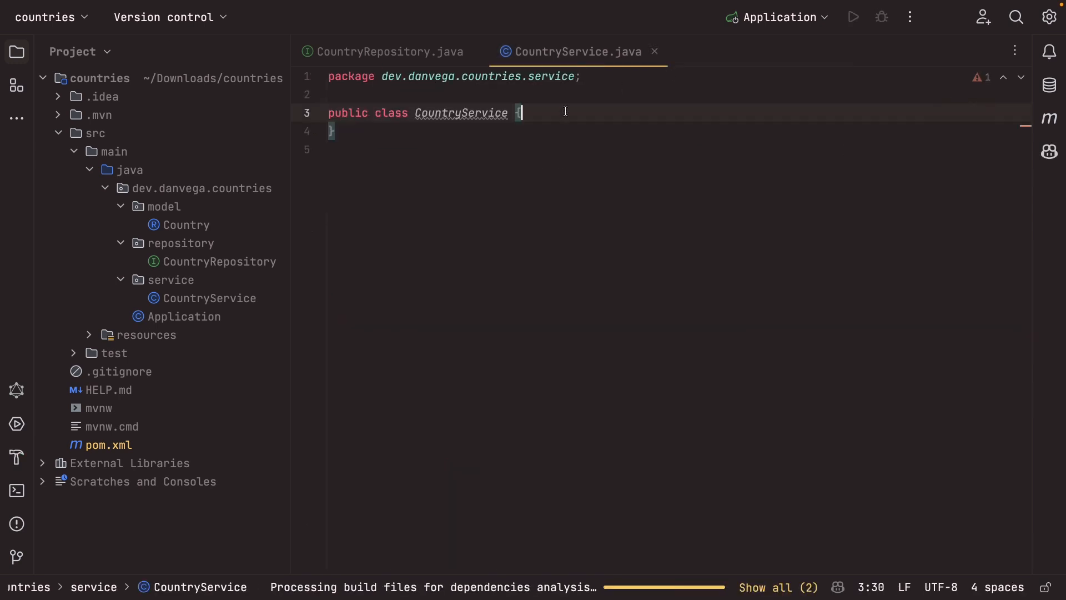
key(Enter)
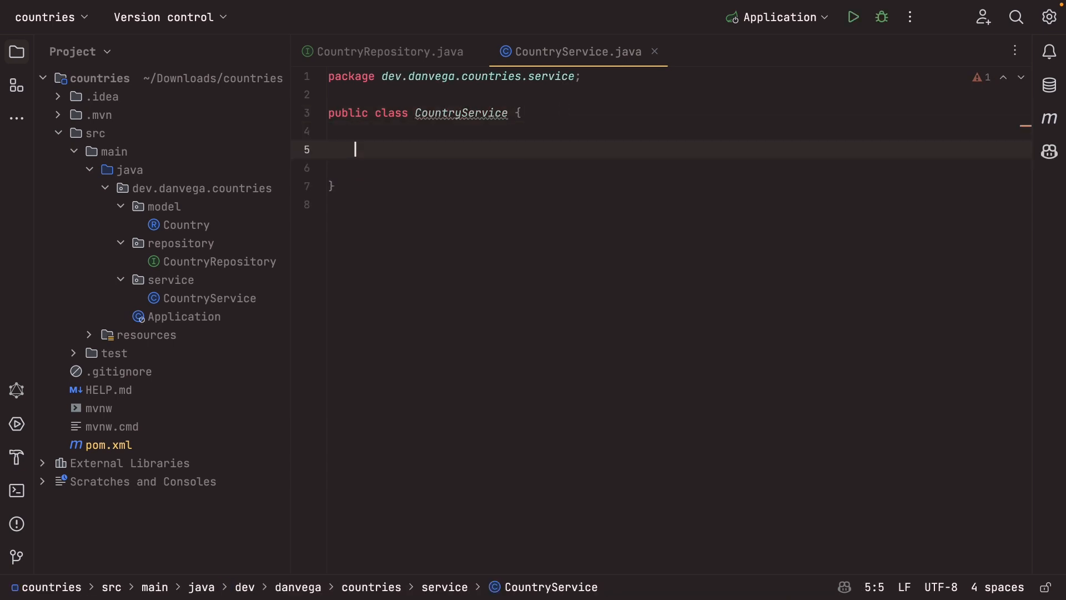
text(private)
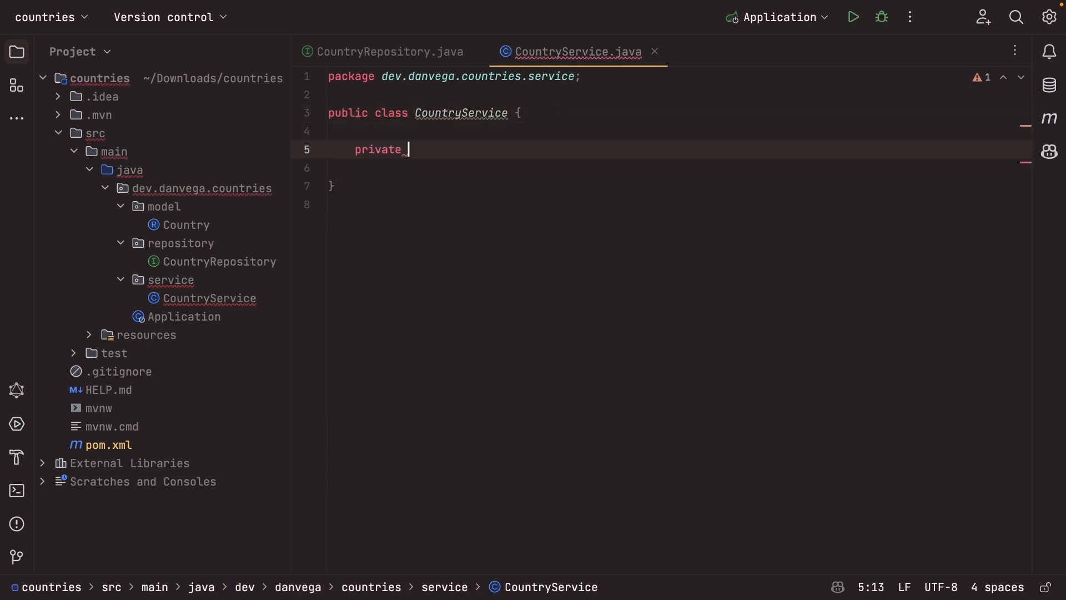
text(final HttpGraphQlClient)
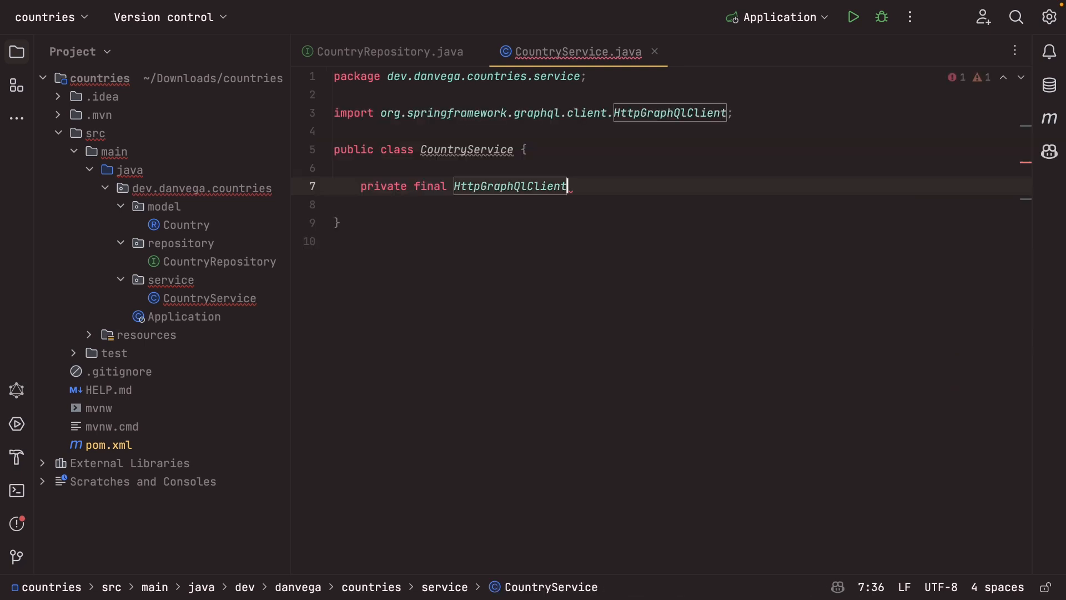
text(graphQlClient;)
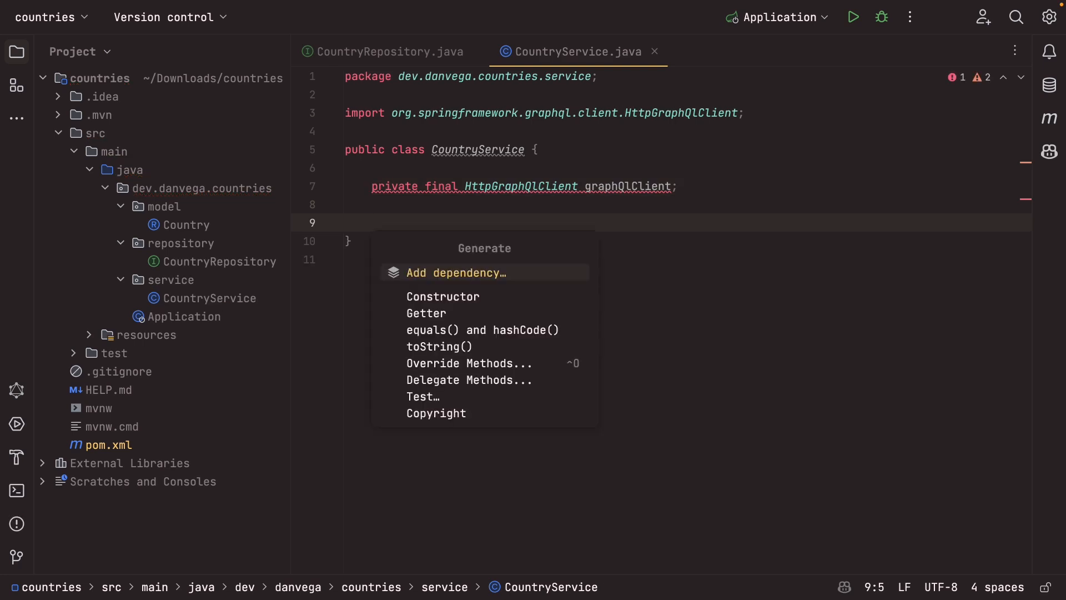
Step: Generate a CountryService constructor with no field parameters selected
click(442, 297)
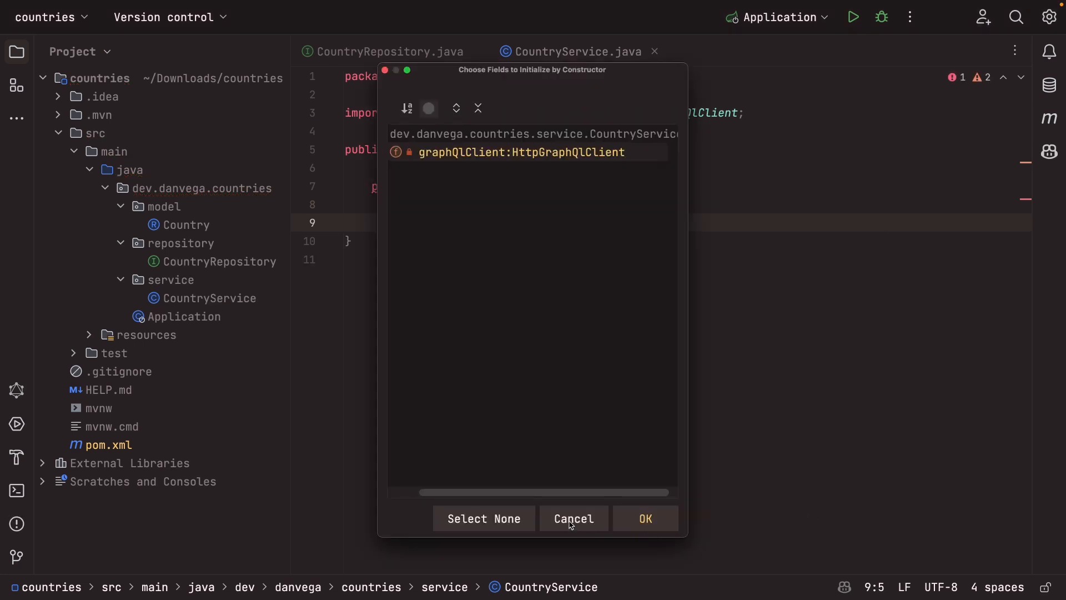
click(645, 519)
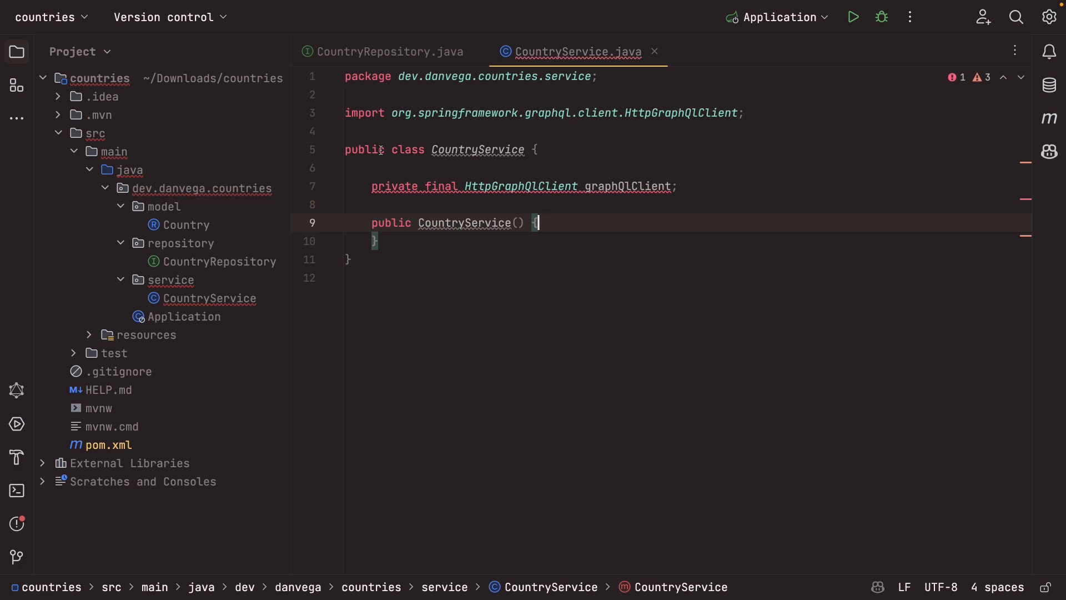
key(Enter)
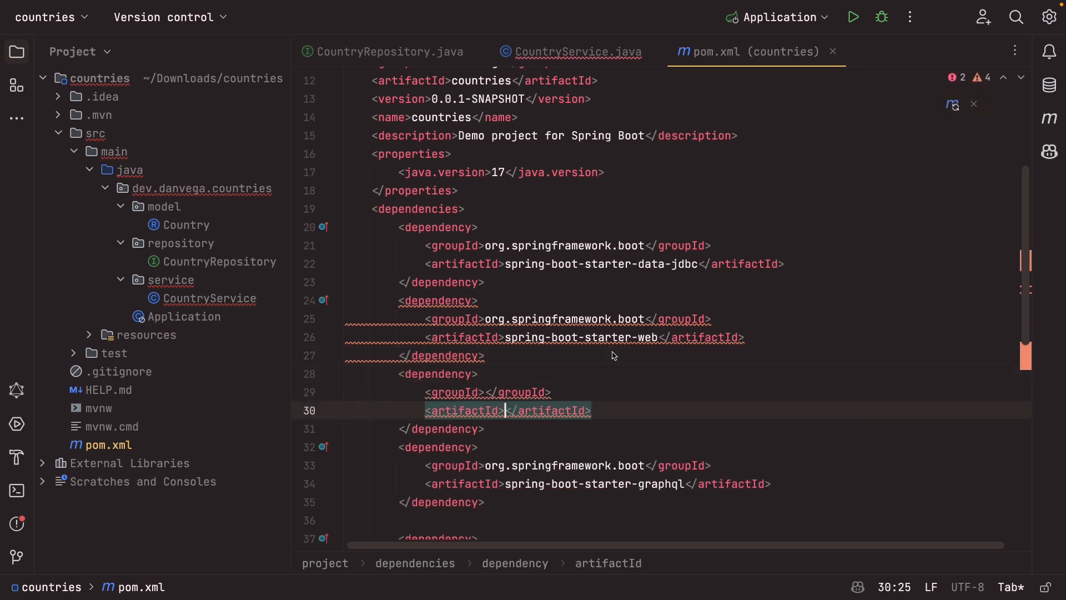
Step: Add a spring-boot-starter-webflux dependency to pom.xml
text(spring-boot-start)
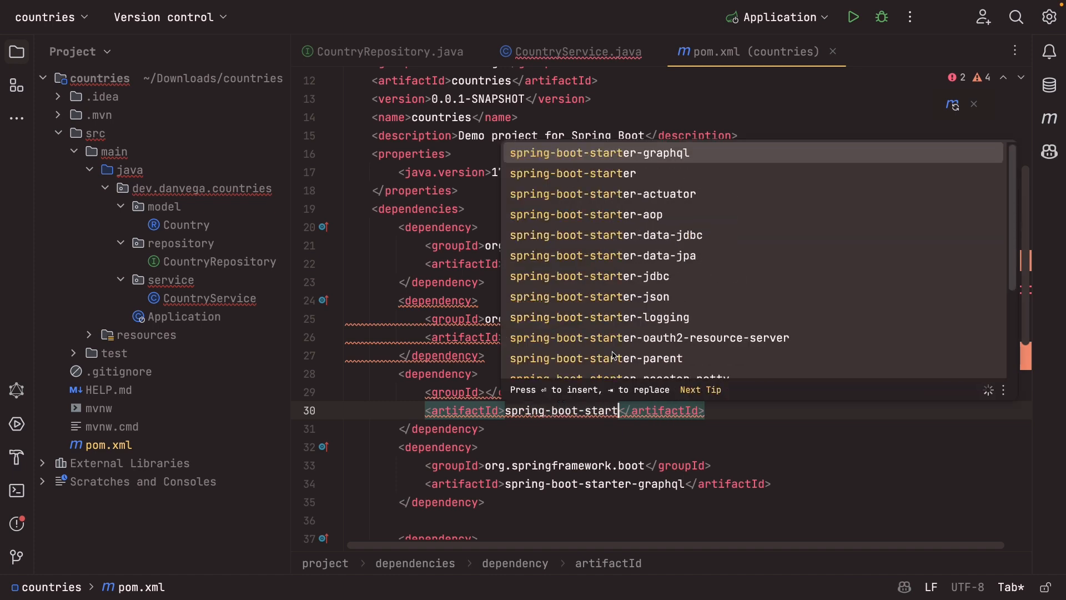
text(-webflux)
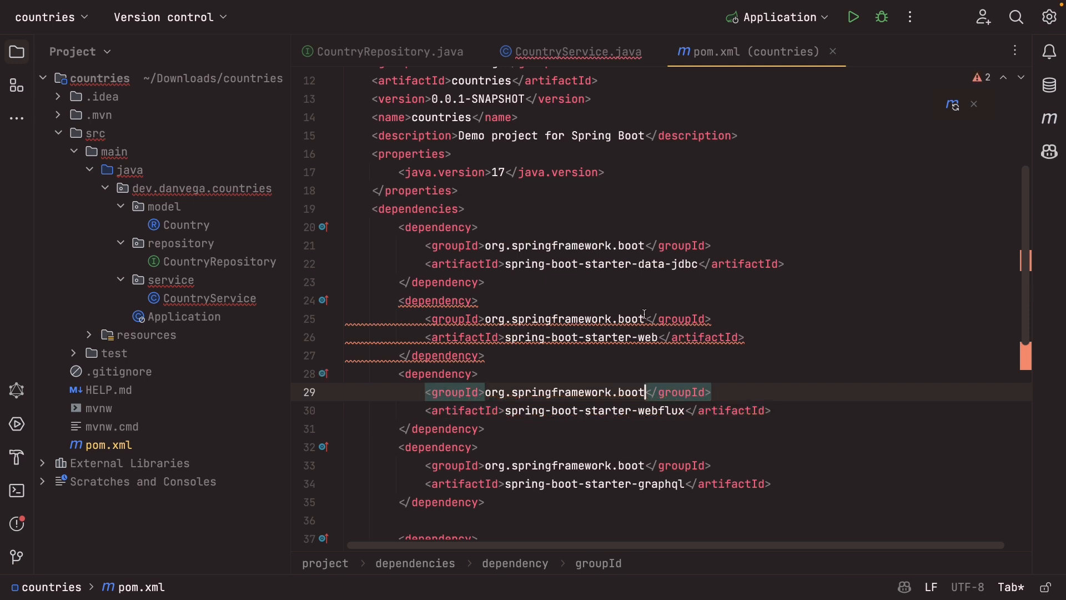
click(574, 52)
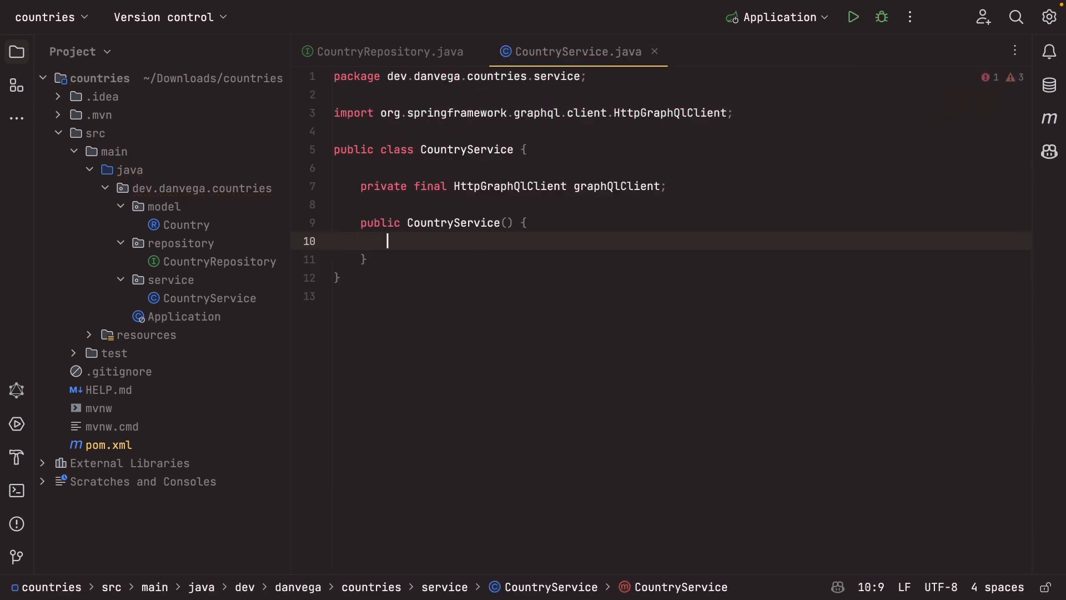
text(WebCl)
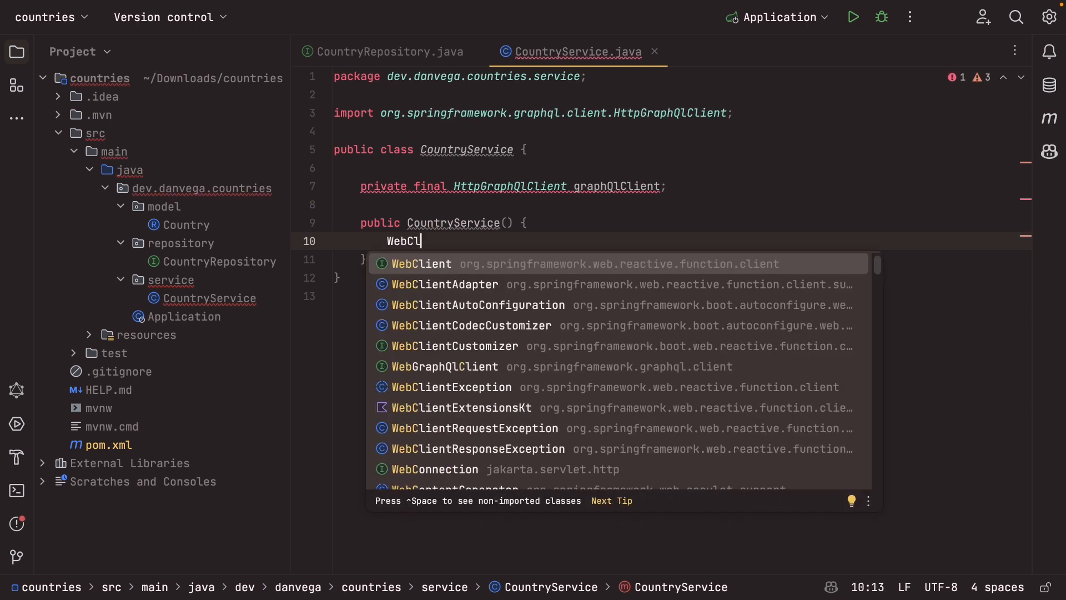
text(WebClient client = w)
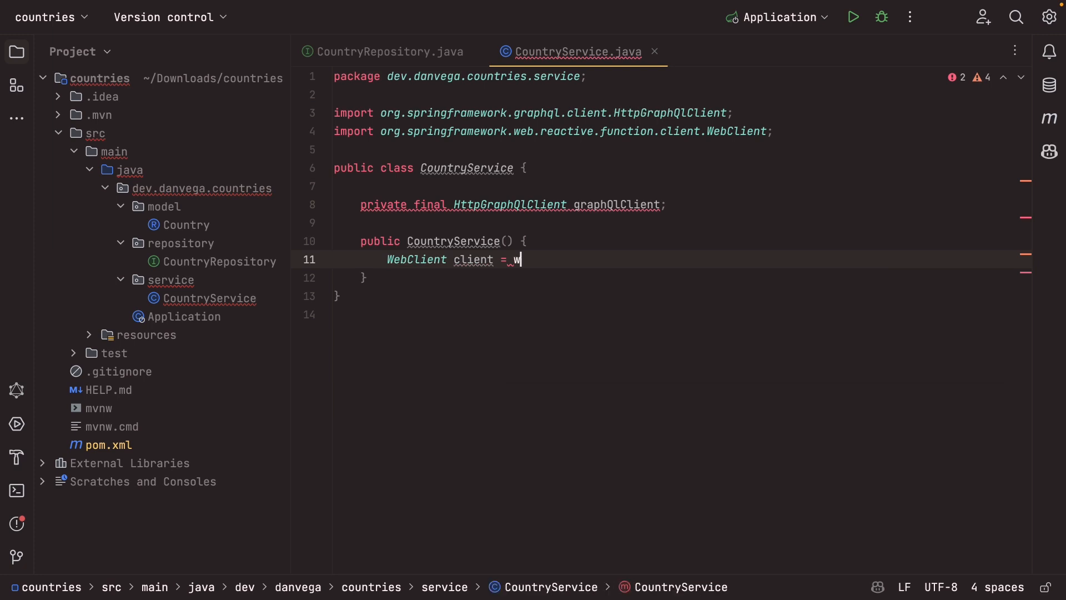
text(ebClient.builder()
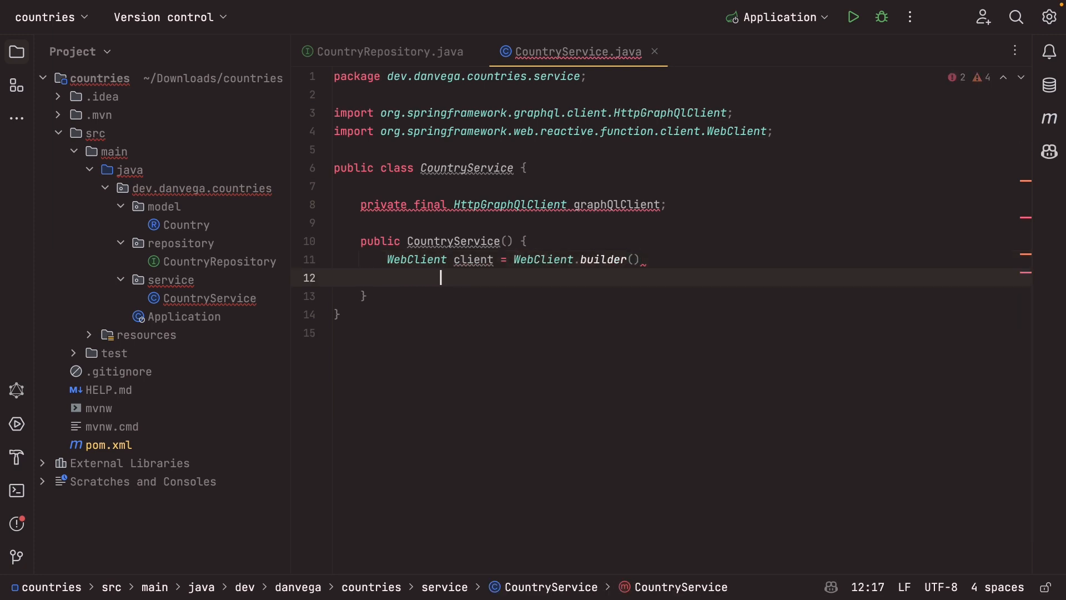
text(.baseUrl()
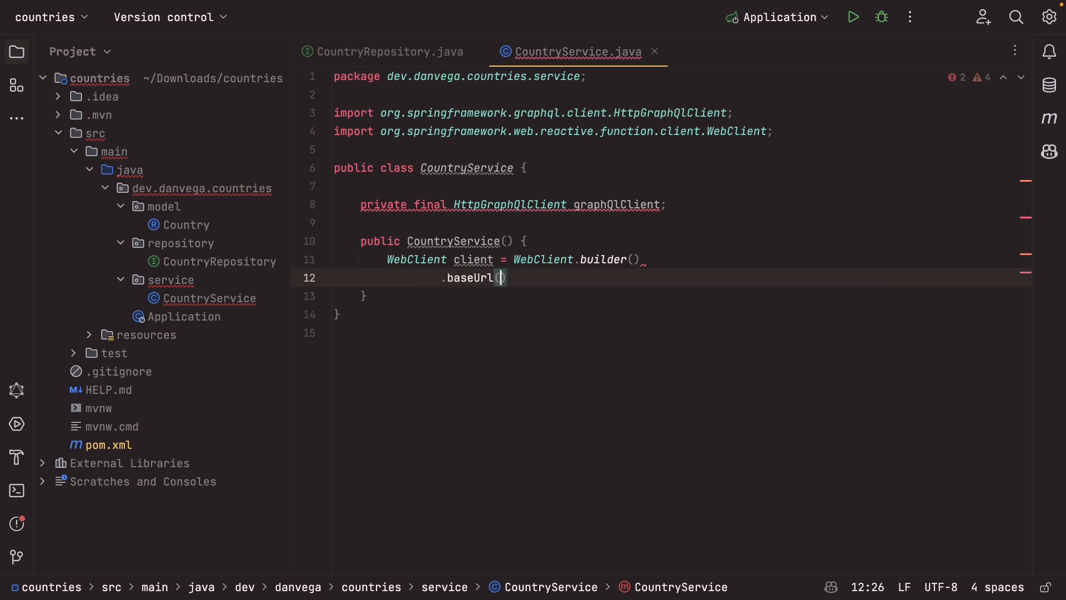
text("https")
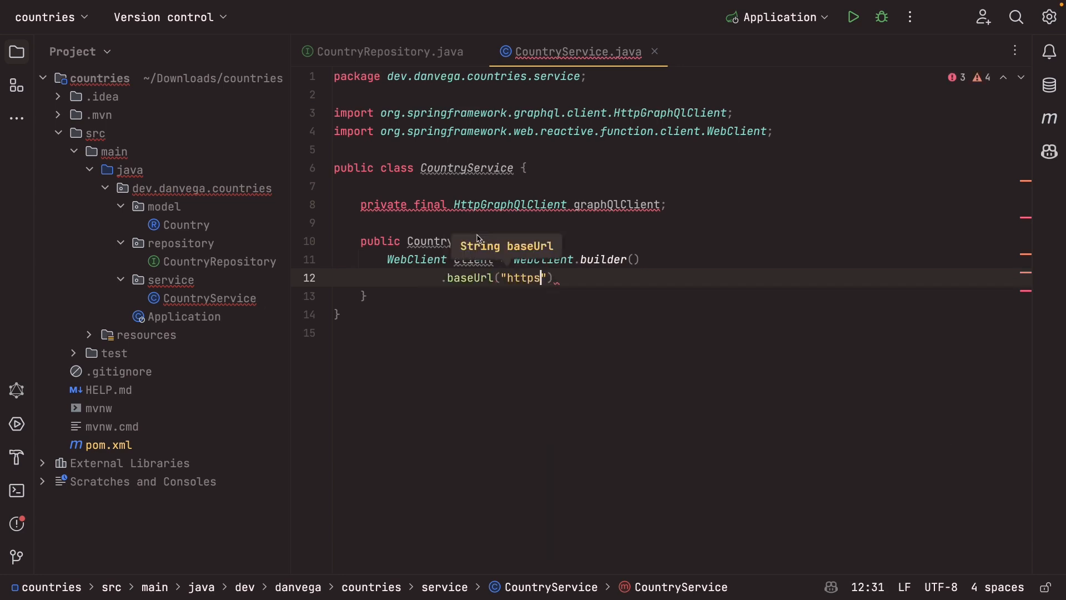
text(://)
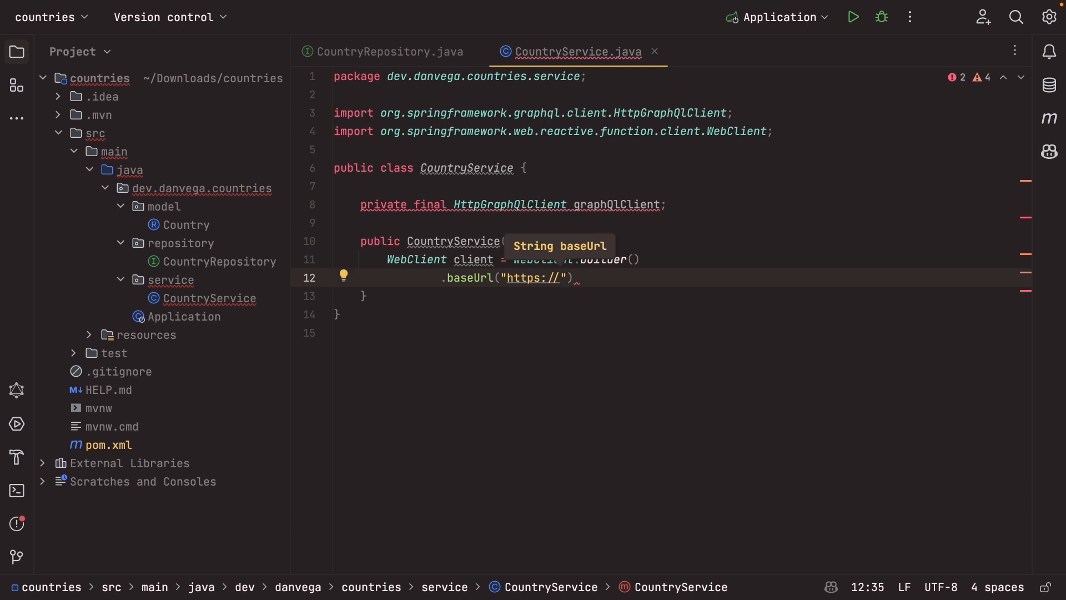
text(countries)
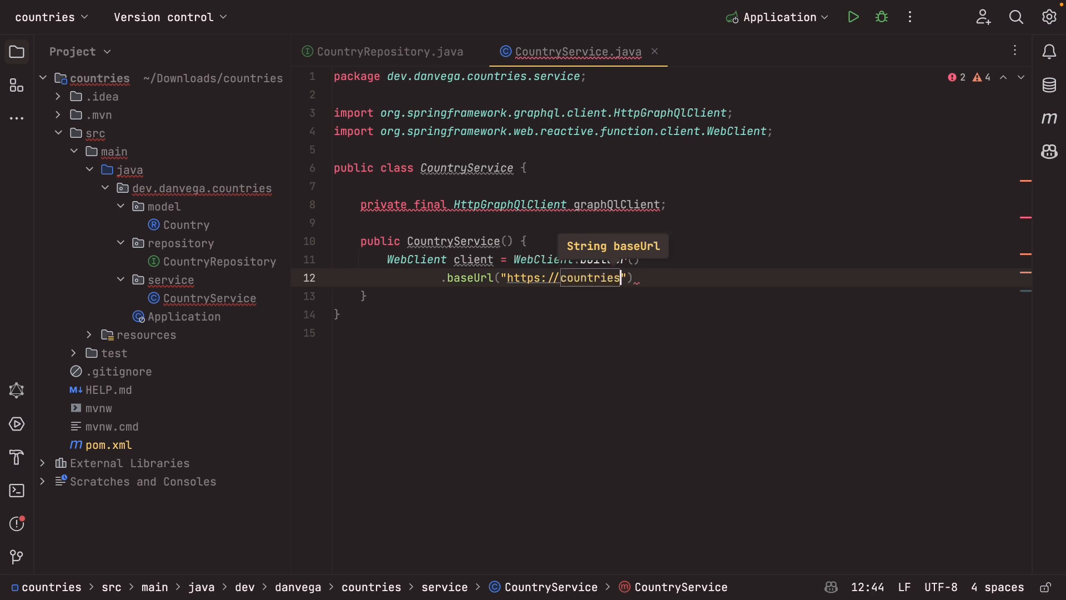
text(.t)
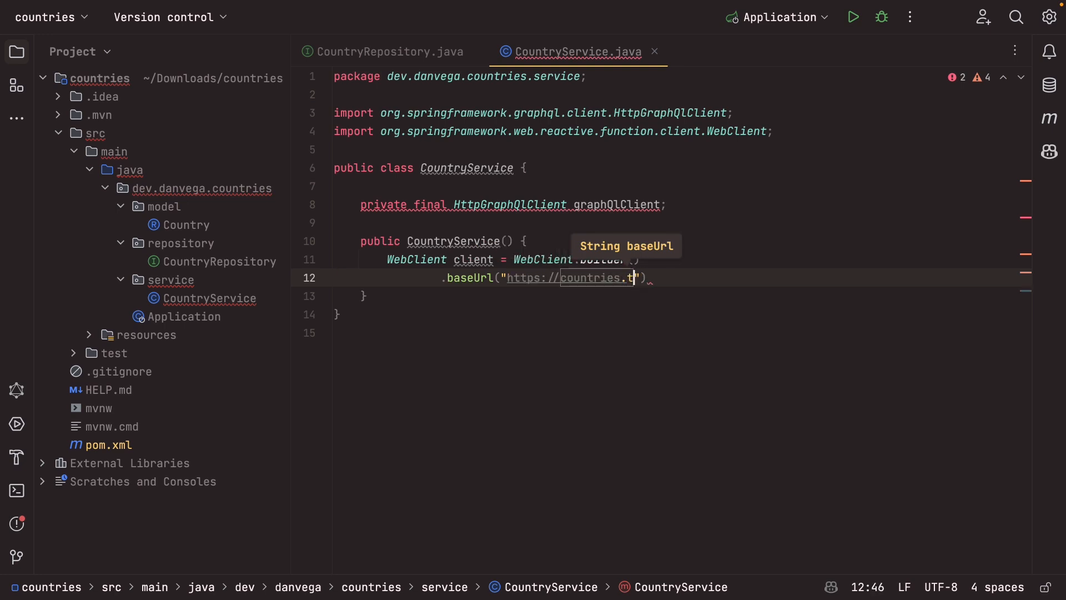
text(revorblades.com)
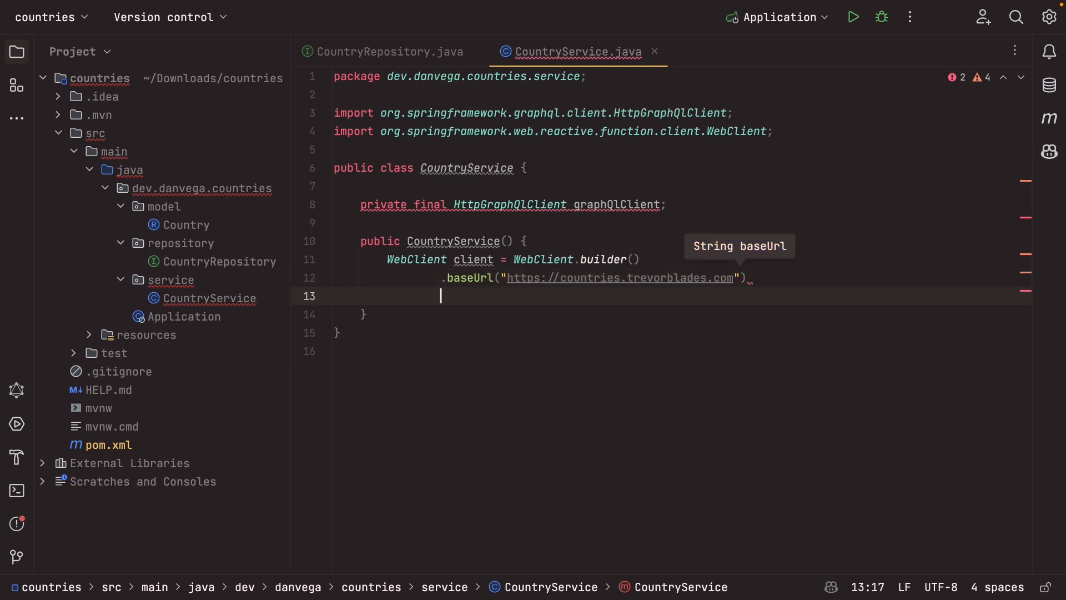
text(.build();)
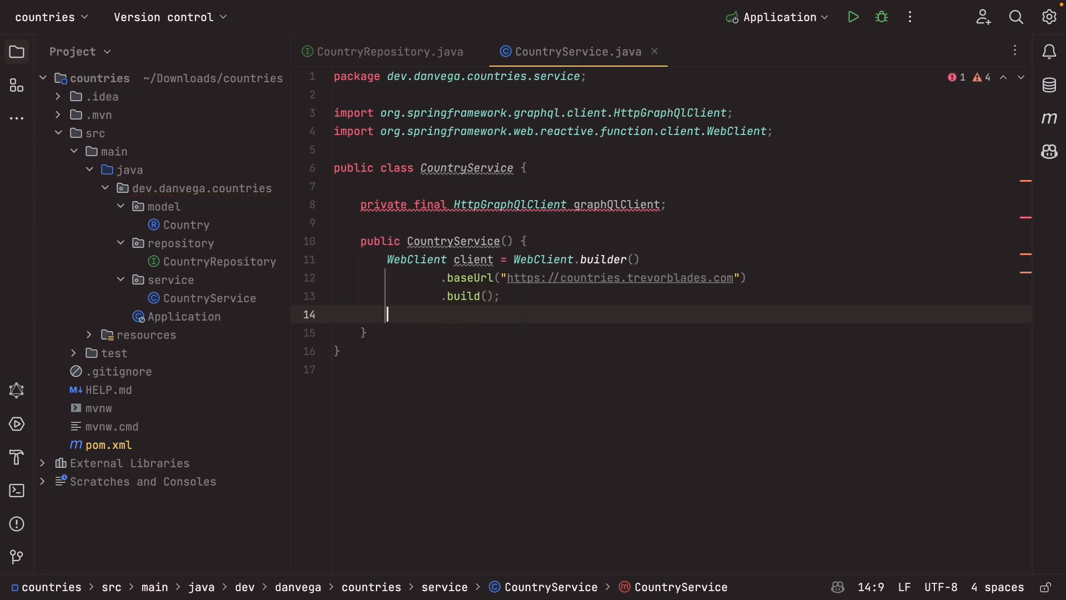
Step: Assign graphQlClient = HttpGraphQlClient.builder(client).build(); and start a new line
text(graphQlClient)
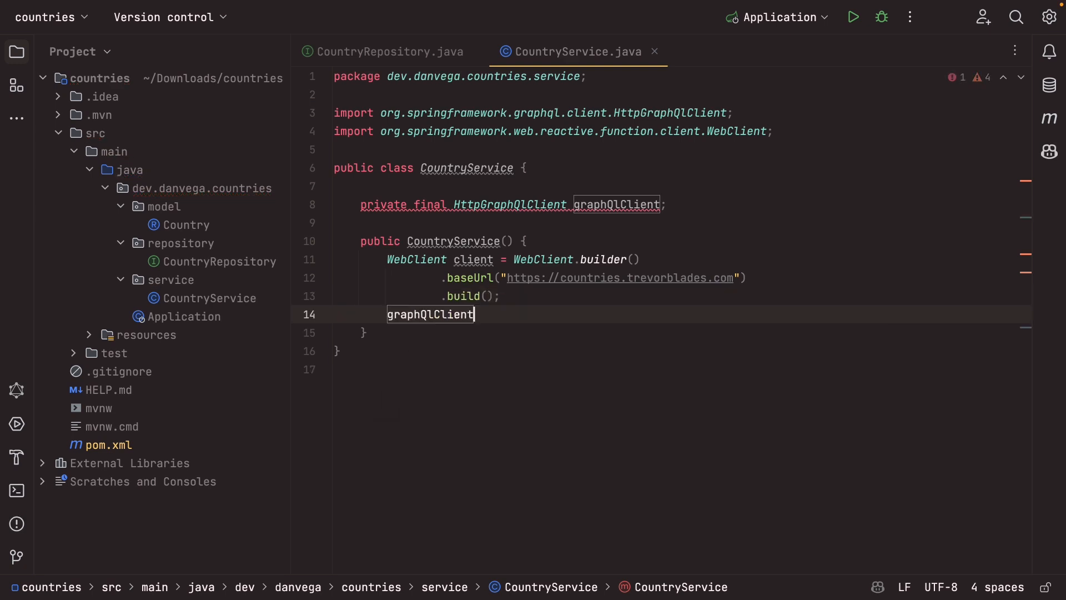
text(= HttpGraphQlClient)
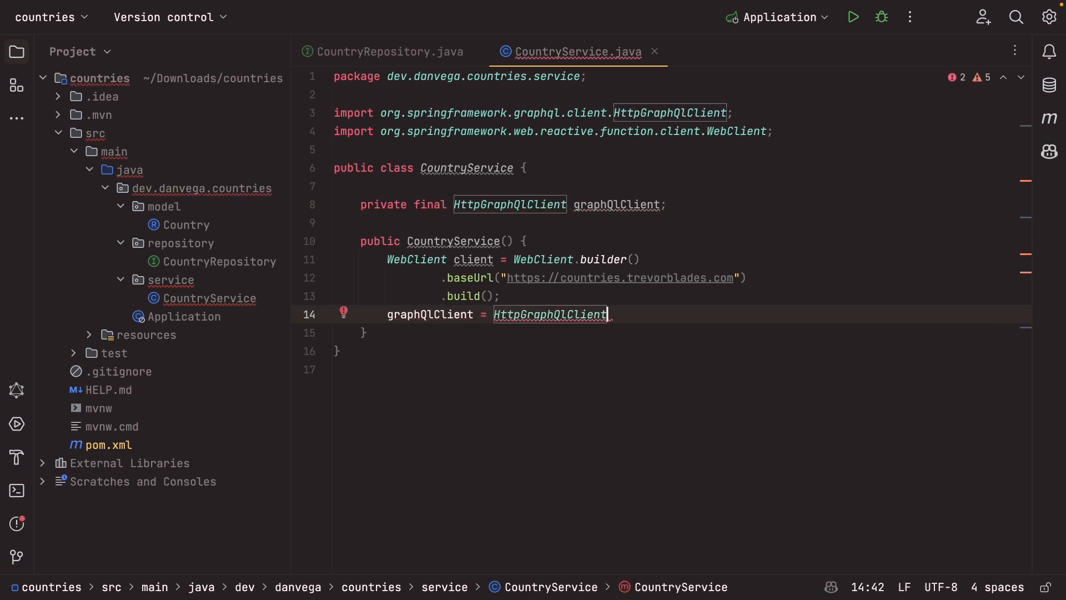
text(.builder()
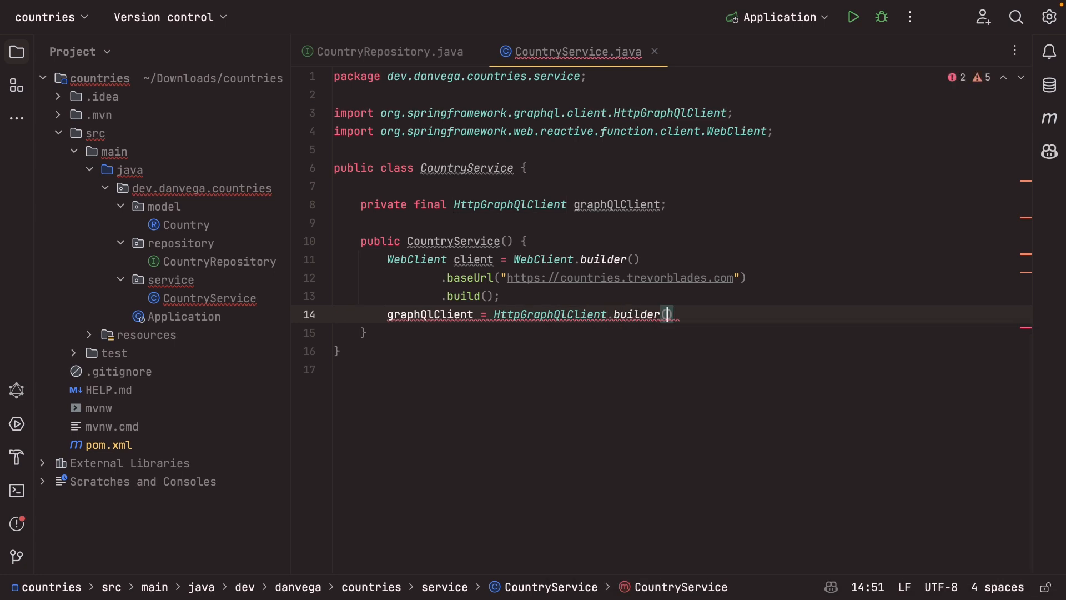
text(client)
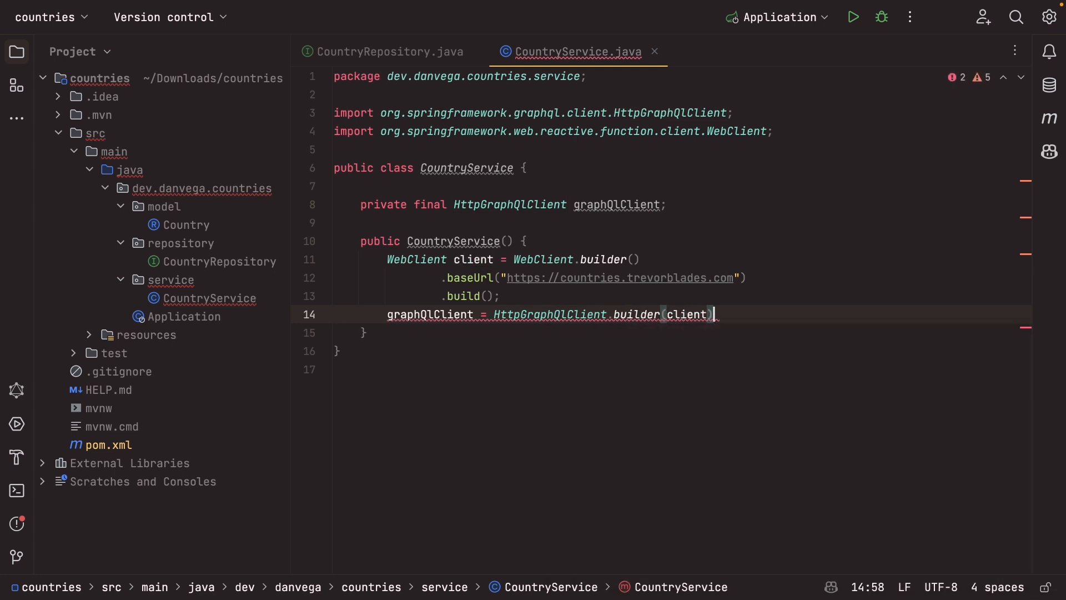
text(.build())
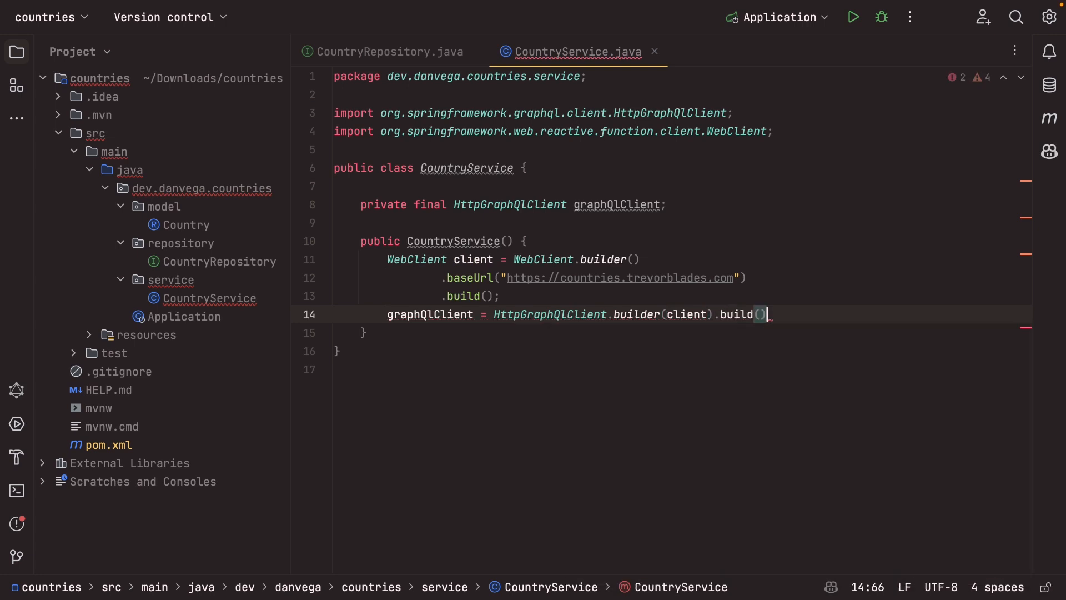
text(;)
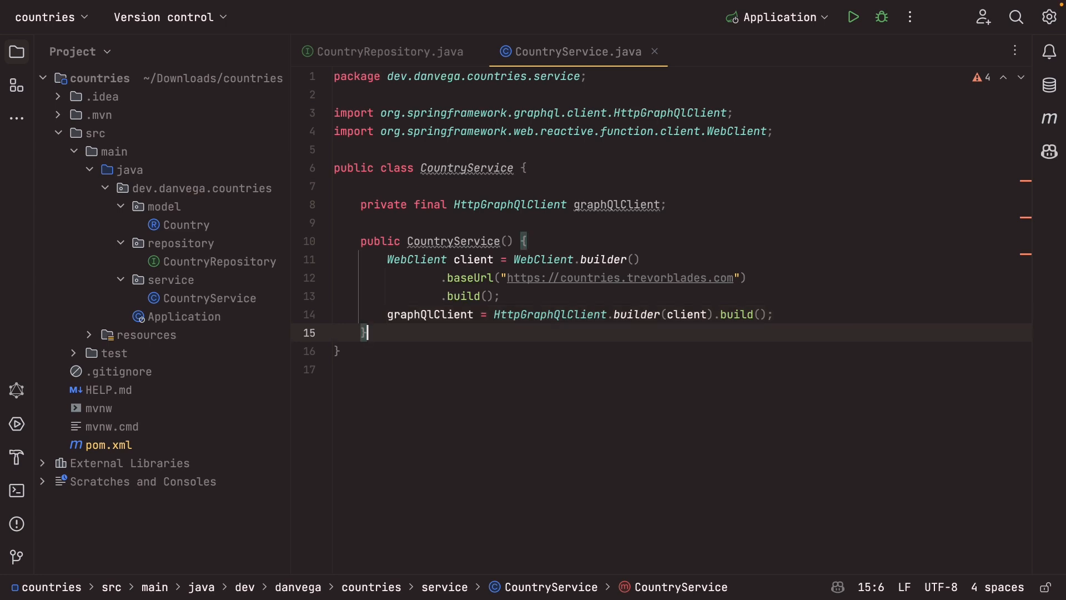
key(Enter)
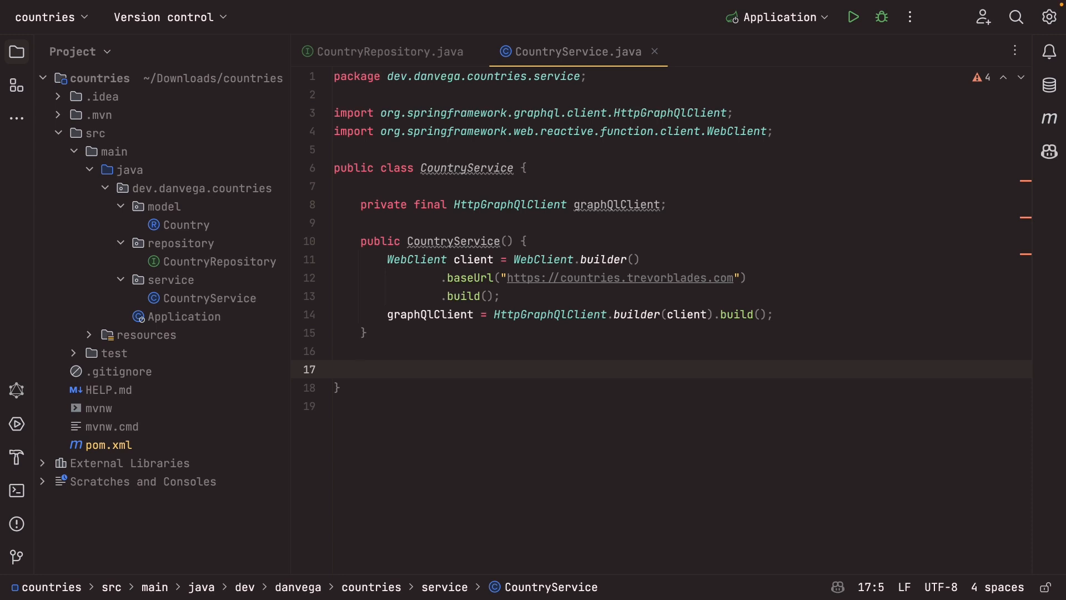
Step: Declare public Mono<List<Country>> getCountries() { below the constructor, auto-importing Mono, List, Country
text(public Mo)
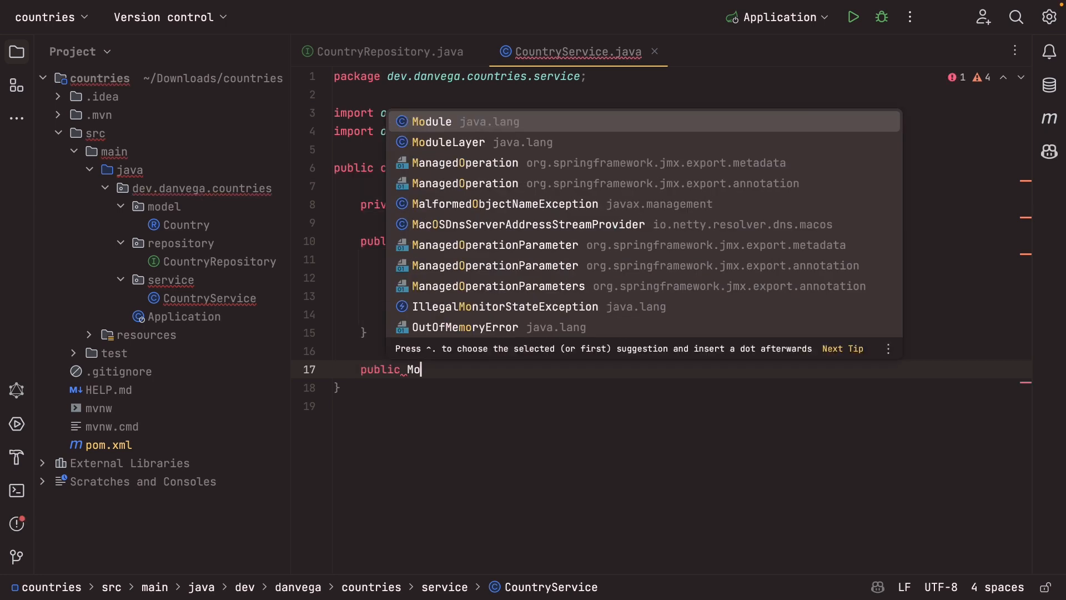
text(no<List>)
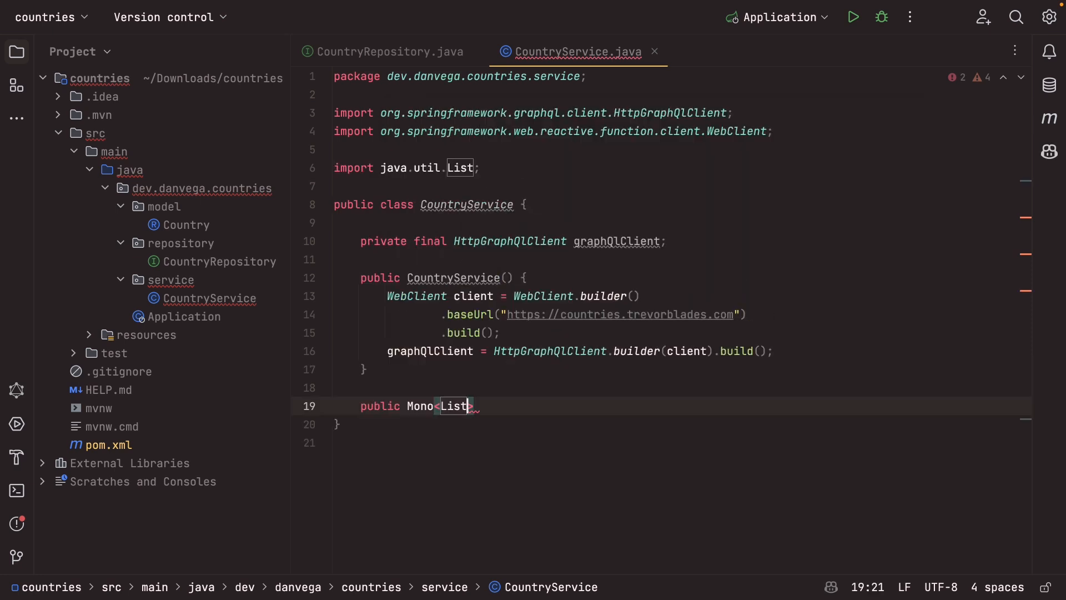
text(<Country)
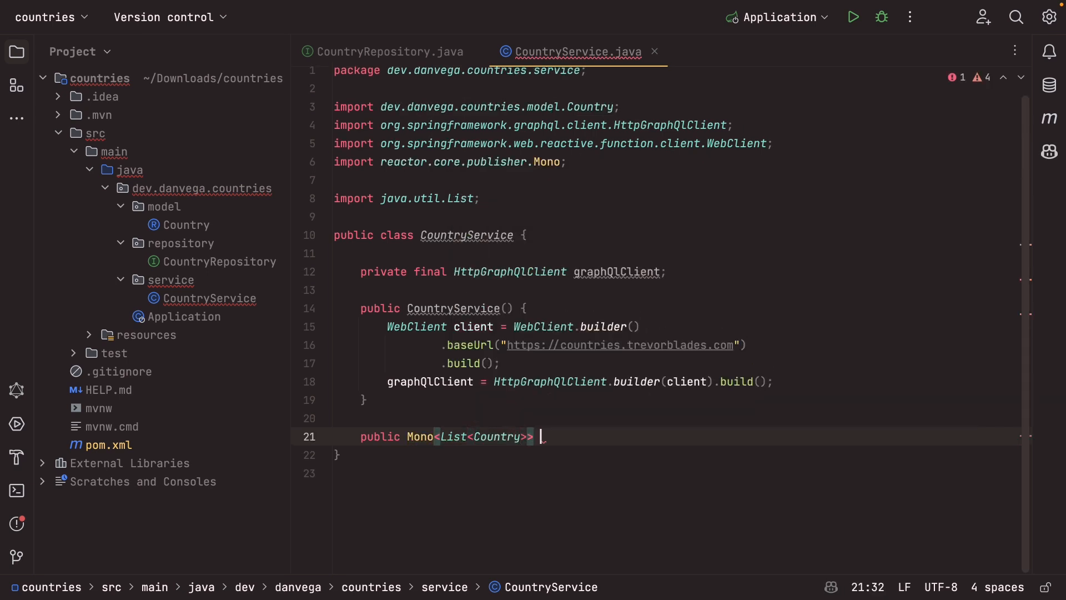
text(getCountrie)
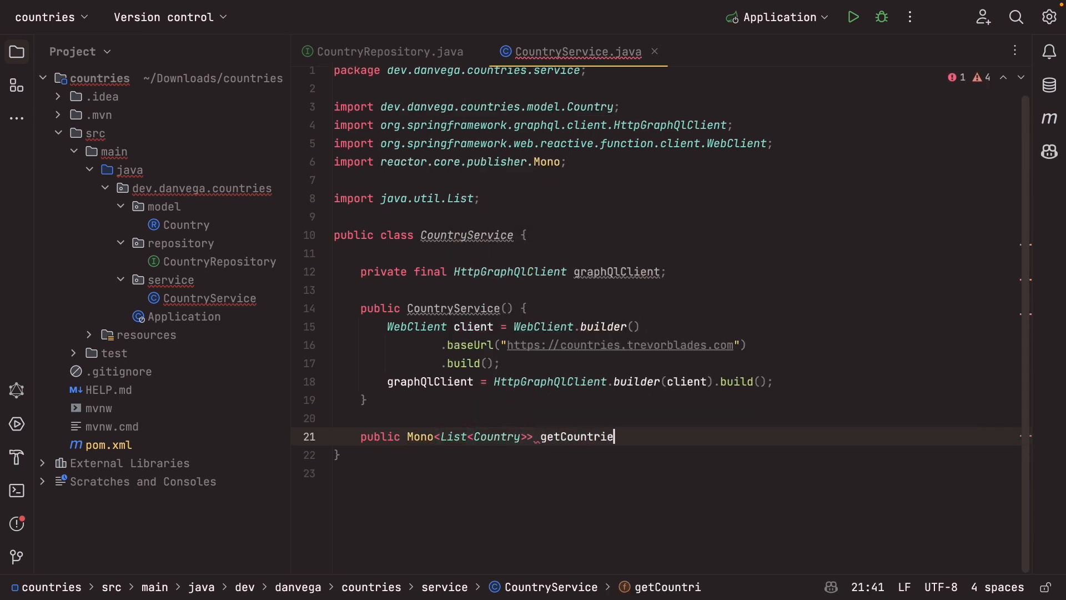
text(s() {)
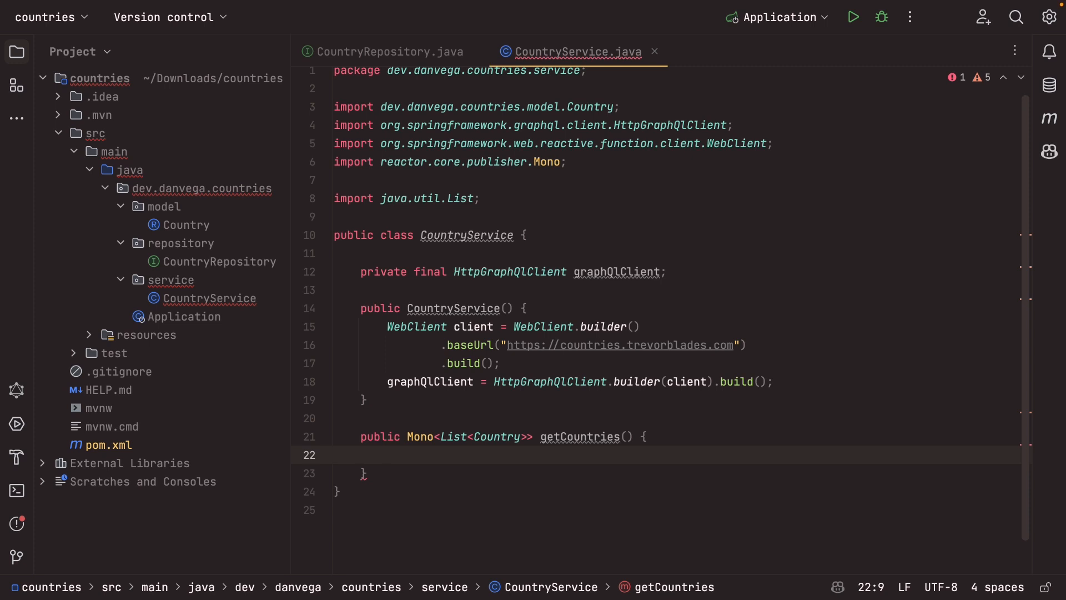
Step: Add a //language=GraphQL comment and an empty String document text block
text(//)
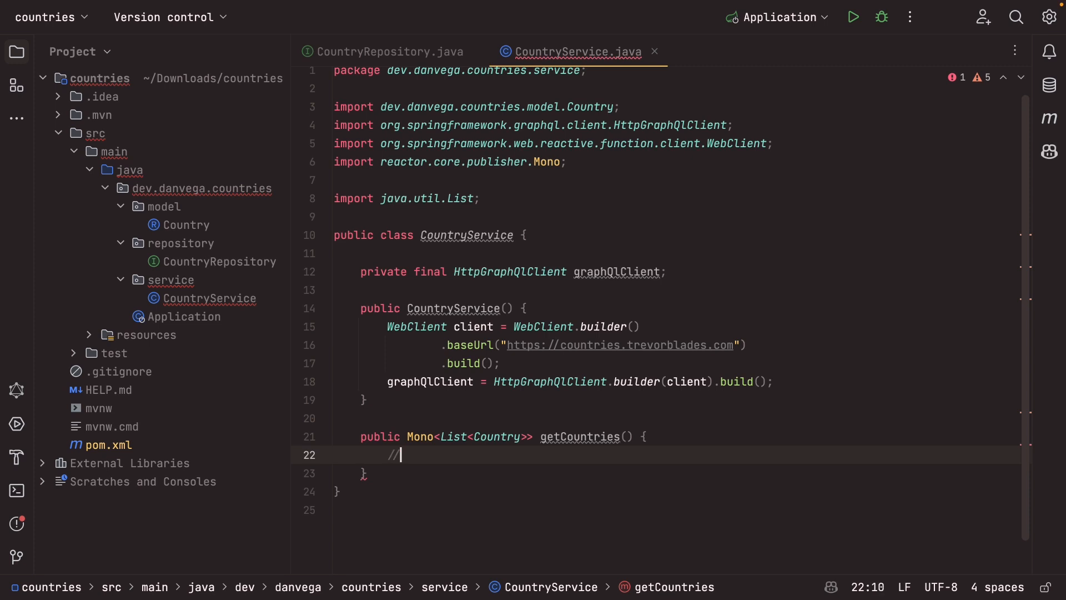
text(lanugage)
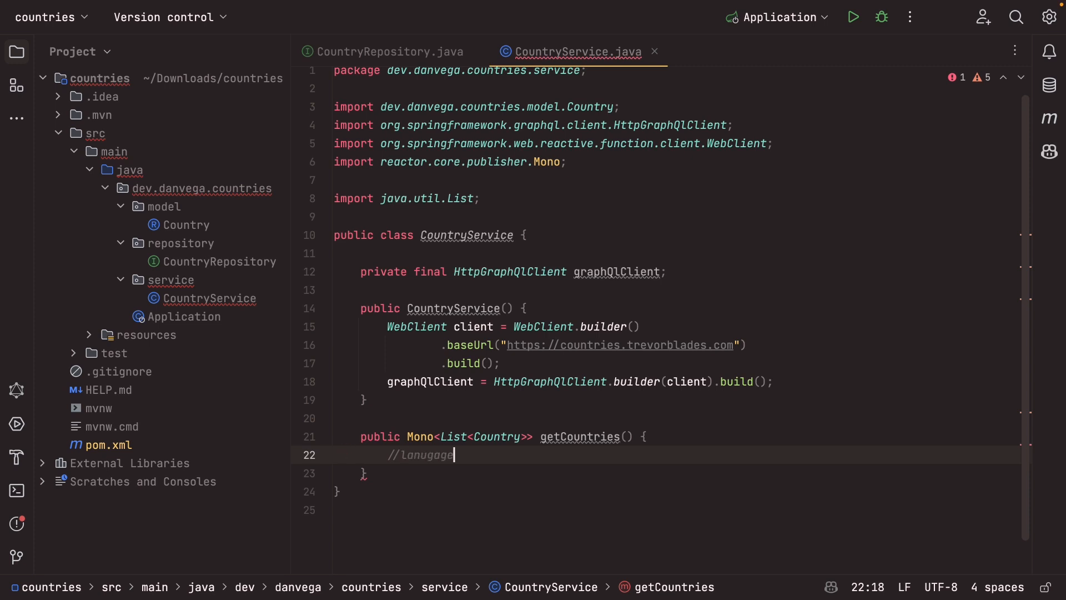
text(=GraphQL)
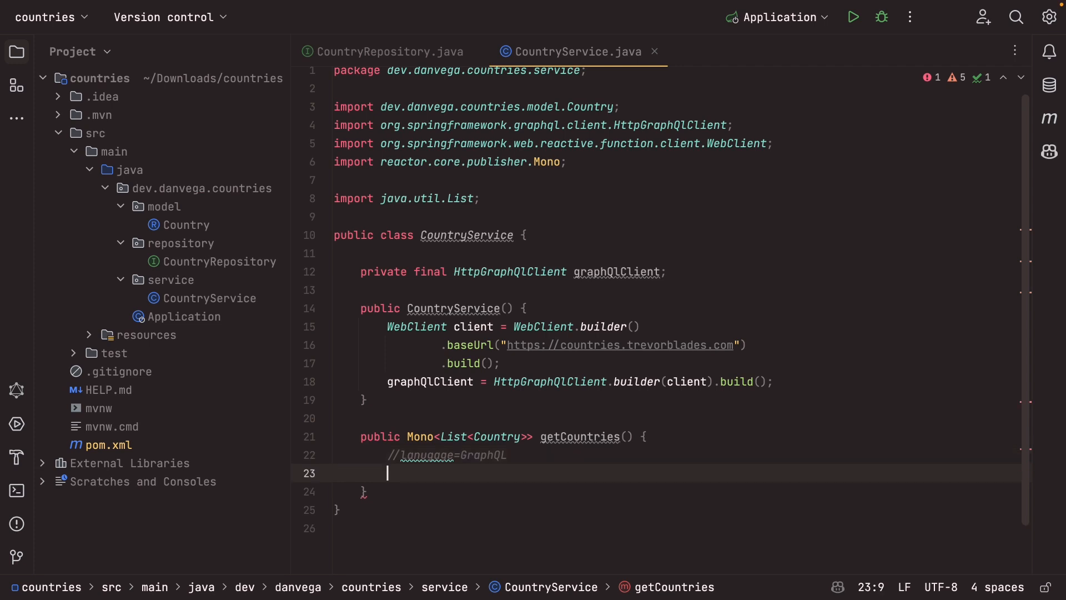
text(String)
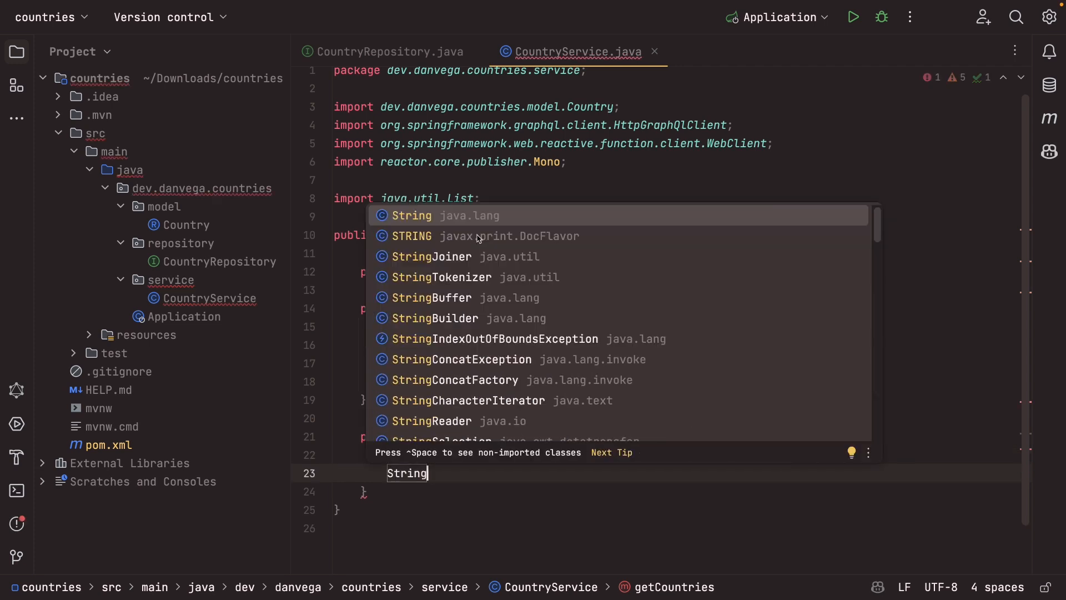
text(document = "")
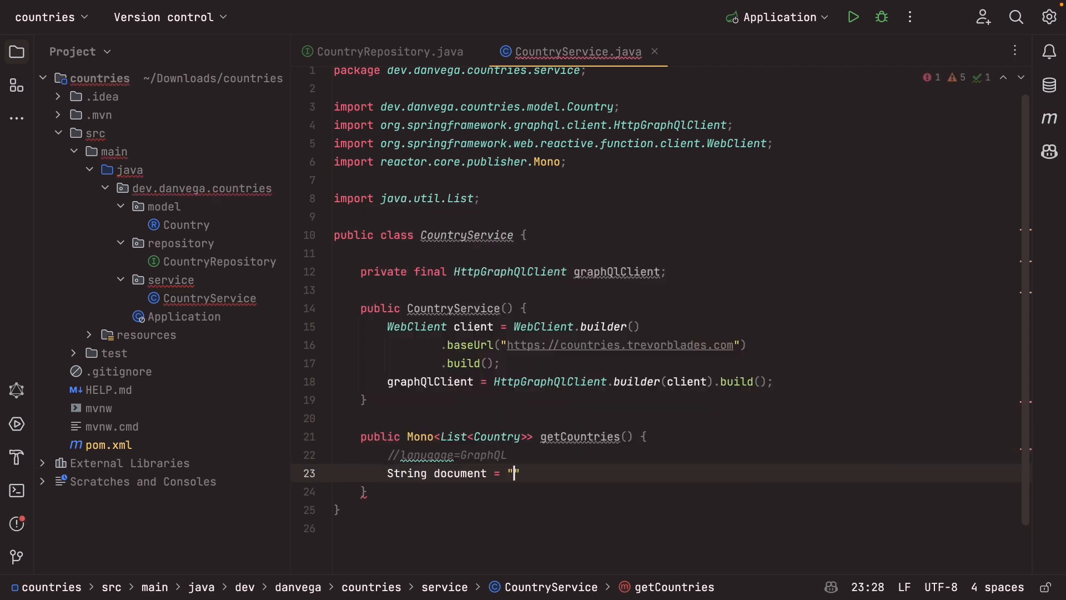
text("")
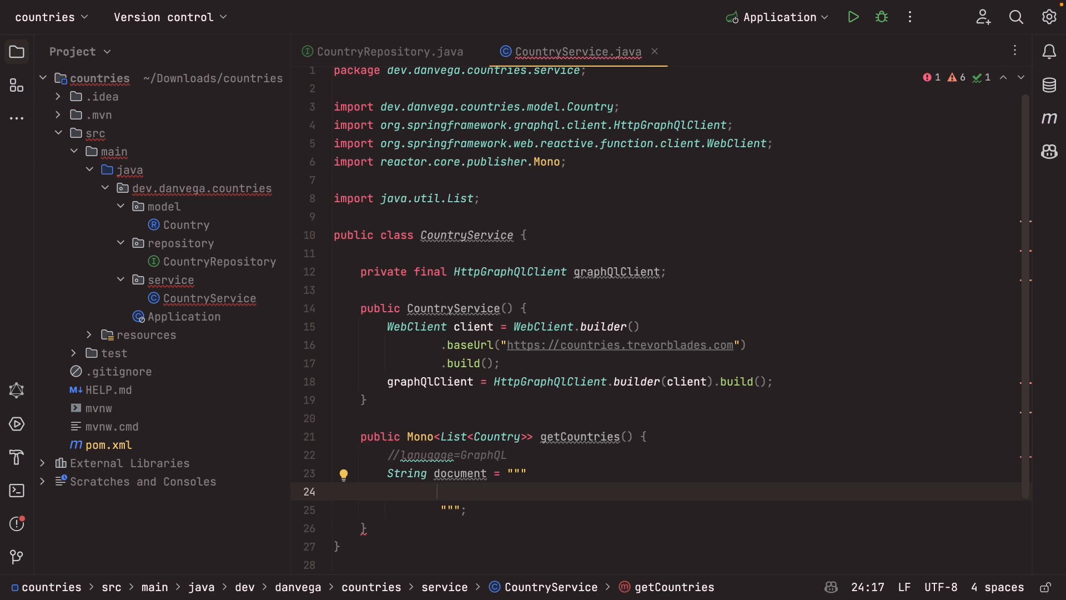
Step: Write query { countries { name emoji currency code capital } }, retyping capital
text(query {)
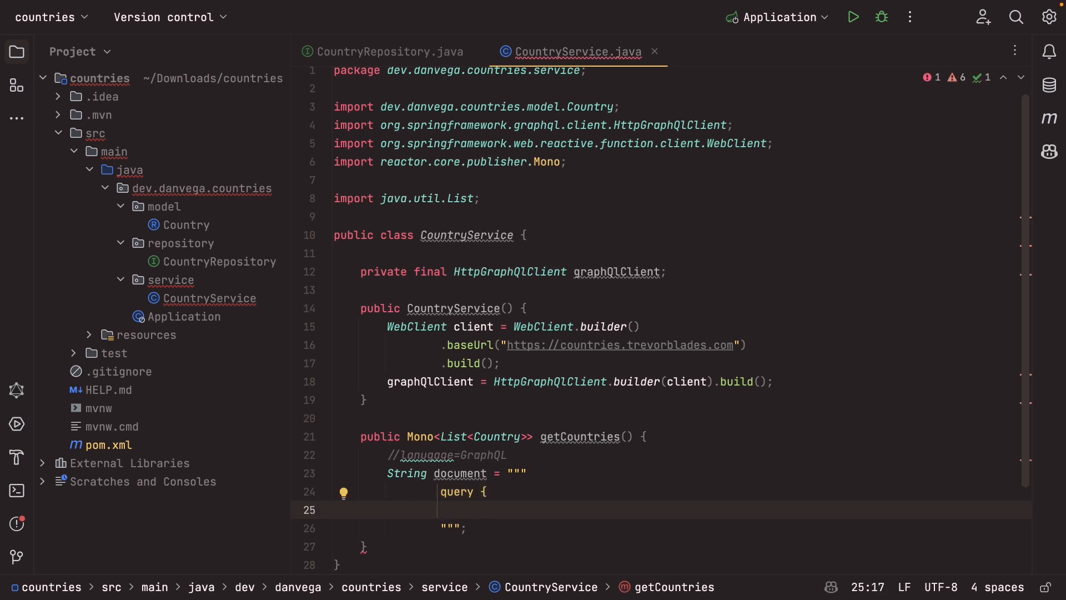
text(})
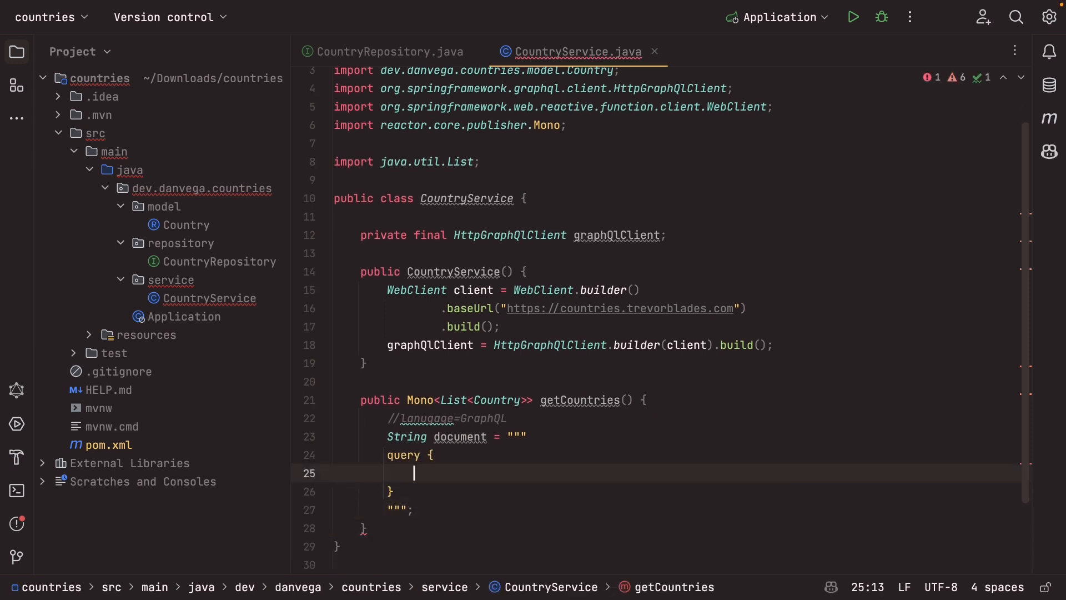
text(countries {)
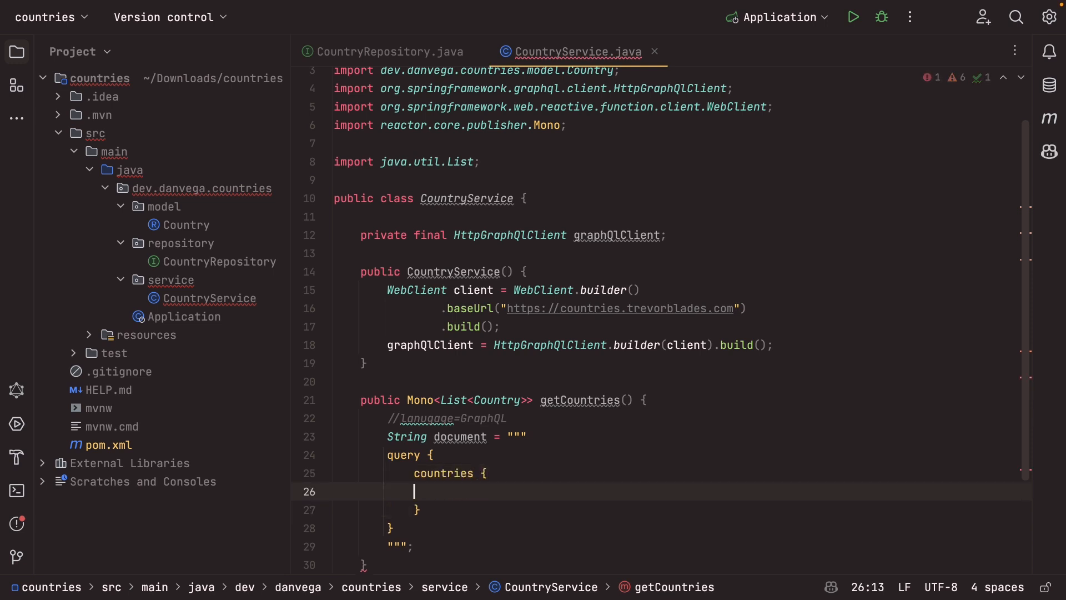
text(name)
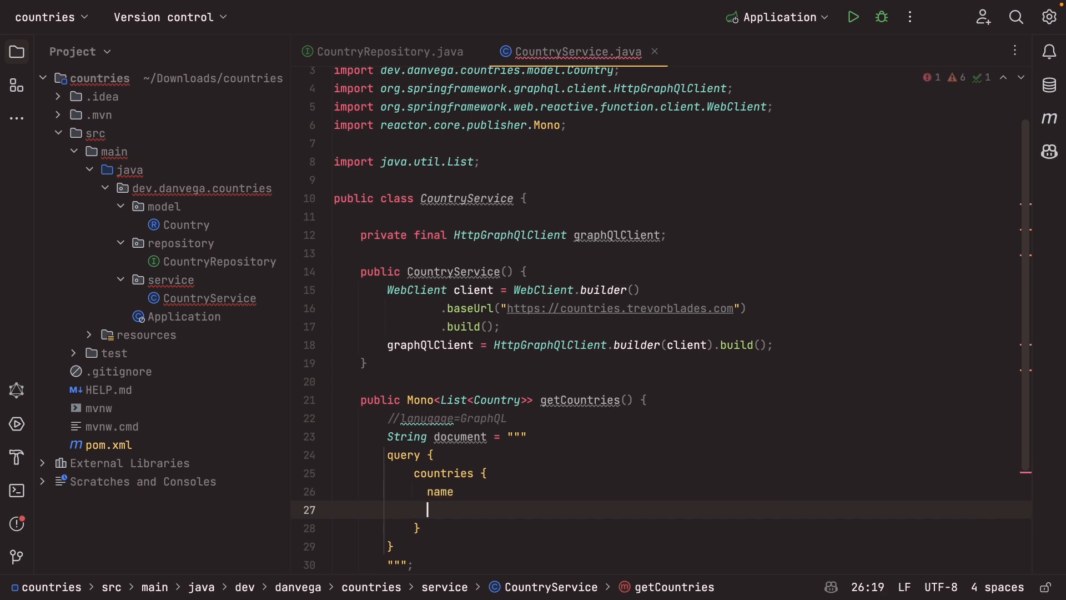
text(emoji)
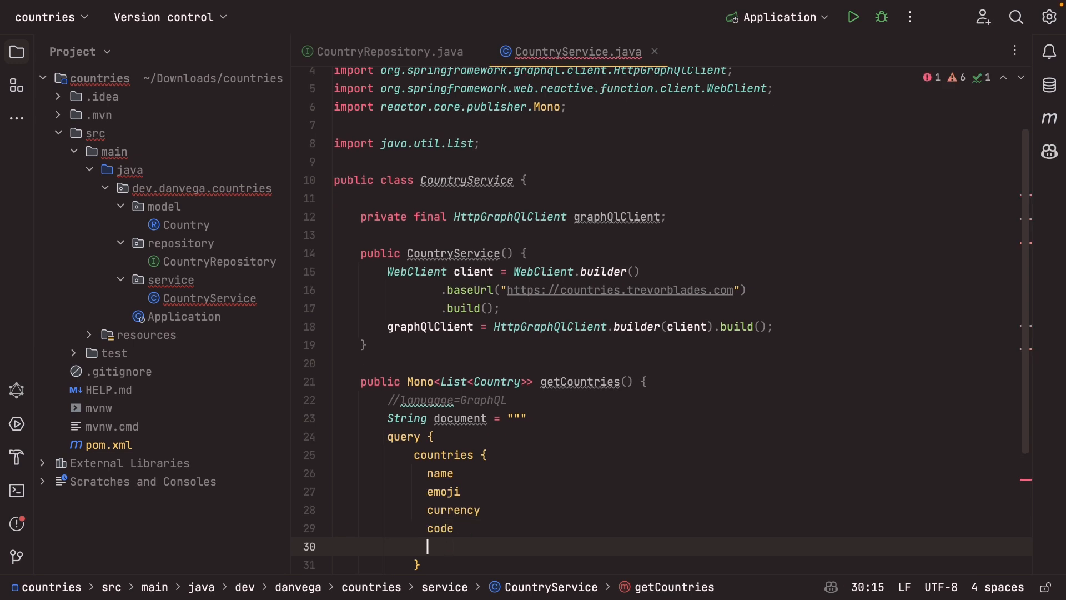
text(capital)
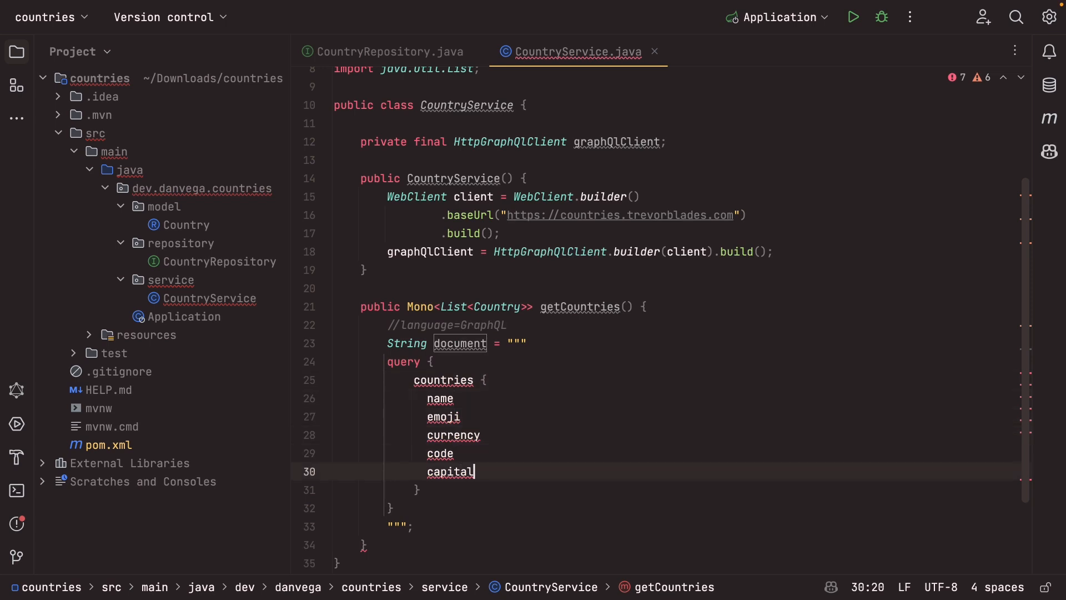
double_click(444, 472)
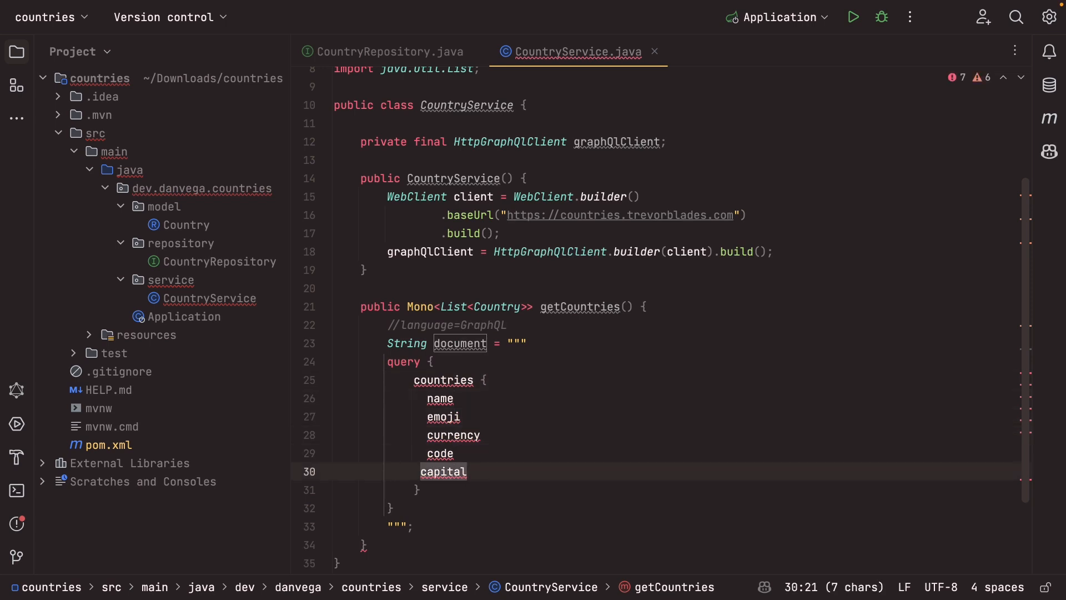
key(Backspace)
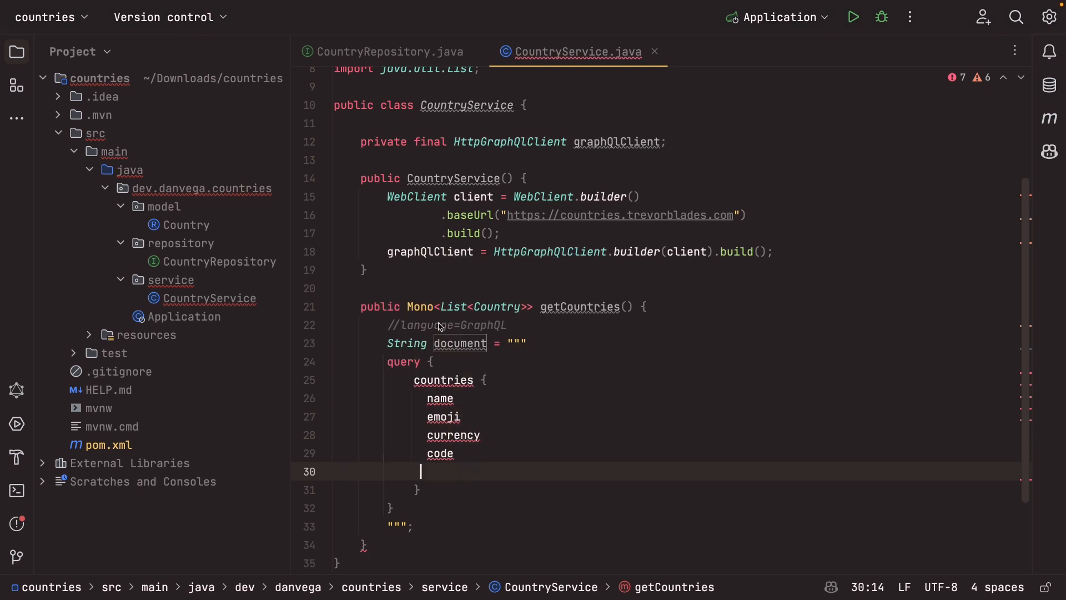
text(c)
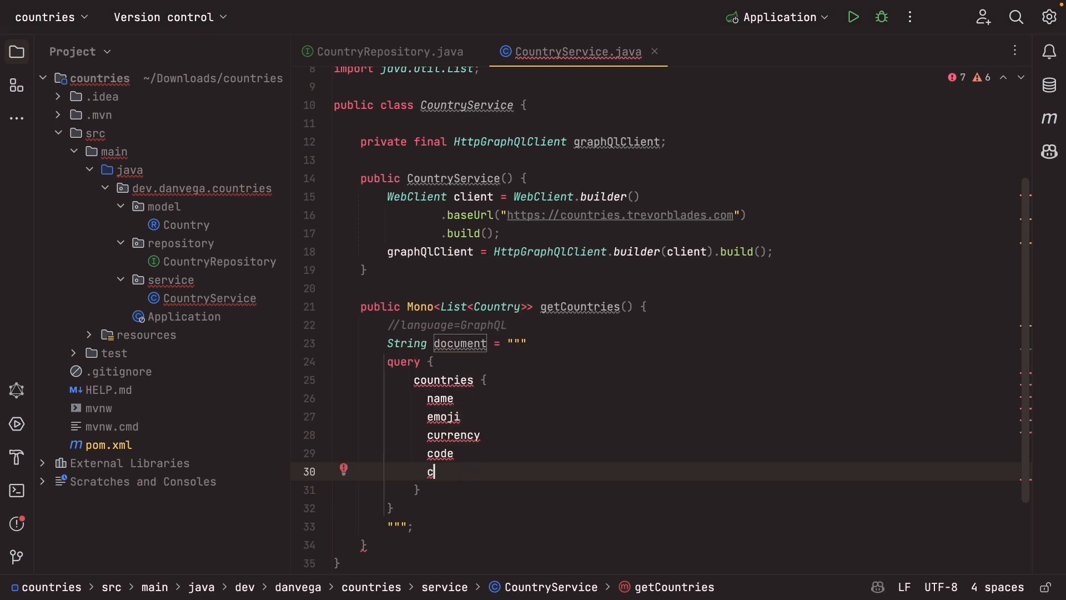
text(apital)
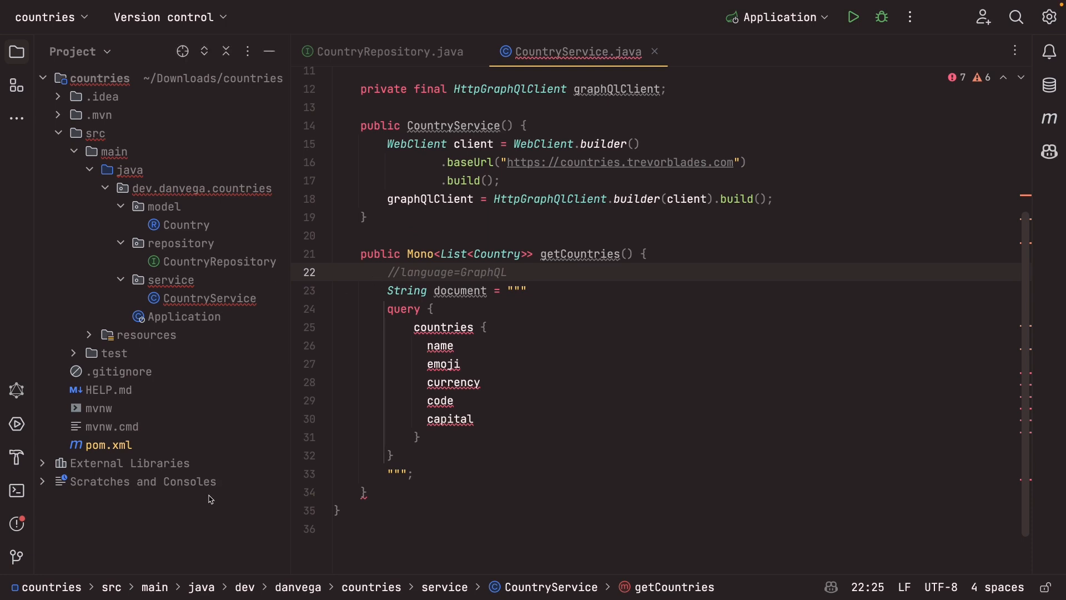
mouse_move(207, 499)
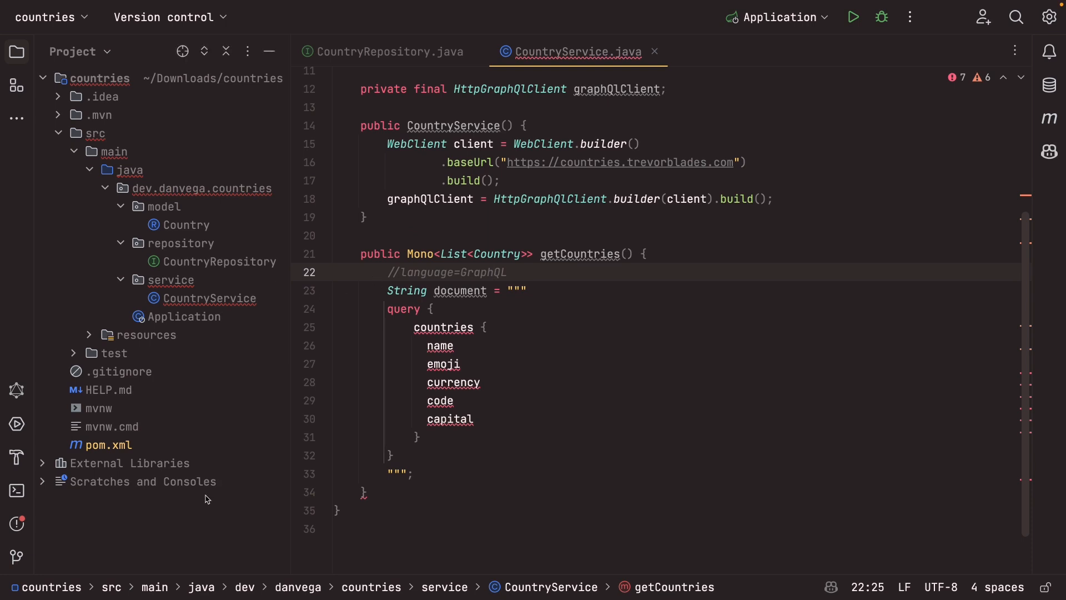
mouse_move(493, 392)
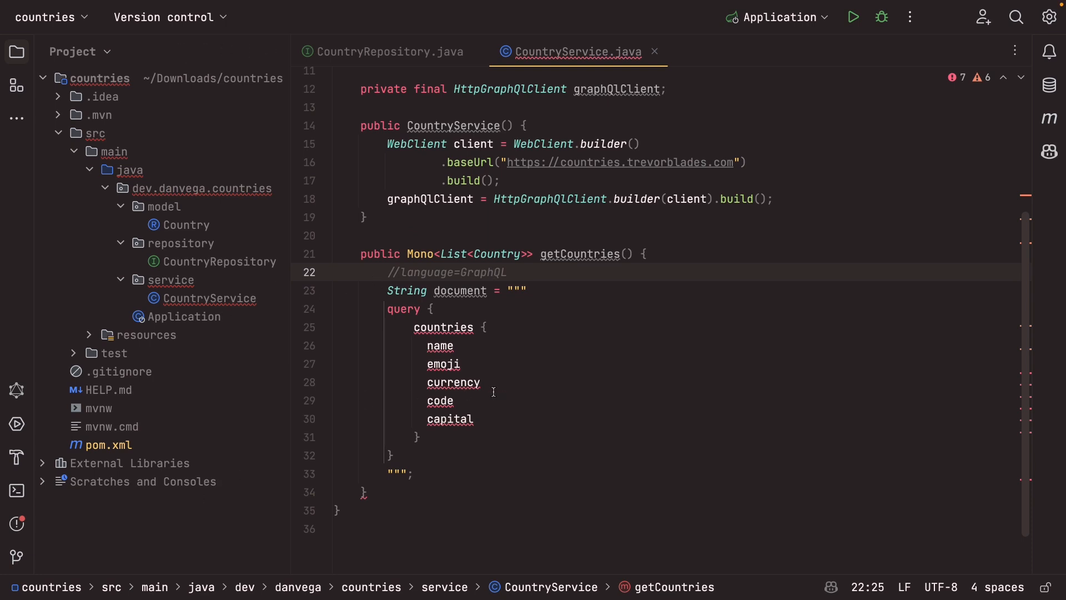
Step: Chain graphQlClient.document(document) with .retrieve("") on a new line
scroll(down, 3)
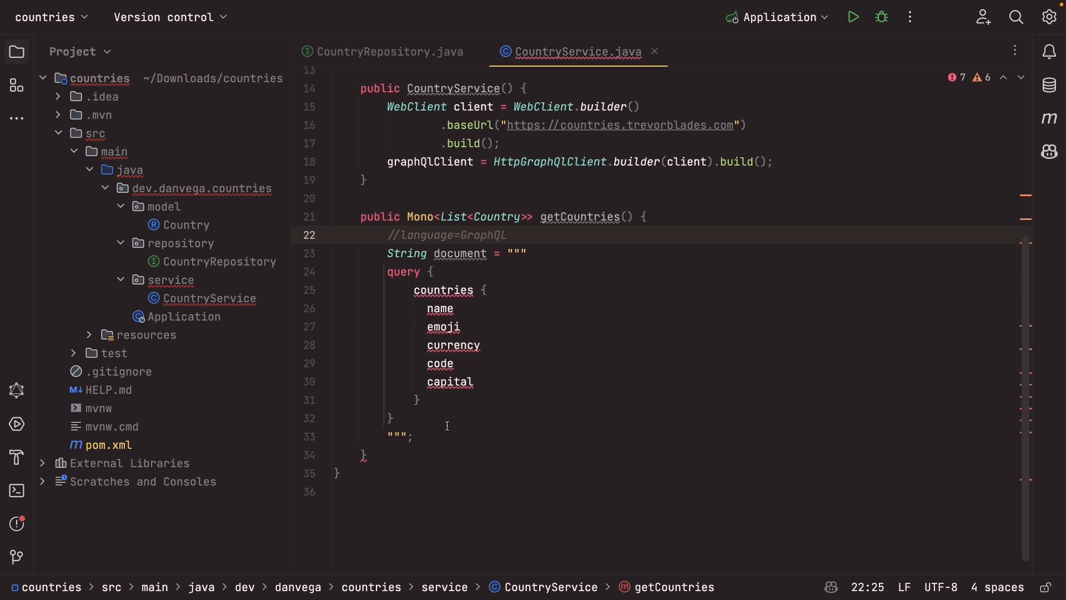
key(Enter)
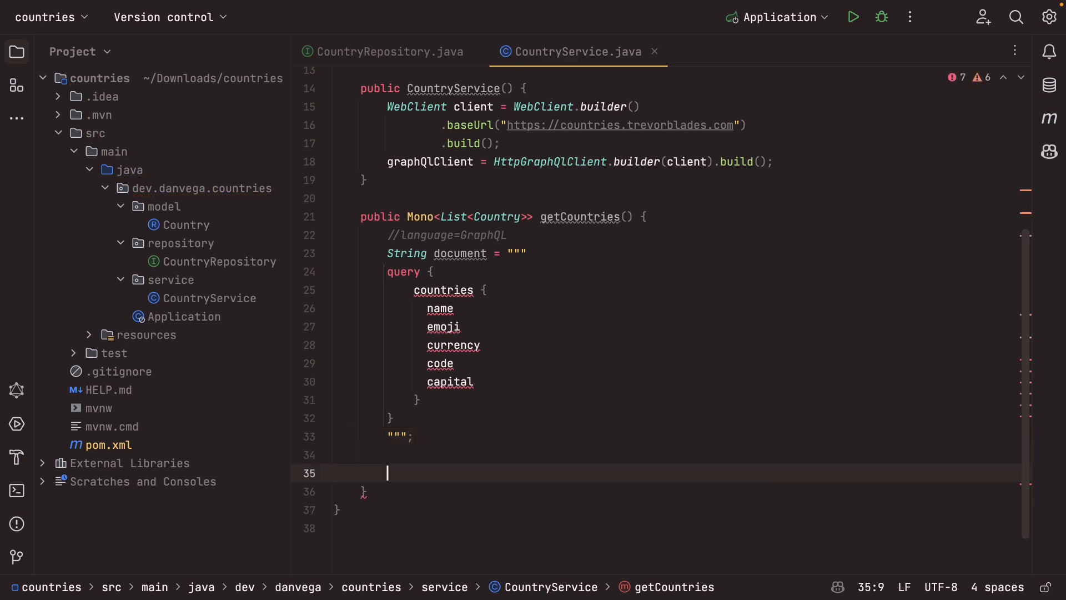
text(graphQlClient.document(document)
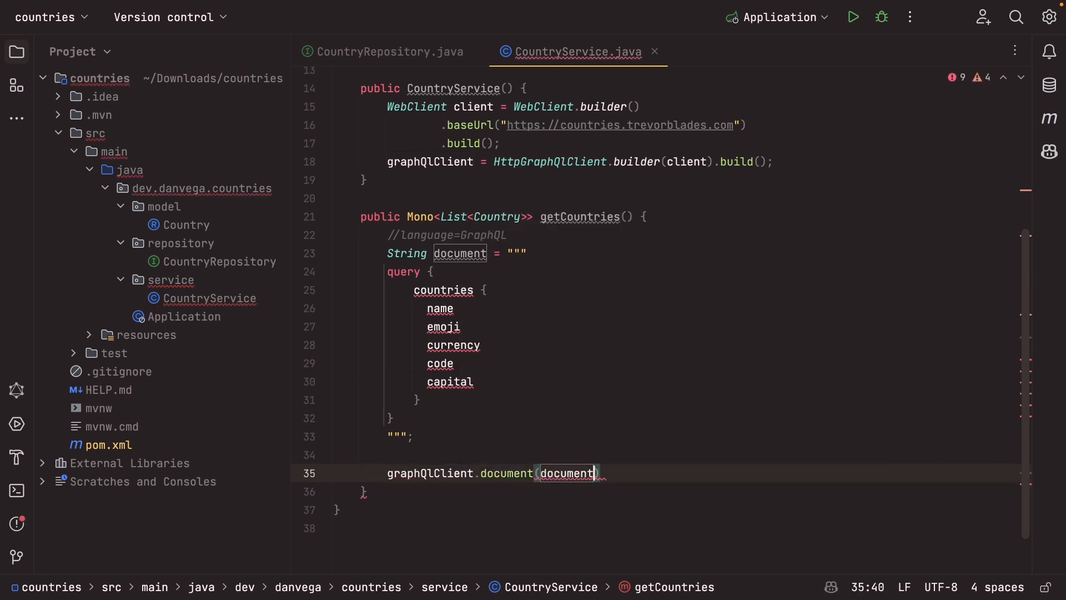
key(Enter)
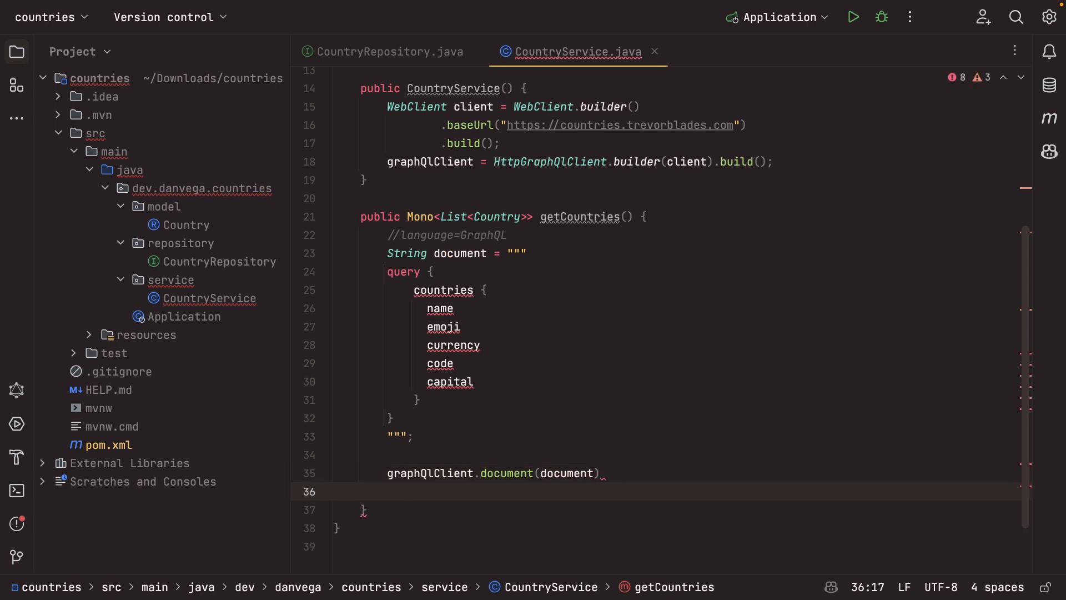
text(.retrieve())
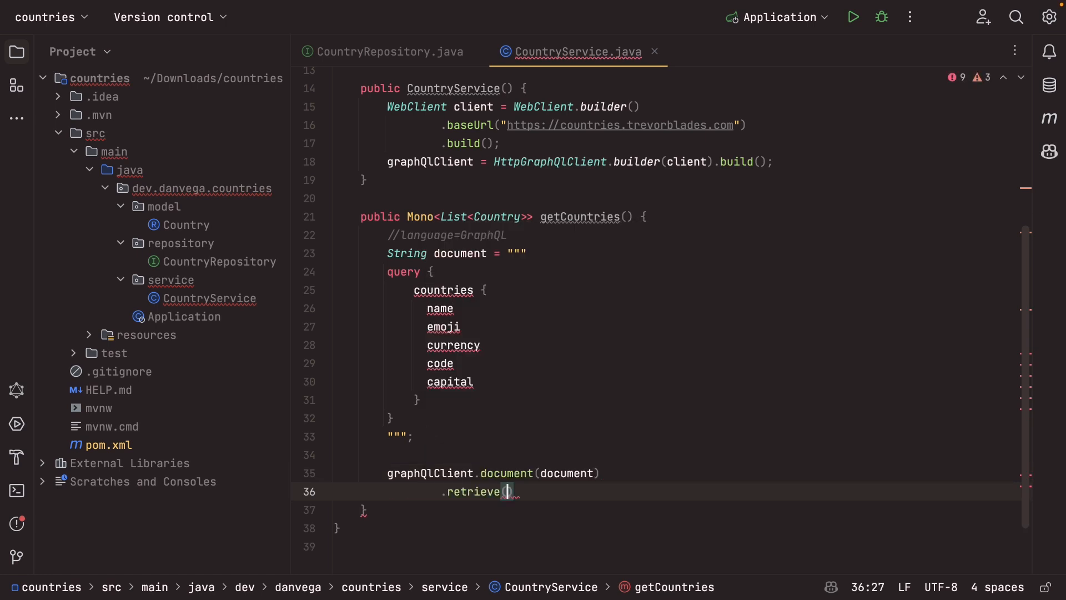
text(path: "")
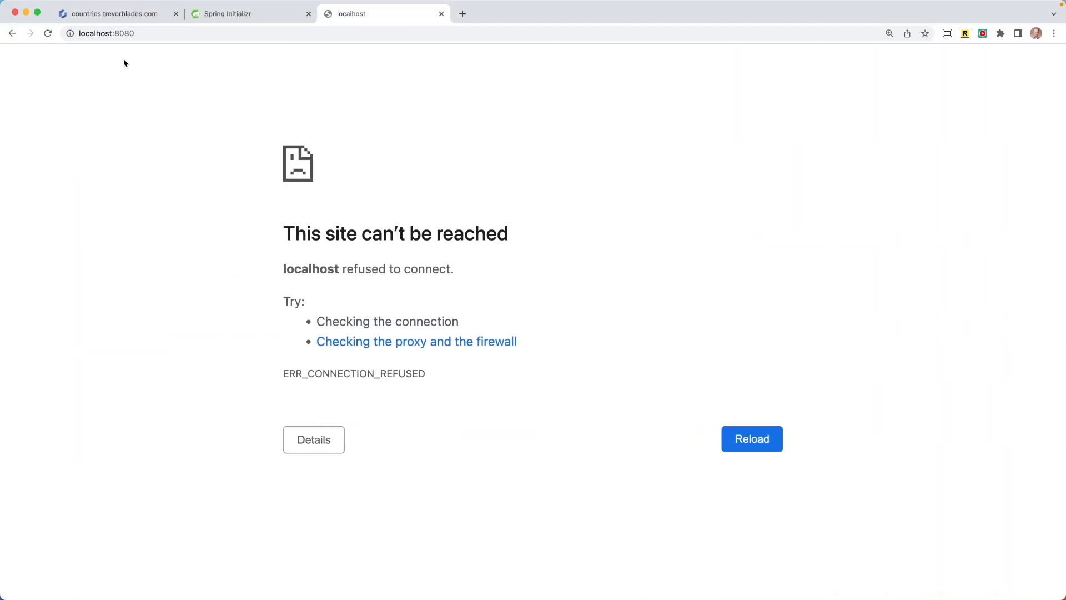
Step: In the GraphQL Explorer response, pick out countries as the array under data
click(111, 14)
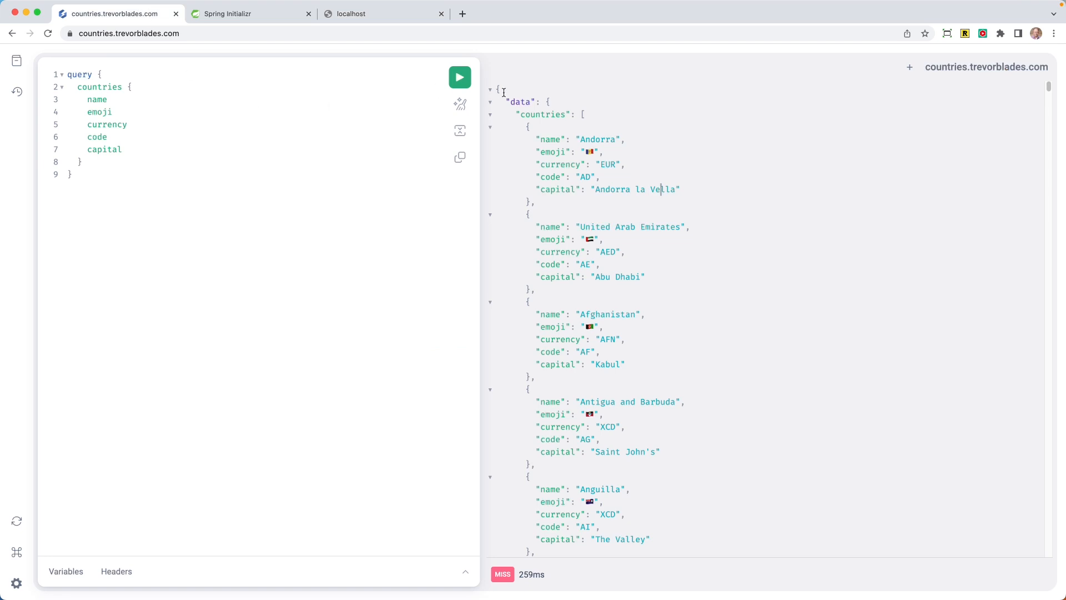
double_click(543, 114)
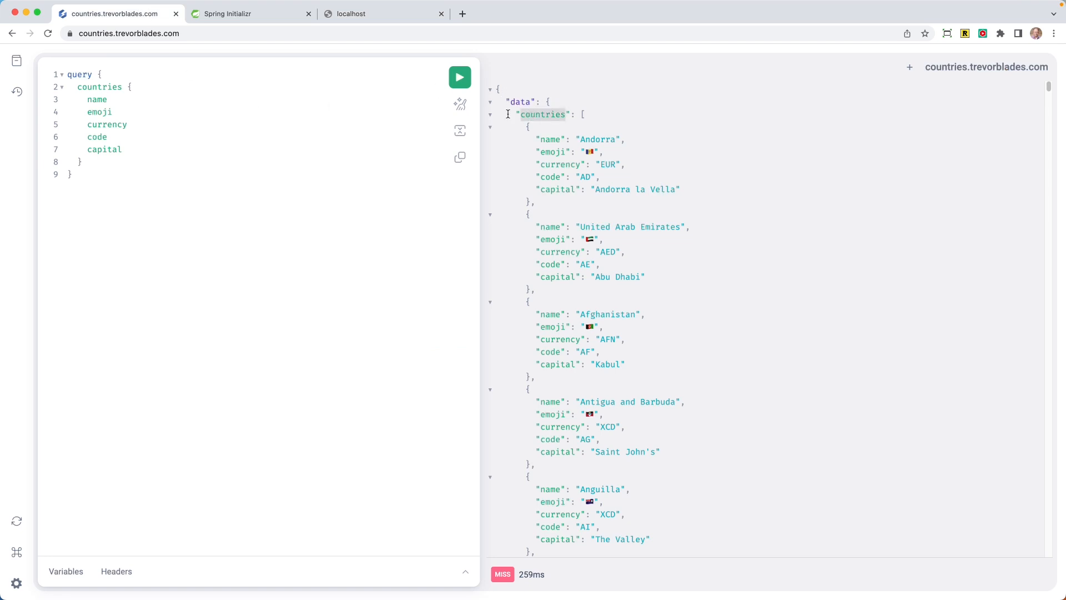
mouse_move(550, 119)
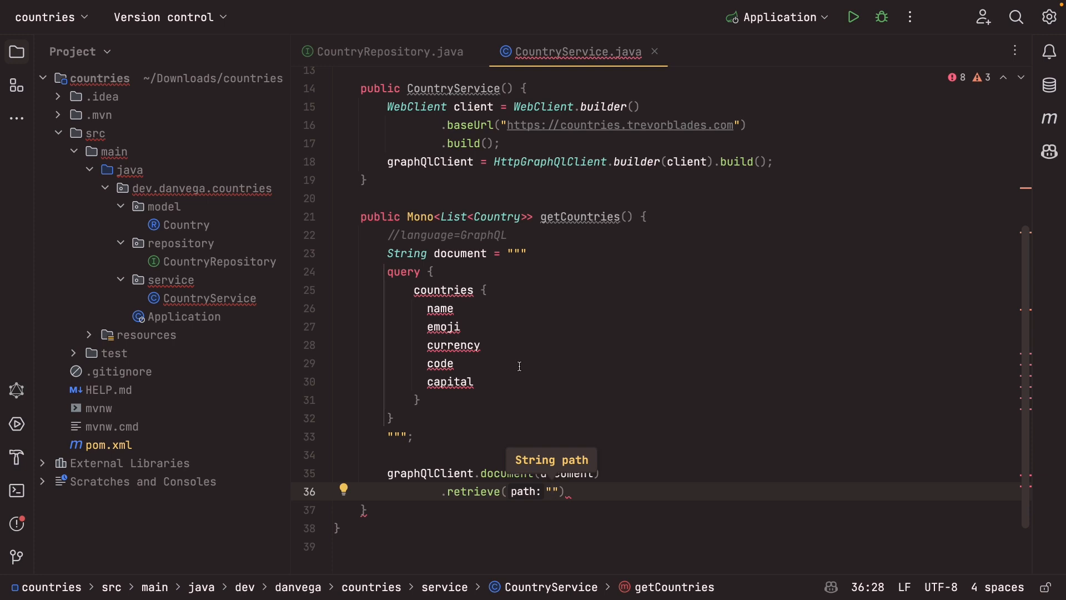
Step: Retrieve path "countries" with .toEntityList(Country.class) into Mono<List<Country>> countries and return it
text(countries)
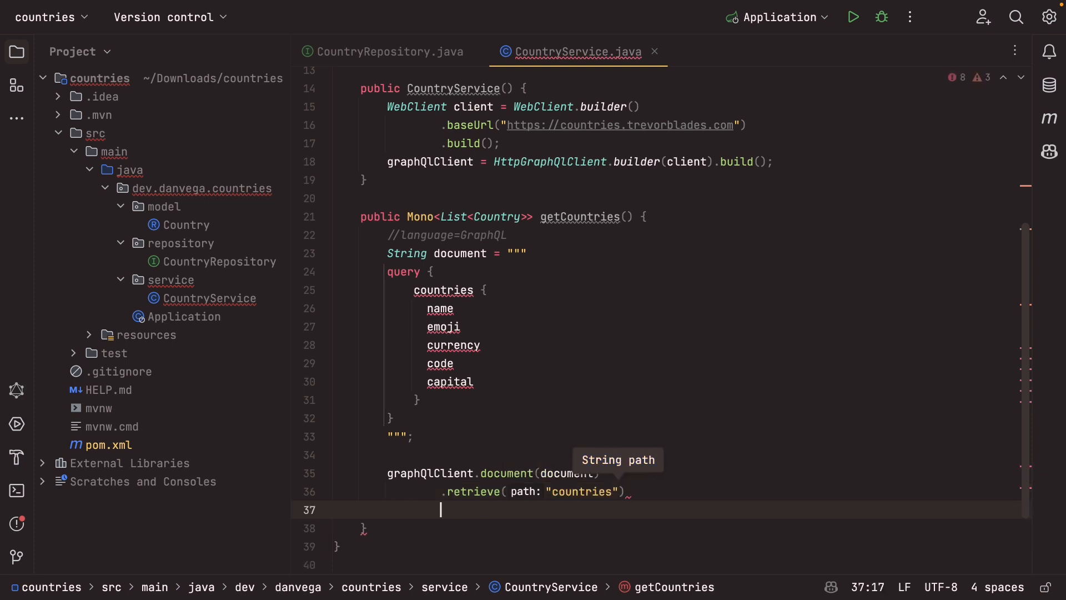
text(.to)
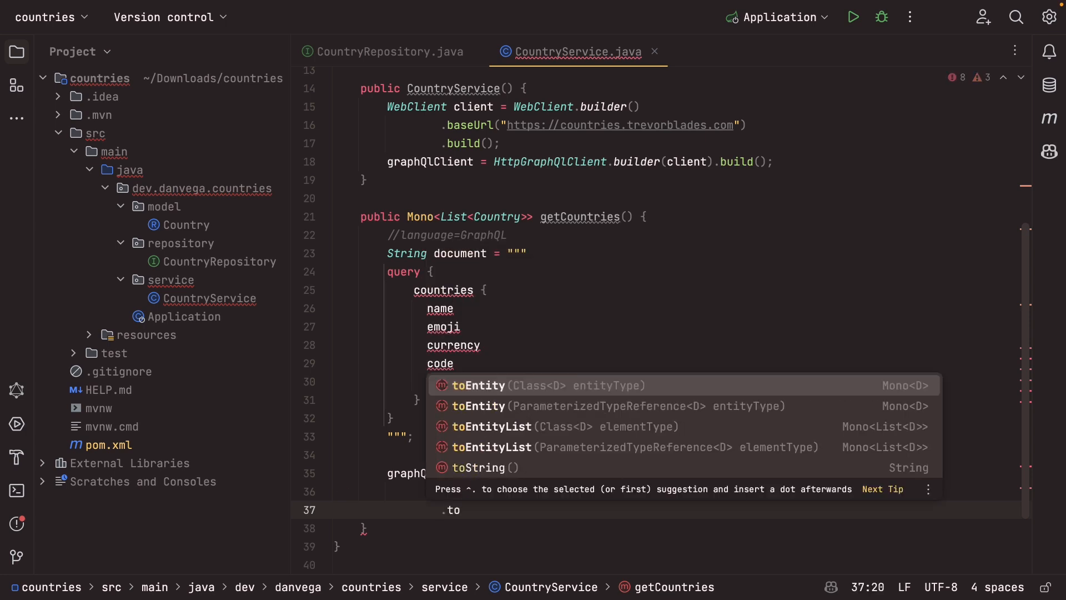
click(492, 426)
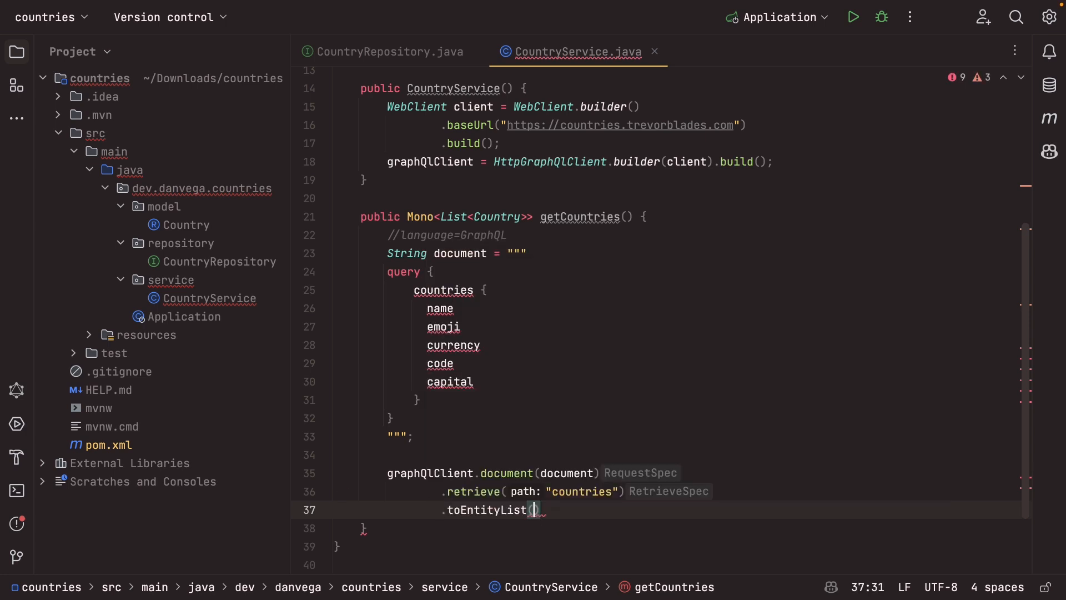
text(Country.)
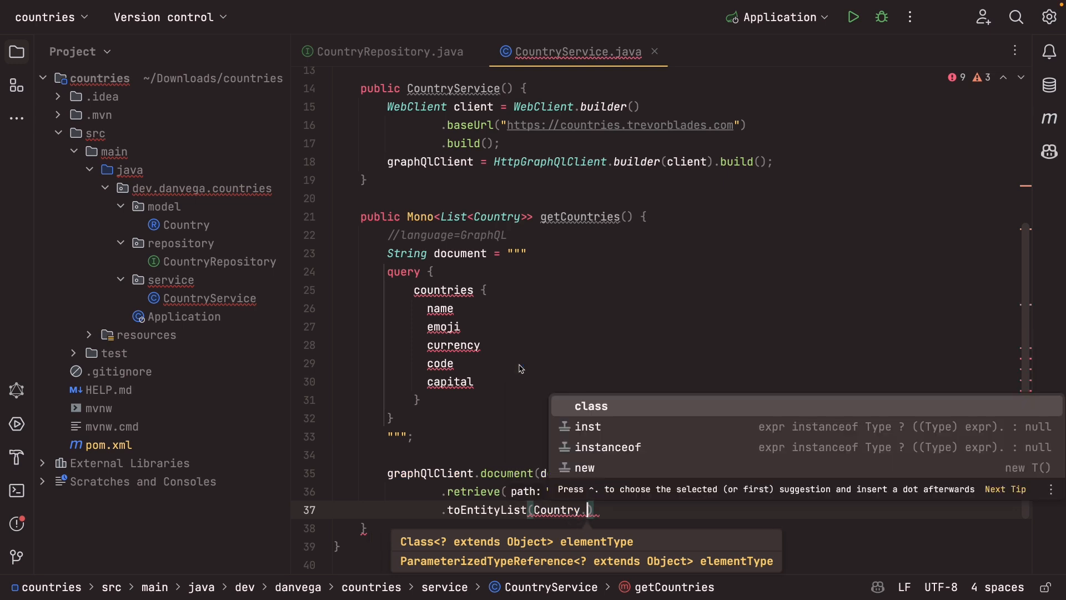
text(cla)
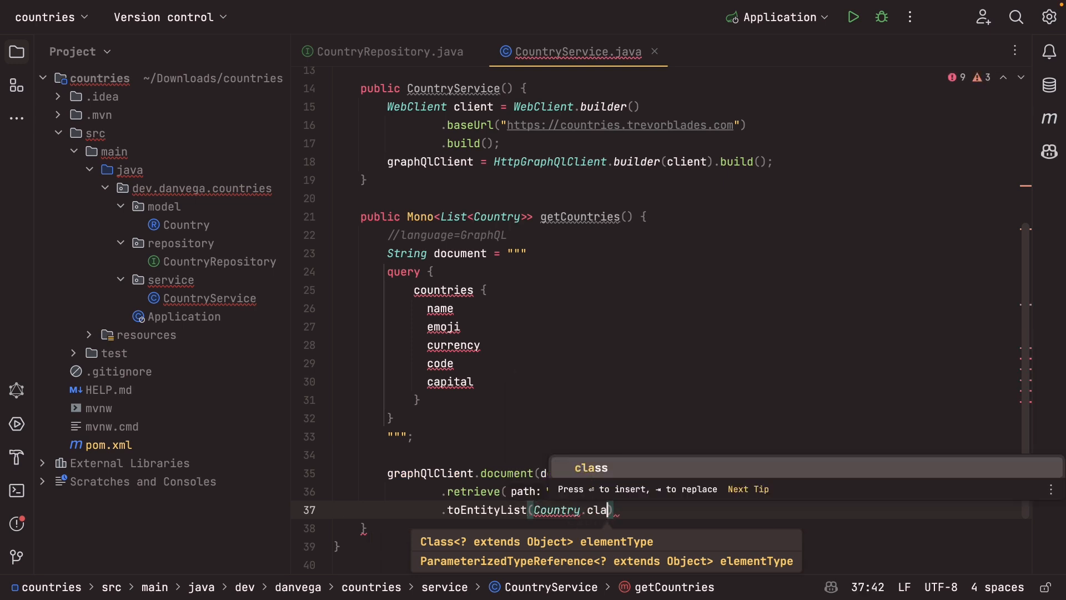
key(Tab)
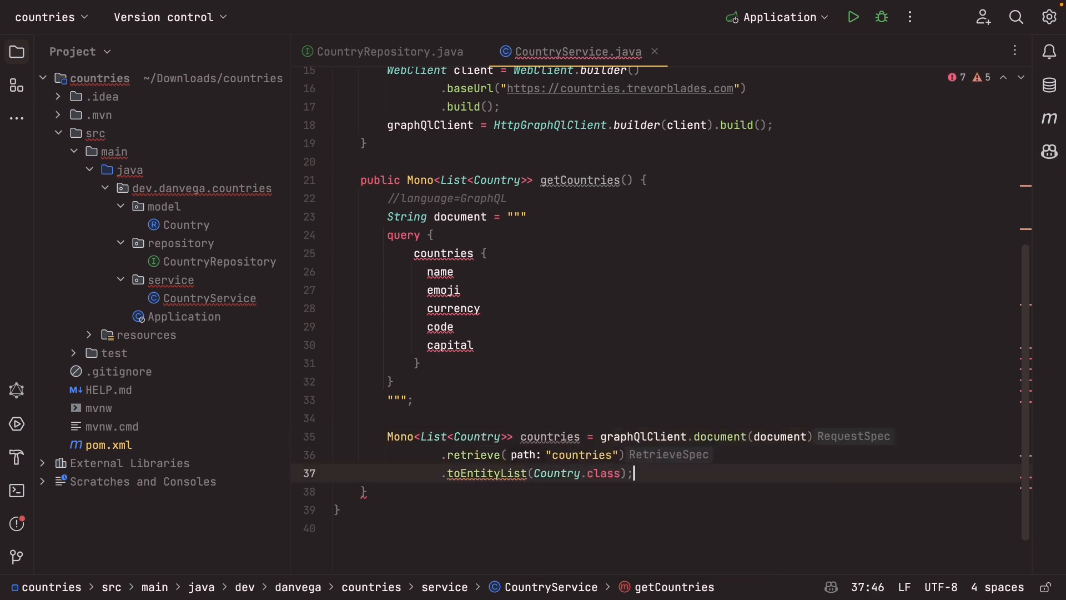
text(return cou)
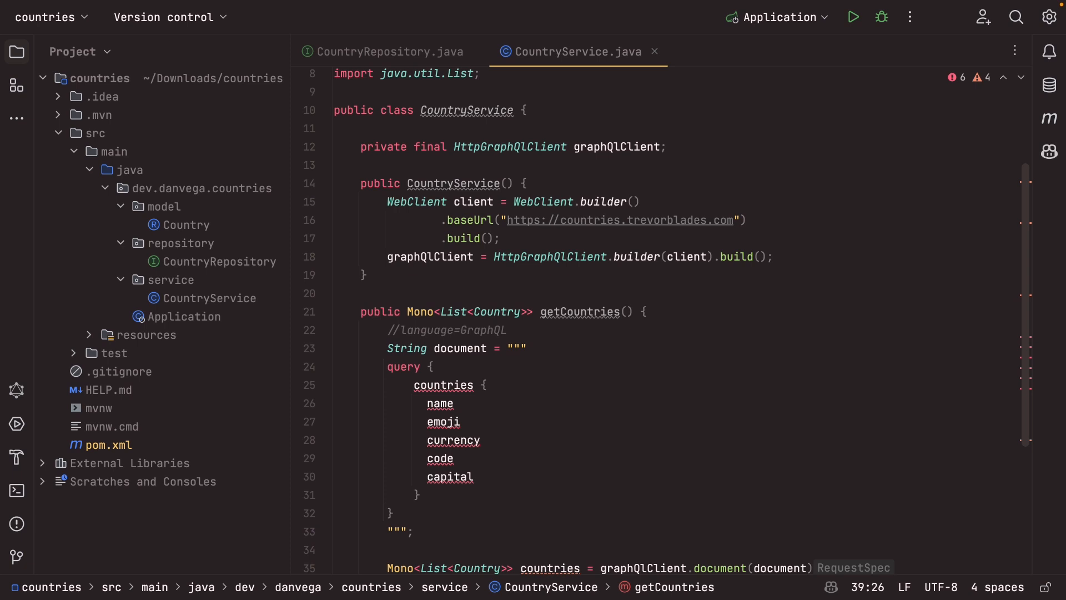
click(388, 51)
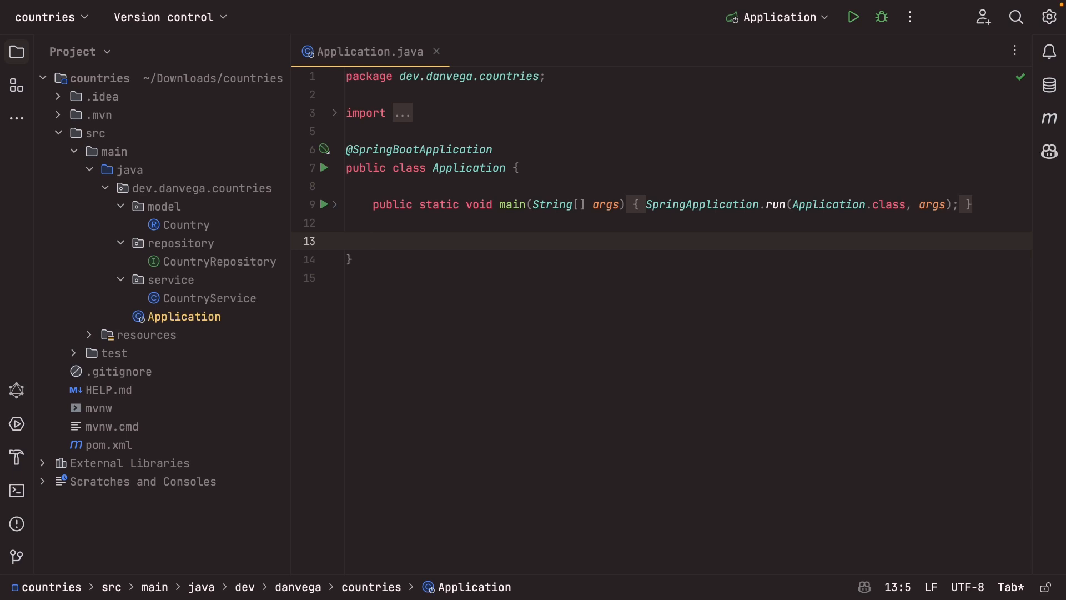
click(373, 241)
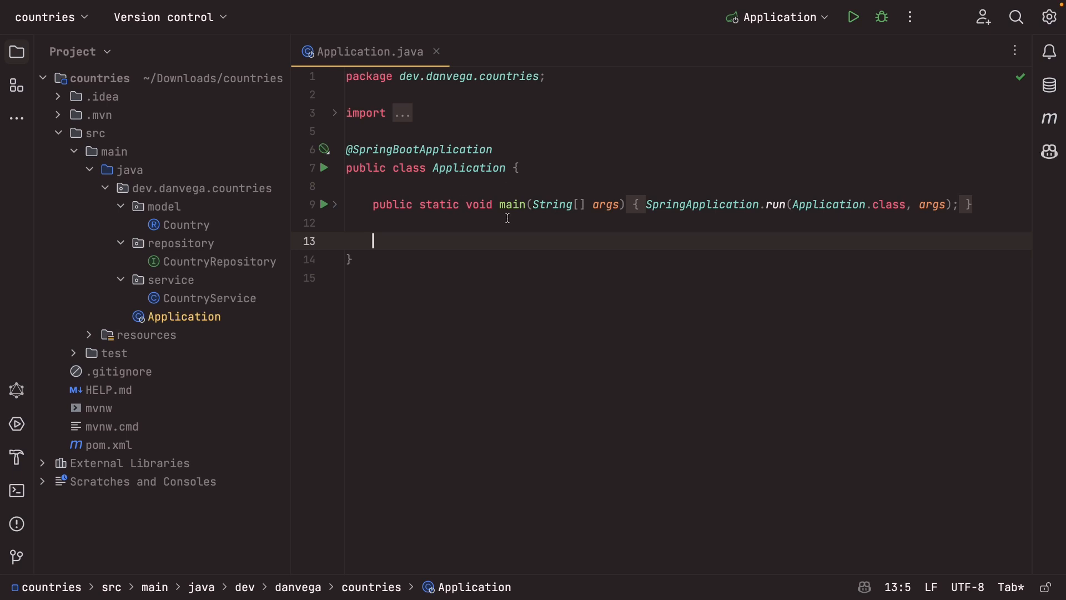
text(@Bean)
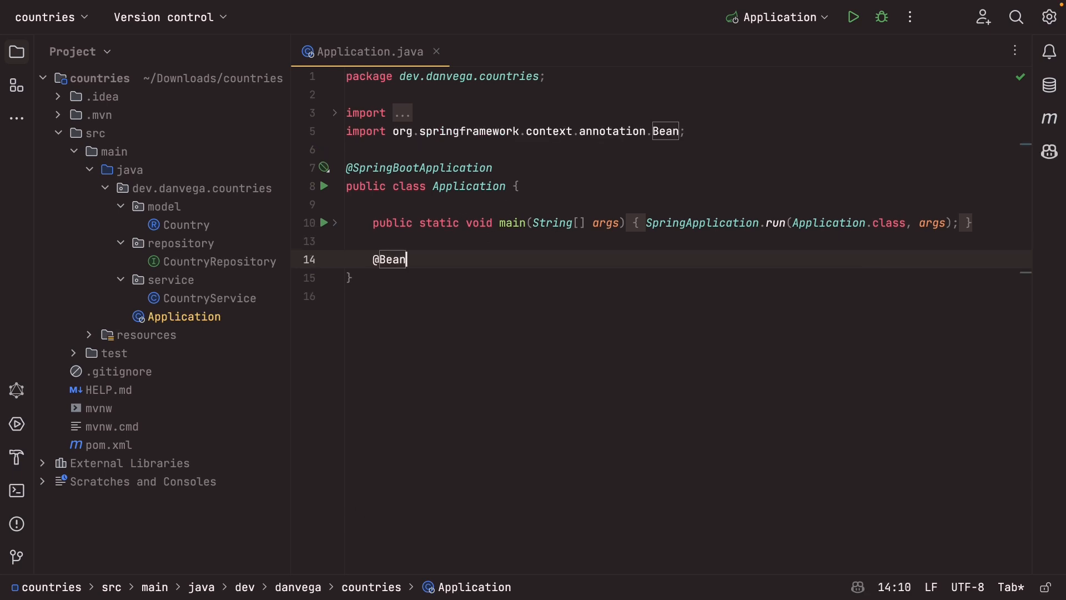
text(CommandLineRunner commandLineRunner() {)
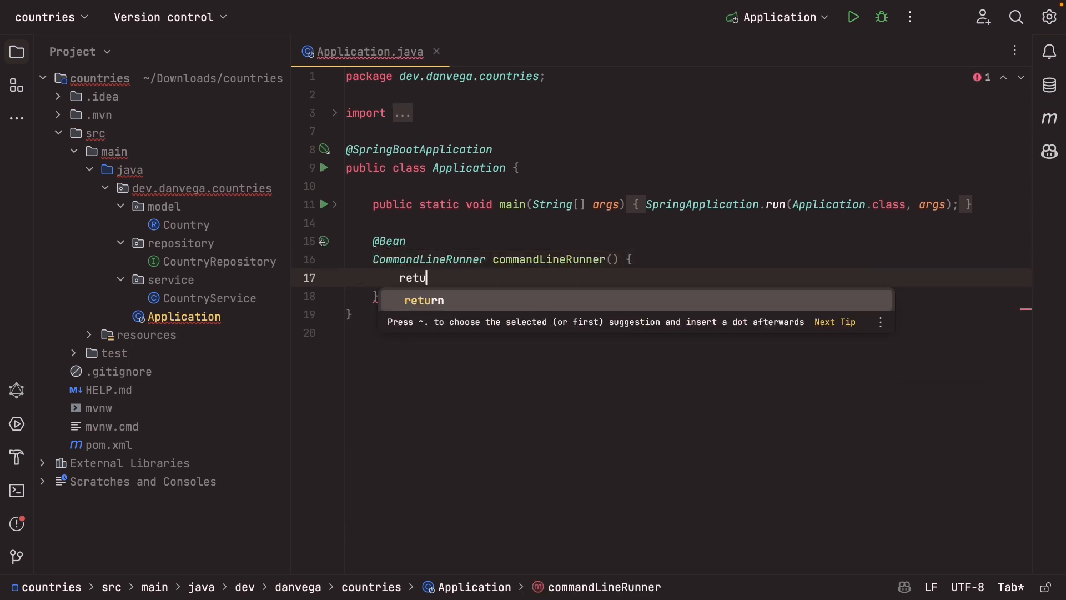
text(return args -> {)
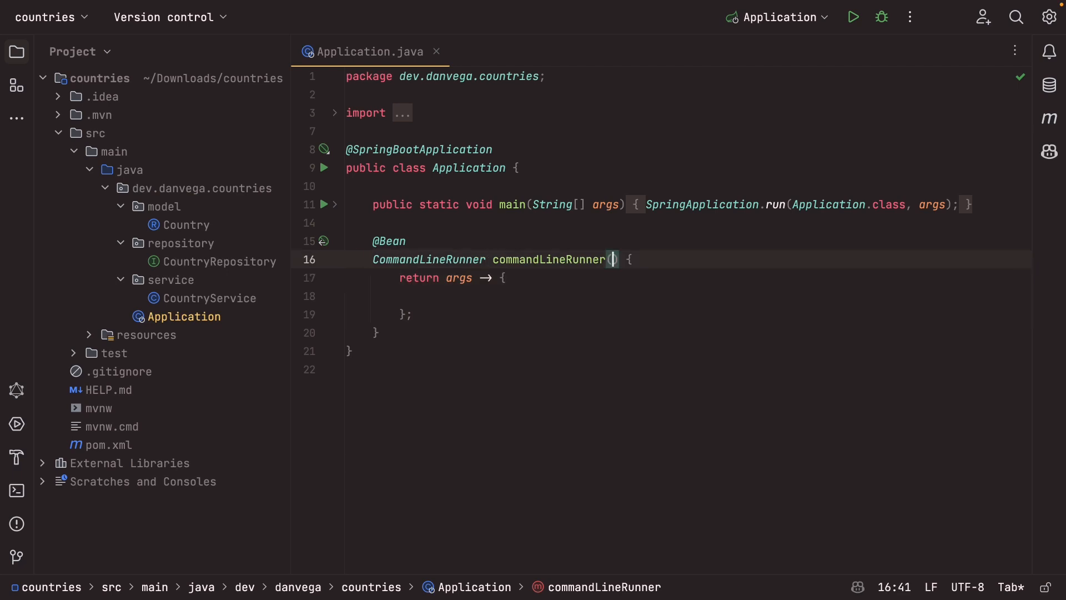
text(Country)
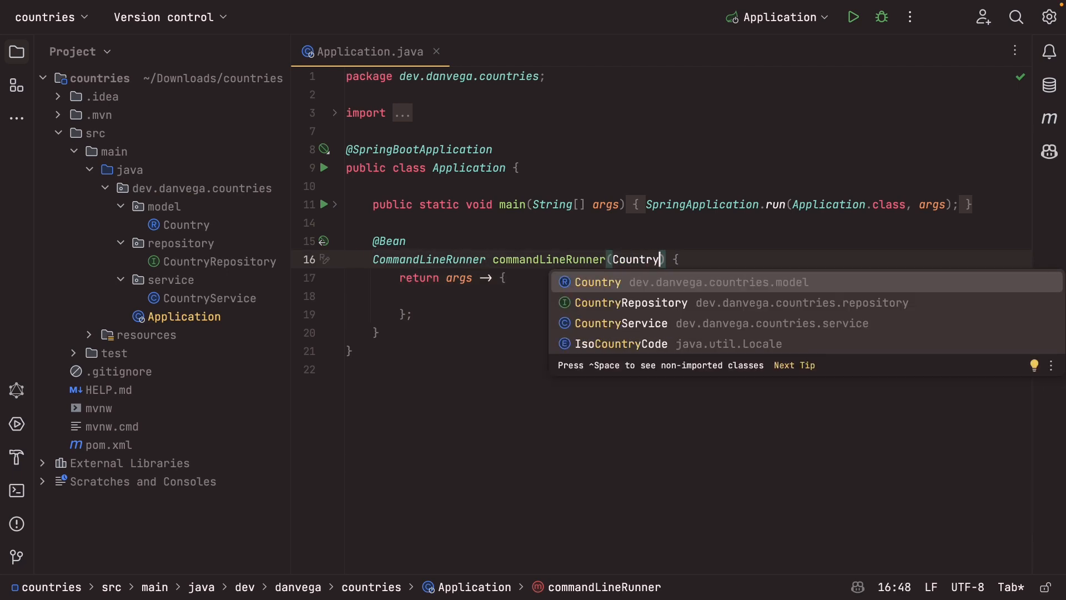
click(621, 323)
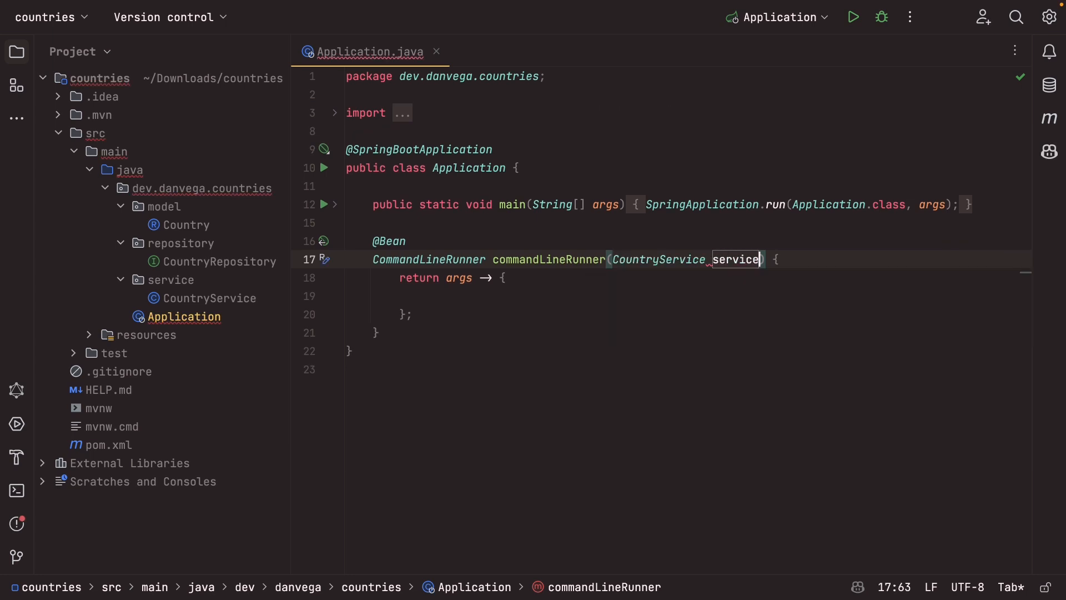
text(, CountryRepository repository)
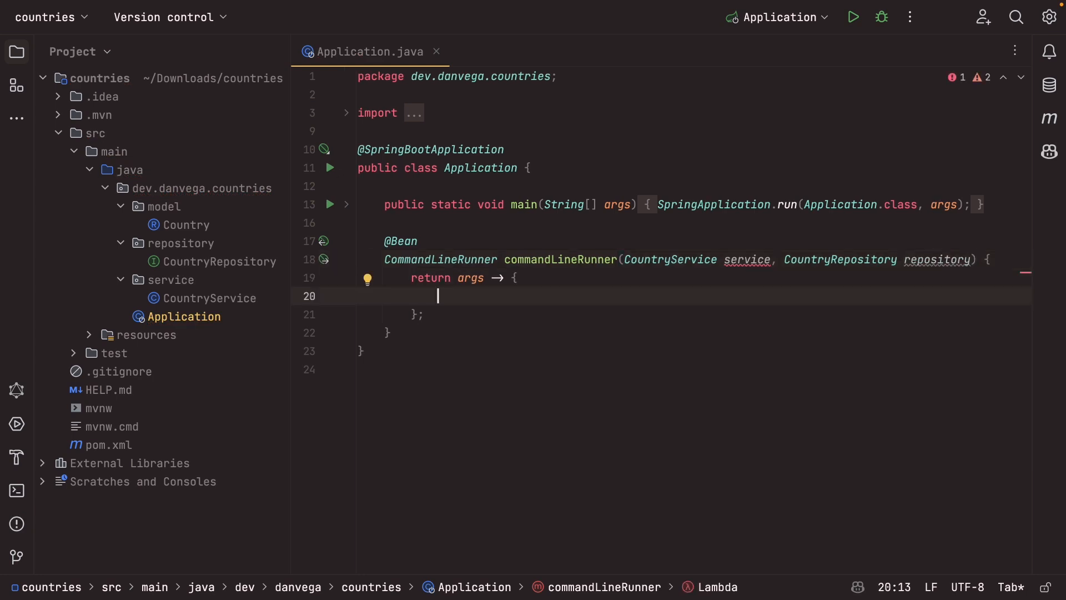
Step: Fetch service.getCountries() into countries and subscribe, saving the response with repository::saveAll
text(s)
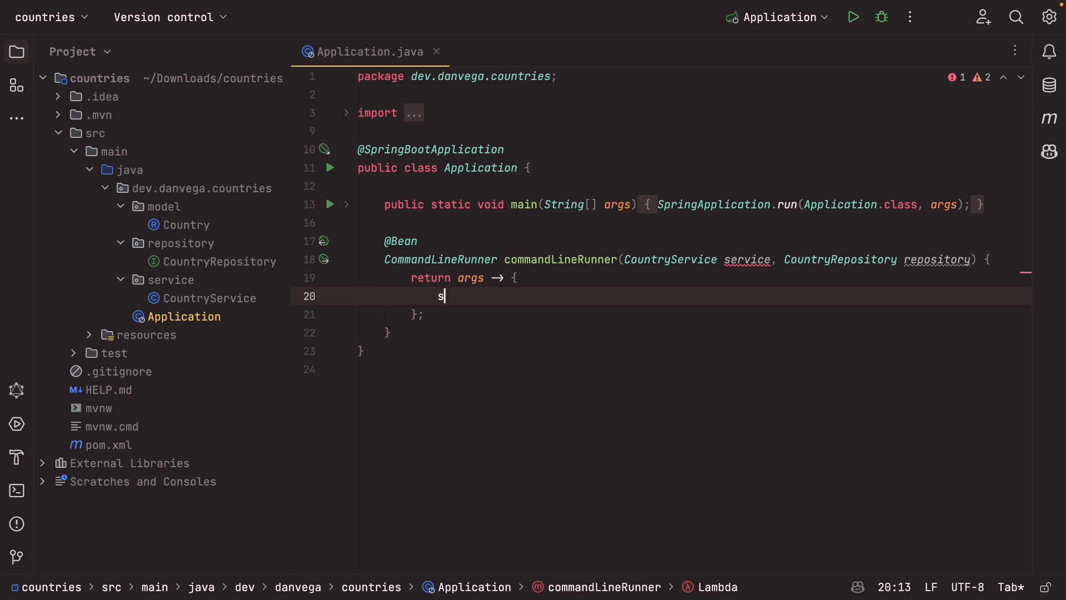
text(ervice.getCountries();)
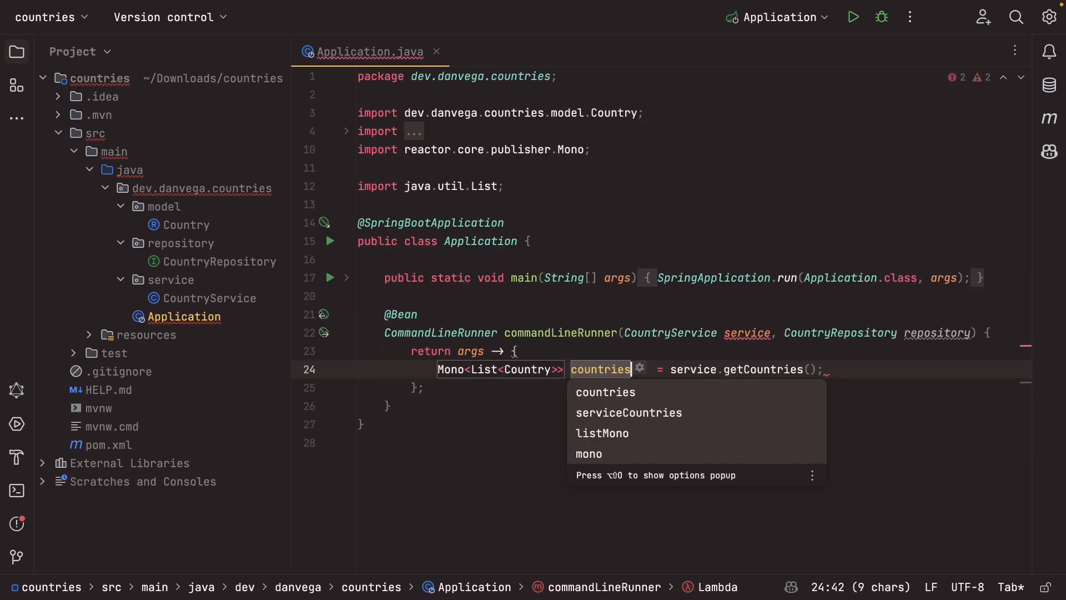
key(Enter)
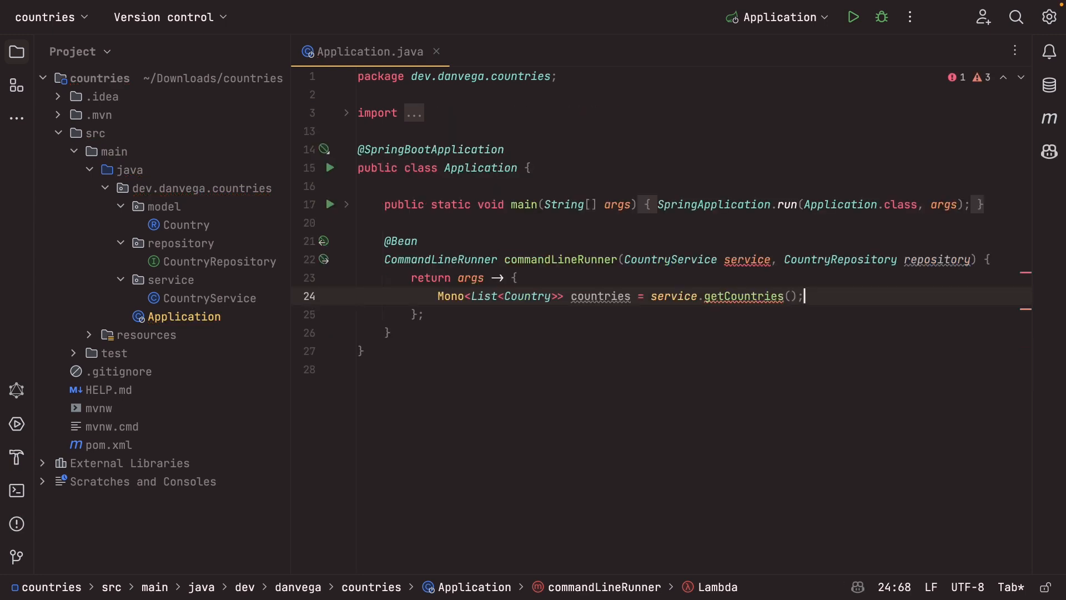
key(Enter)
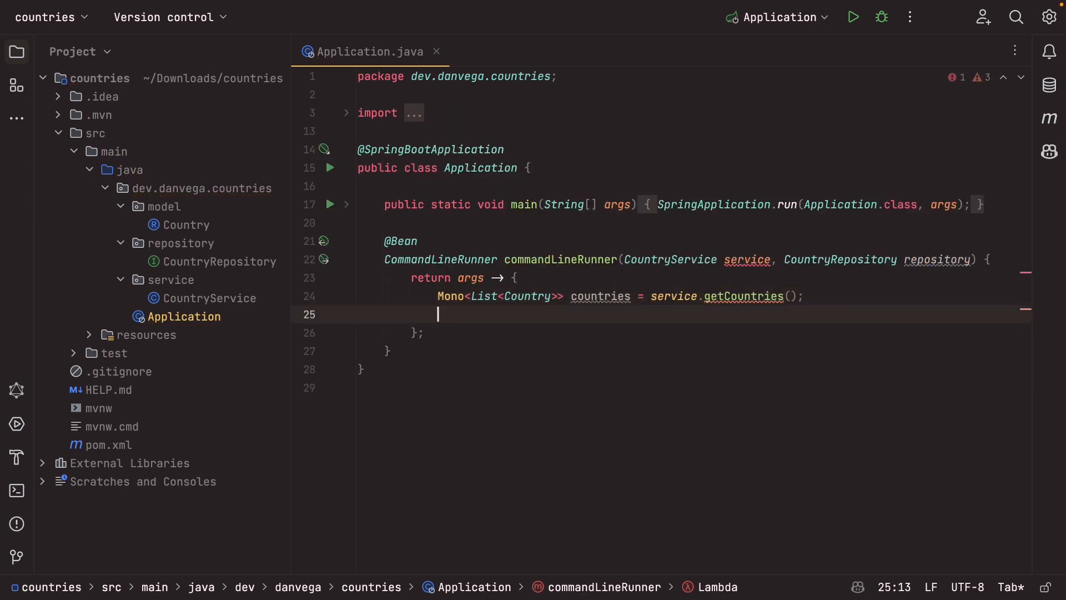
text(coun)
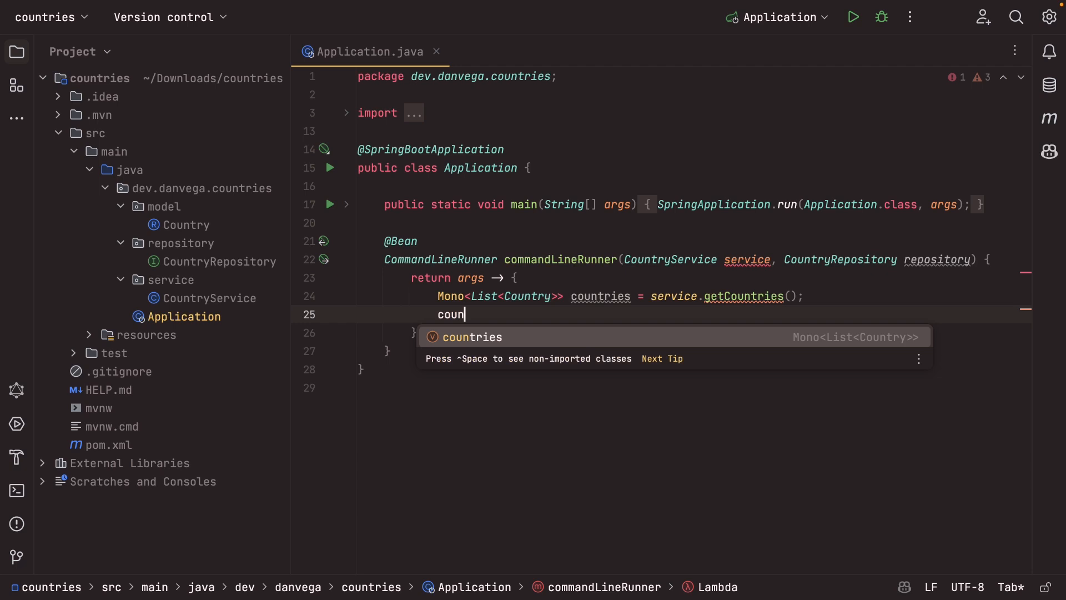
text(tries.subscribe();)
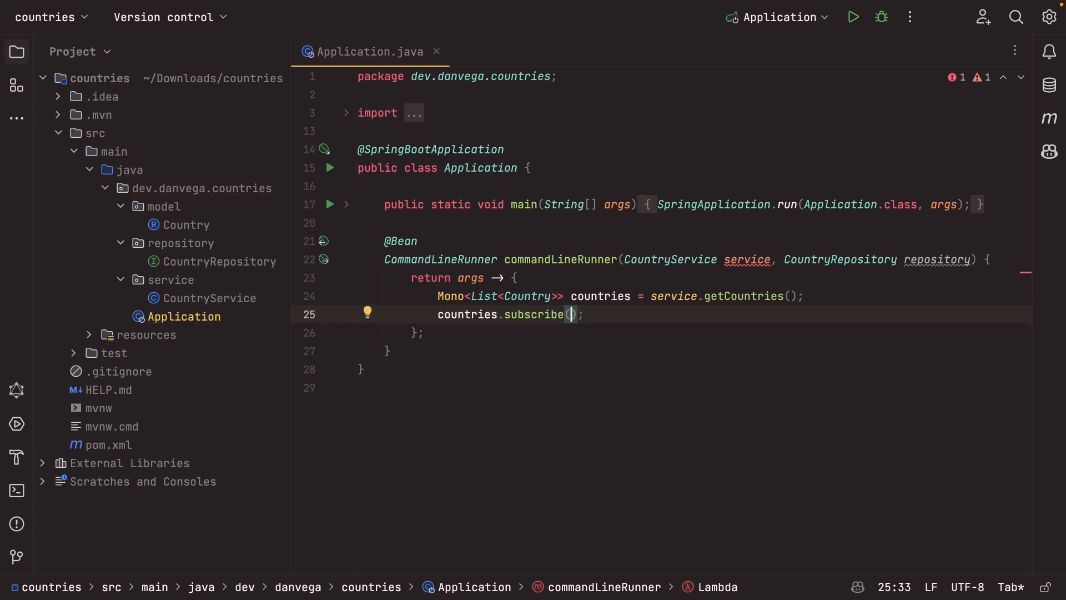
text(response -> {)
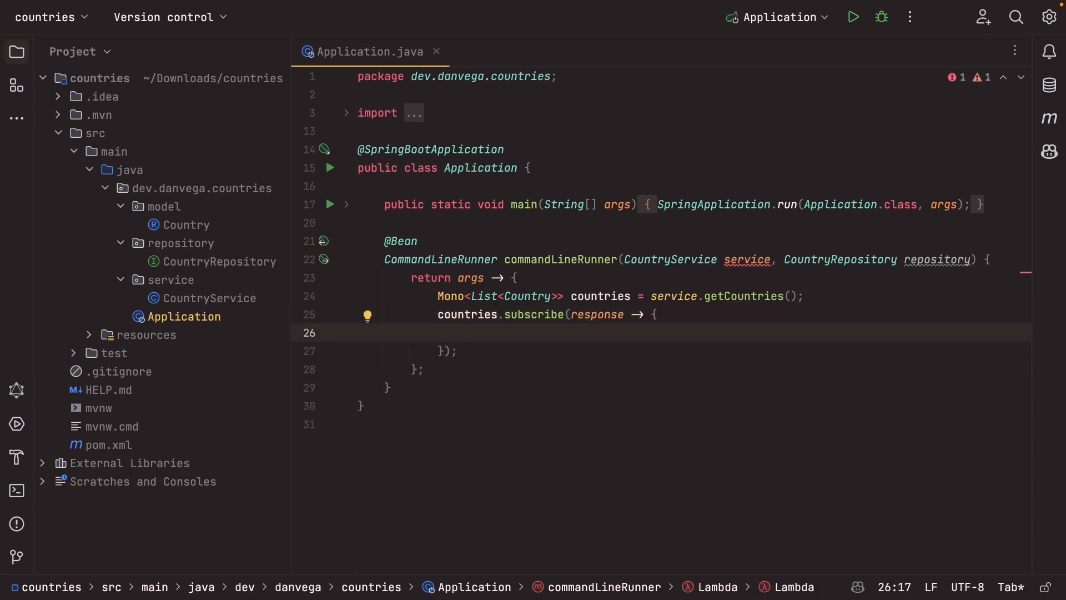
text(repository.save()
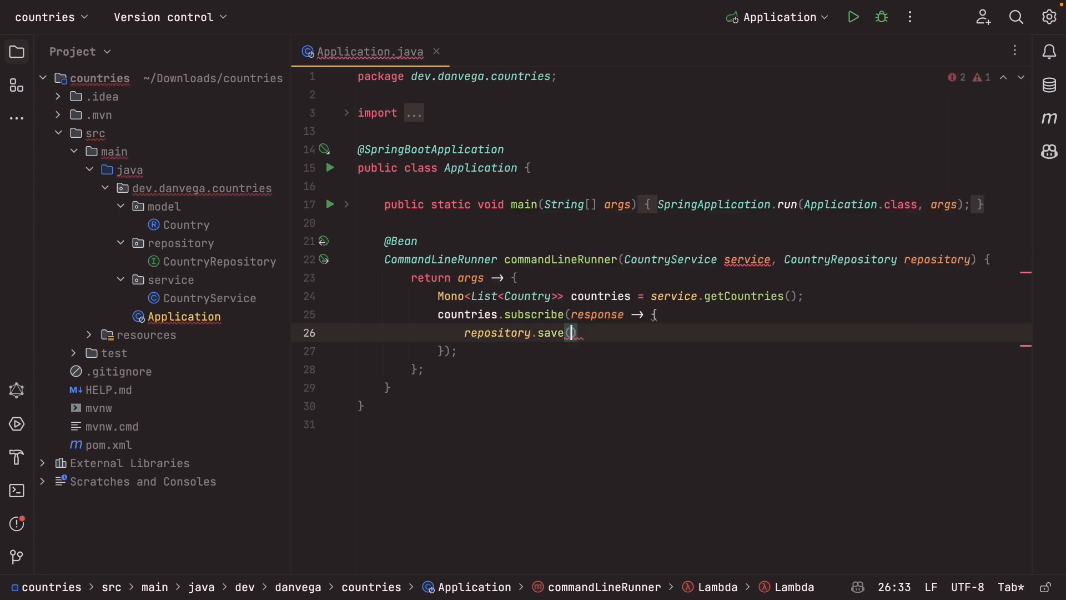
text(All)
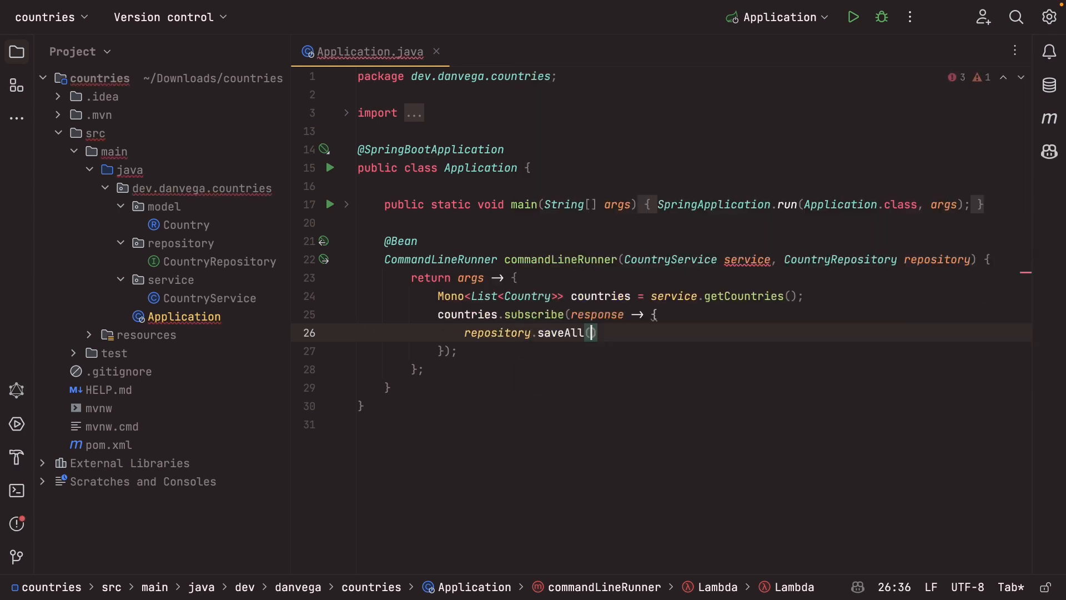
text(rep)
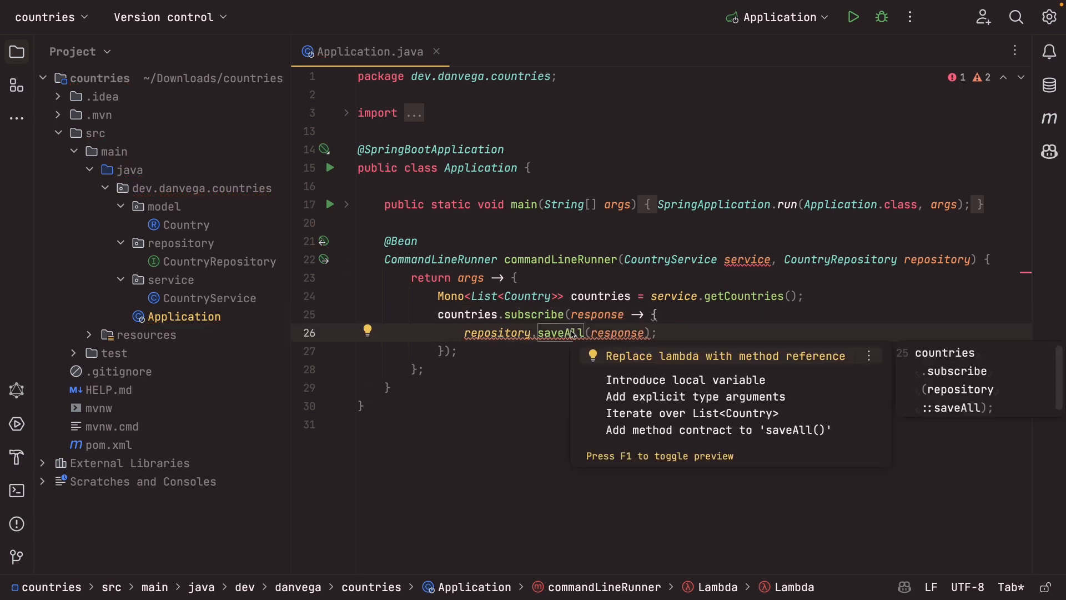
click(726, 356)
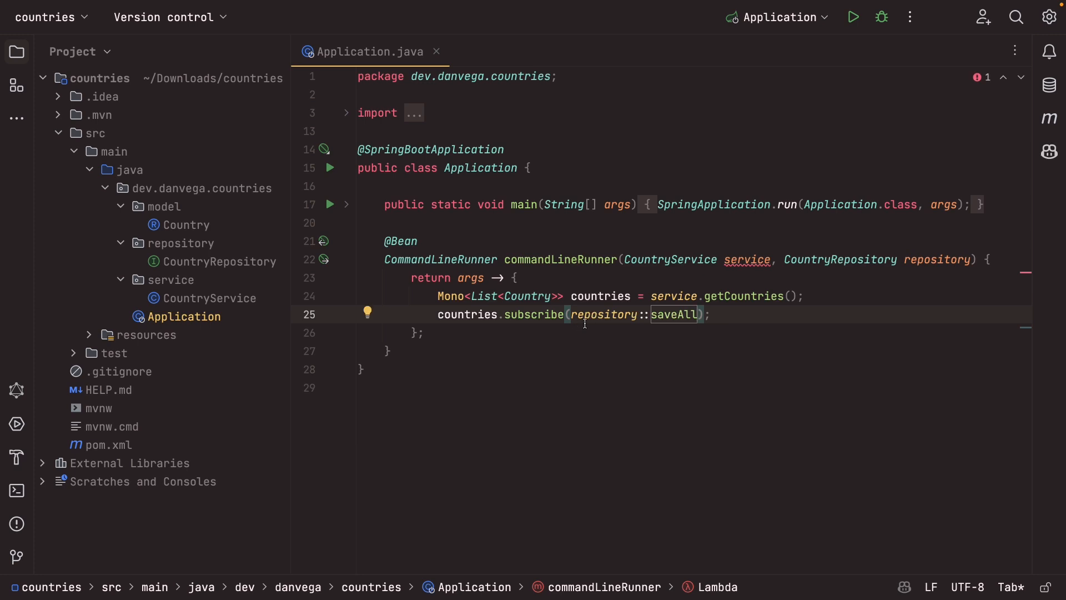
mouse_move(764, 314)
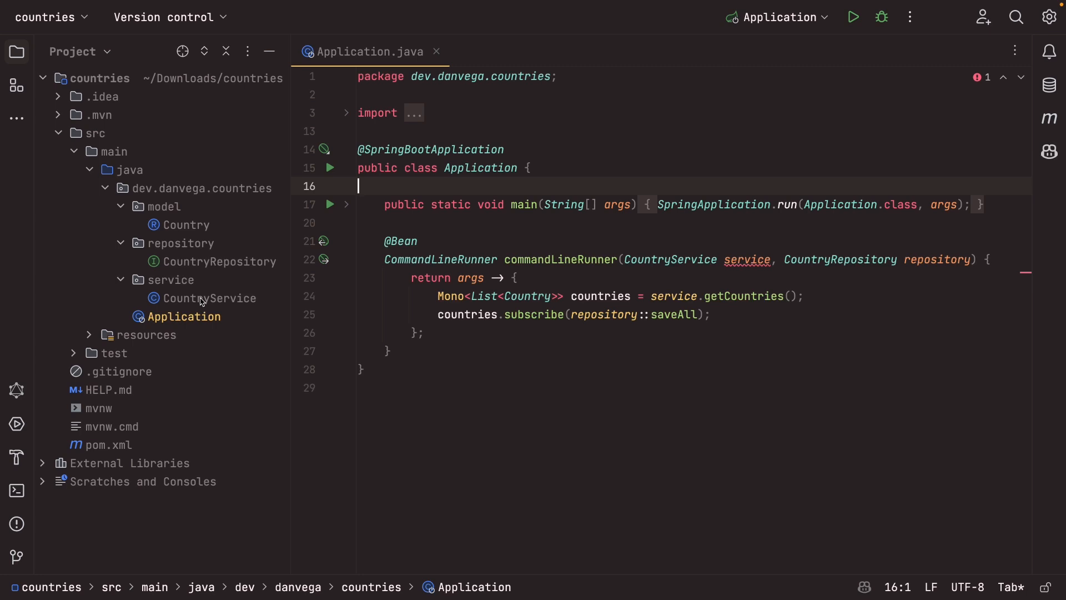
double_click(209, 298)
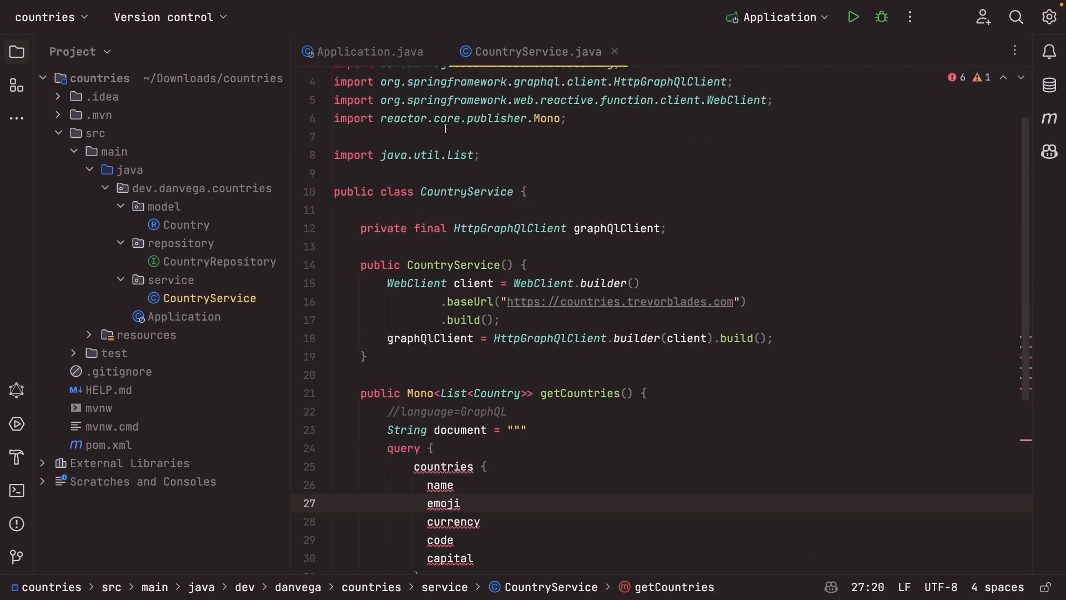
text(@Se)
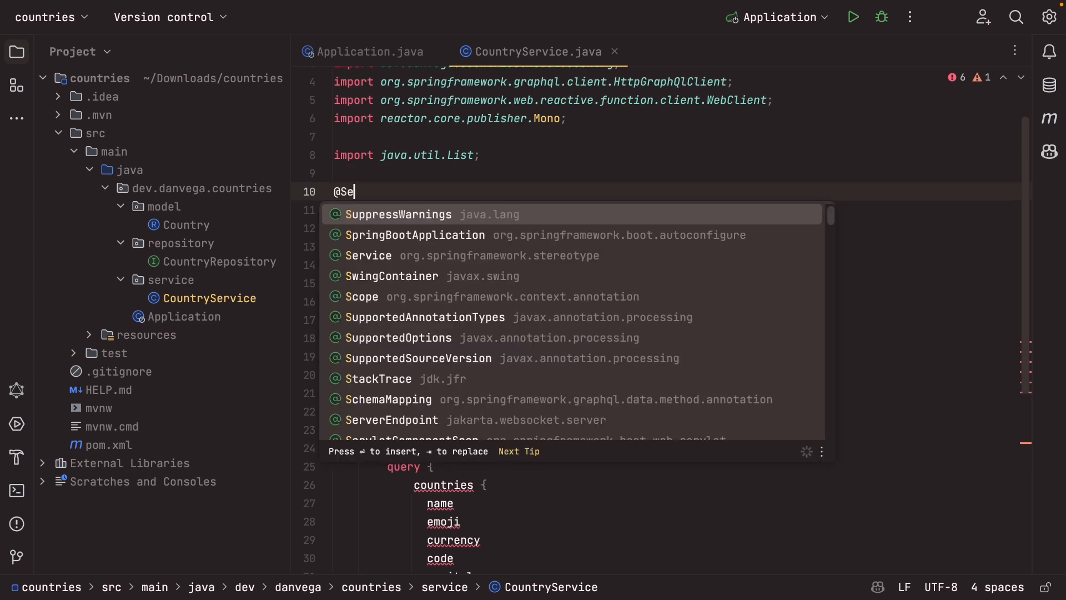
click(371, 52)
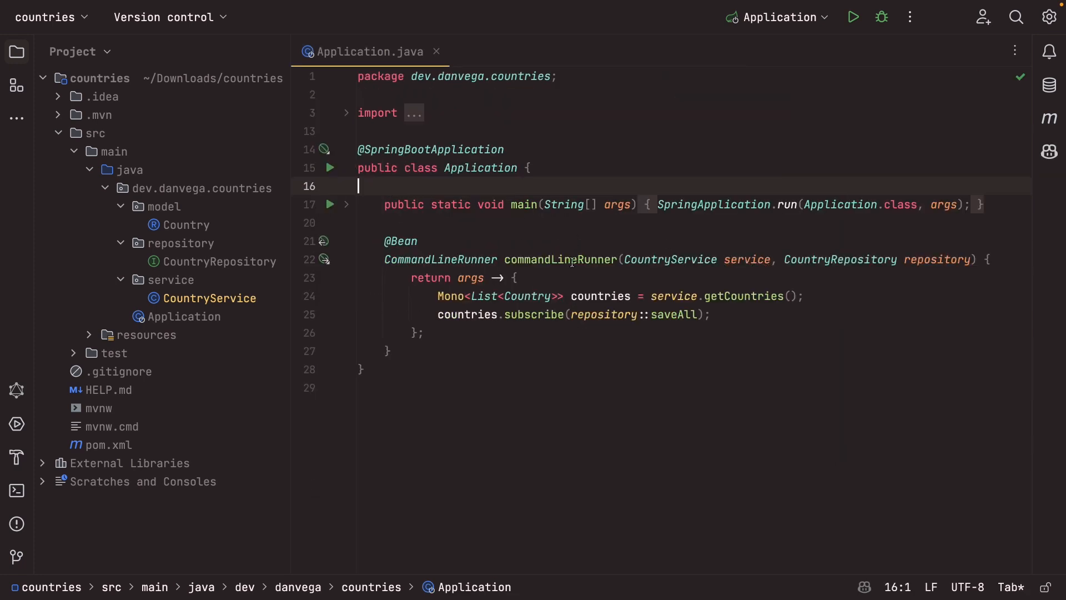
click(89, 335)
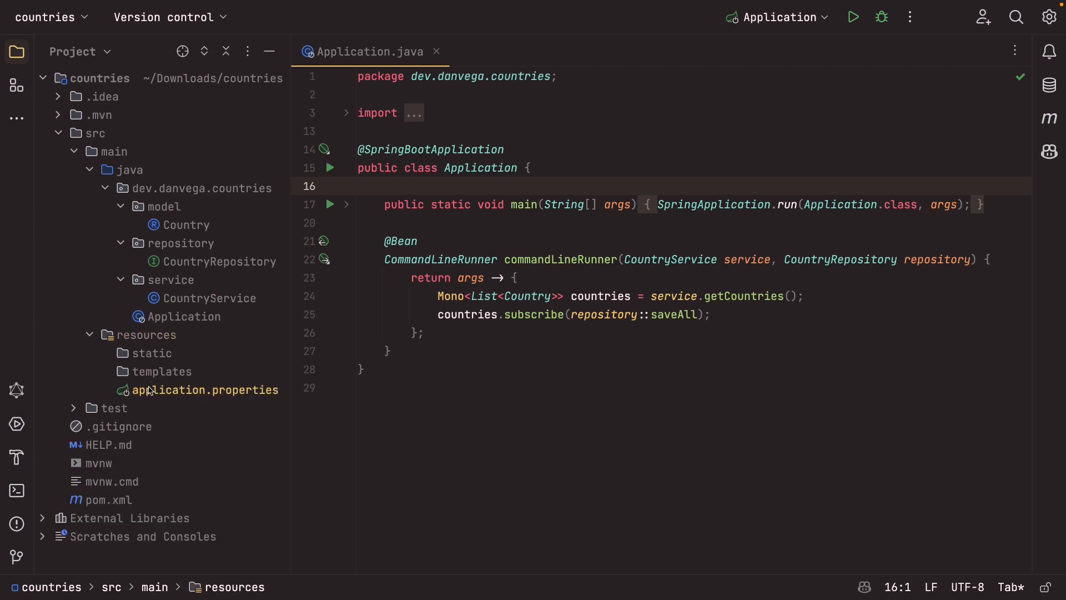
Step: Set spring.datasource.generate-unique-name=false and spring.datasource.name=countries in application.properties
double_click(204, 390)
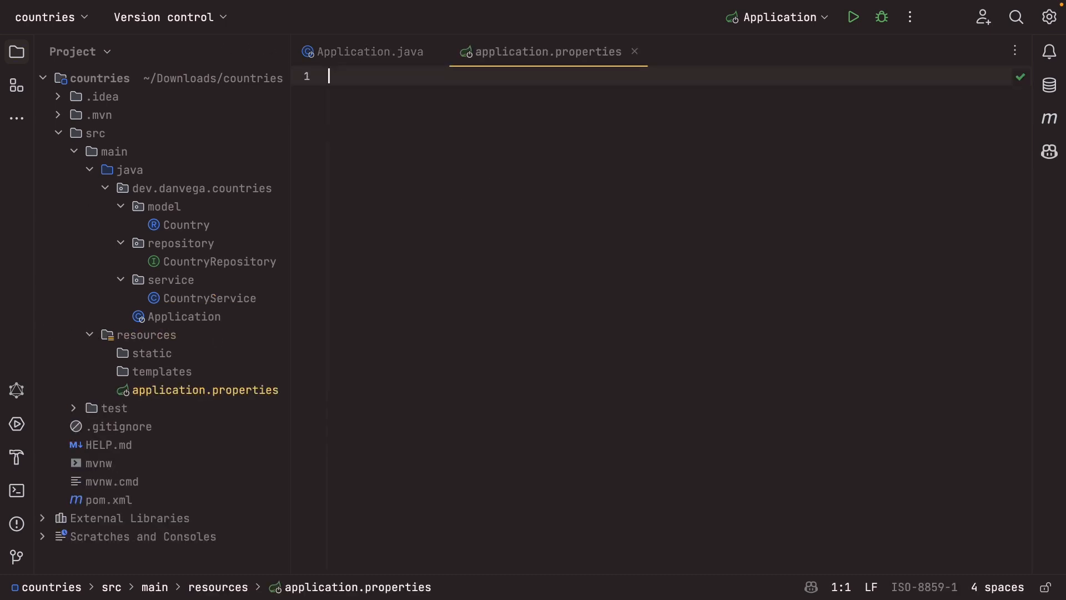
text(generate-unique-name=false)
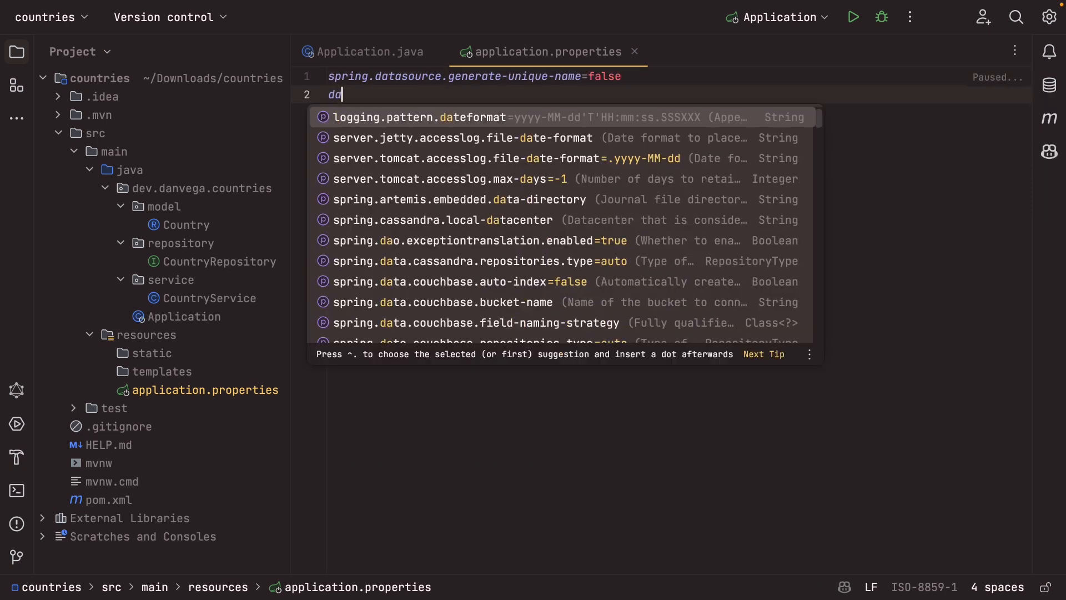
text(atasource.name=countries)
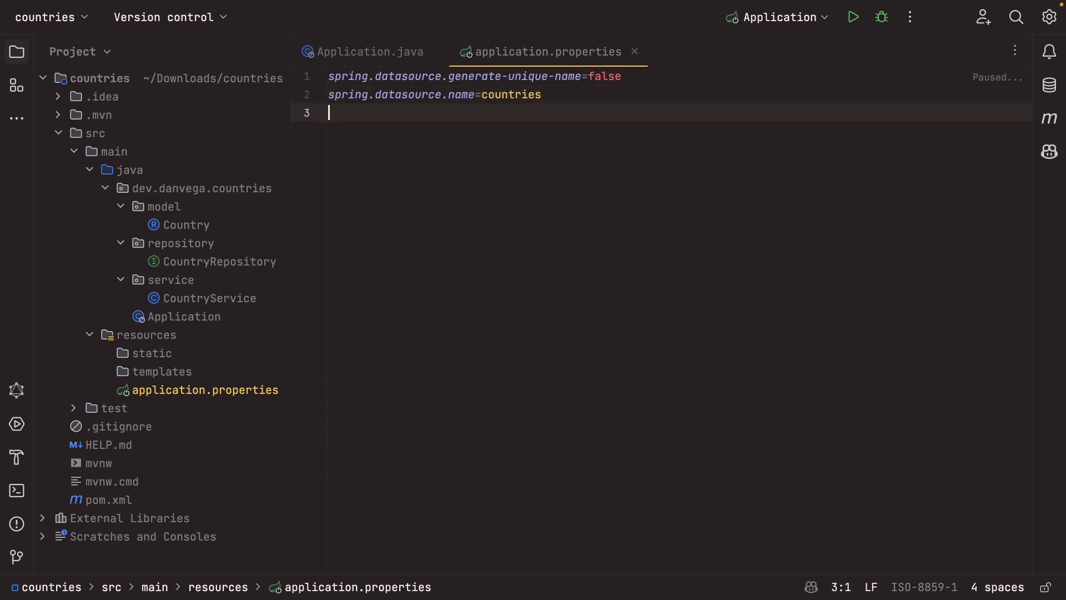
text(h2)
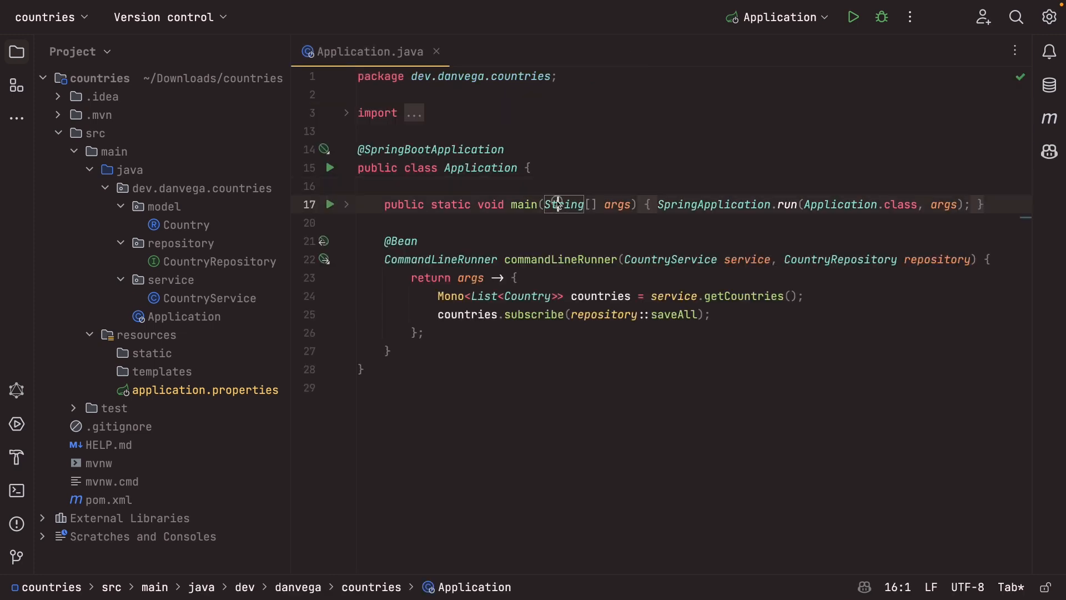
Step: Run 'Application' from the gutter icon, hitting a missing COUNTRY table error
click(330, 205)
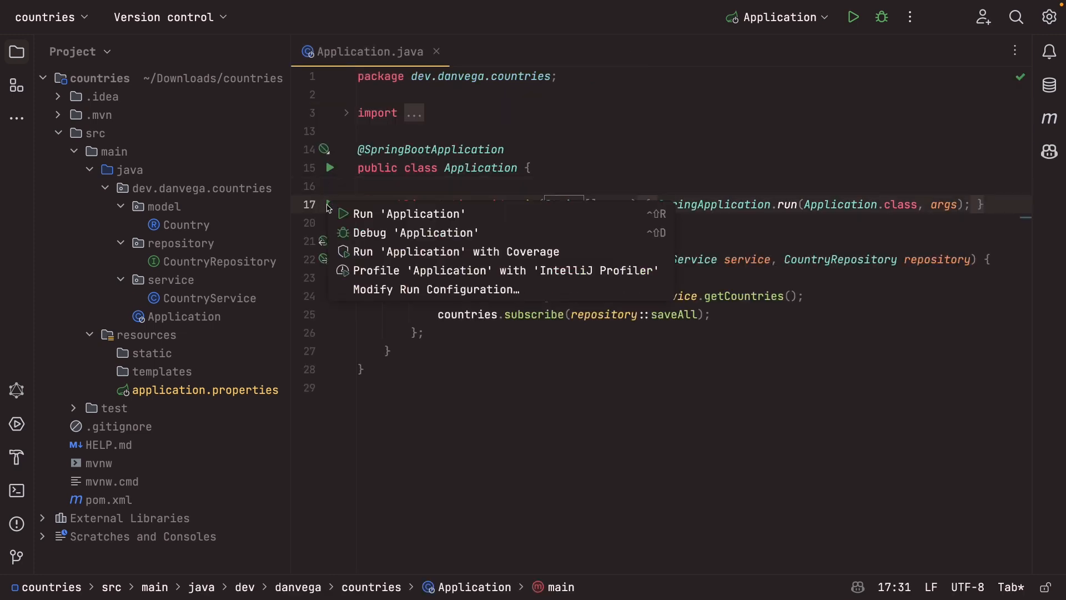
click(408, 214)
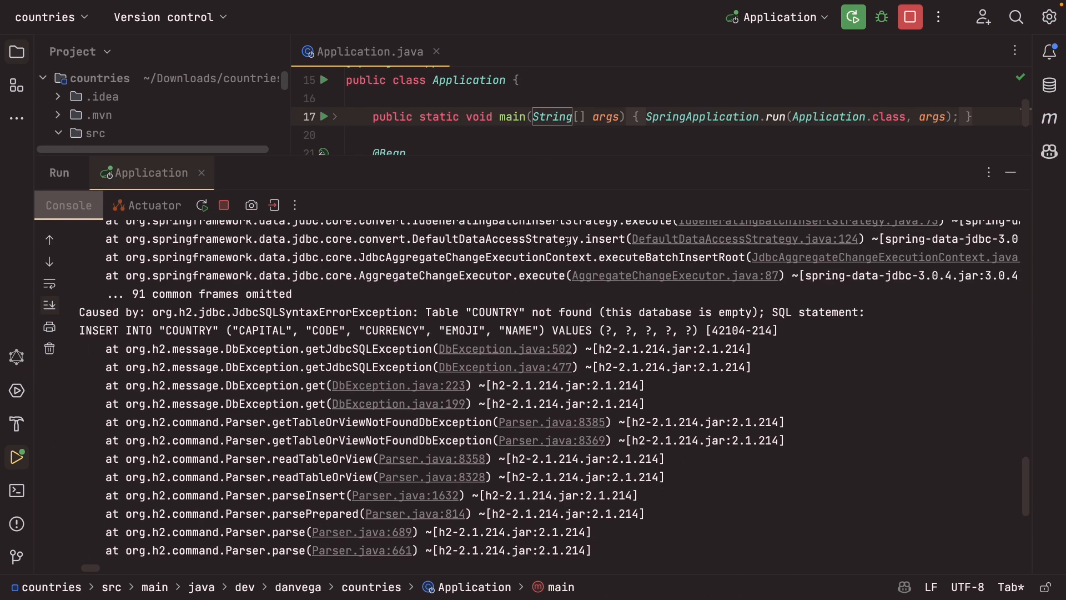
mouse_move(599, 157)
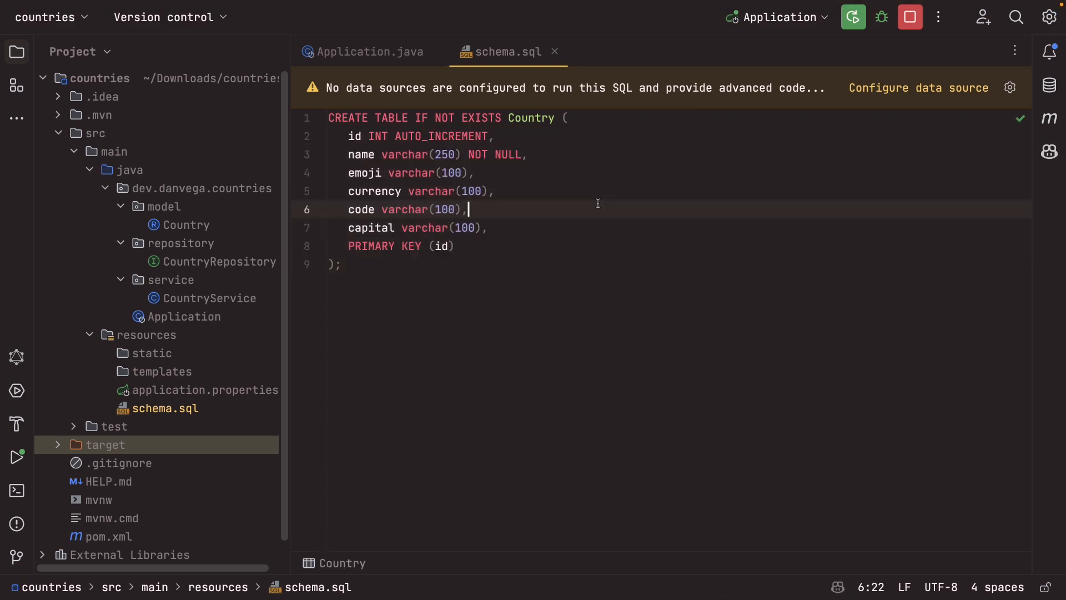
click(364, 52)
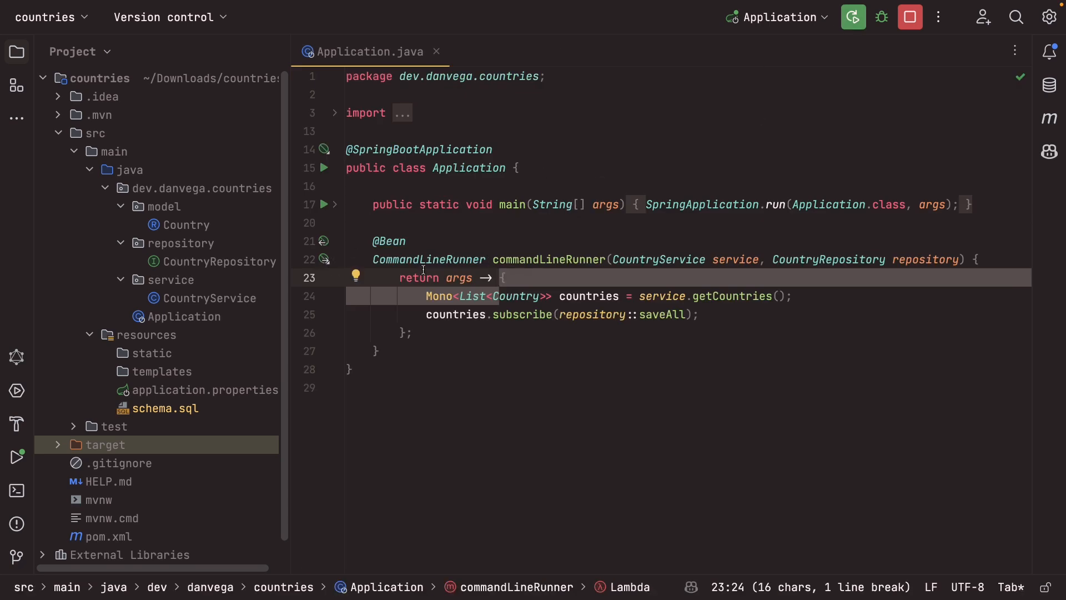
Step: Relaunch the Spring Boot application from IntelliJ so it picks up the new schema.sql
click(853, 17)
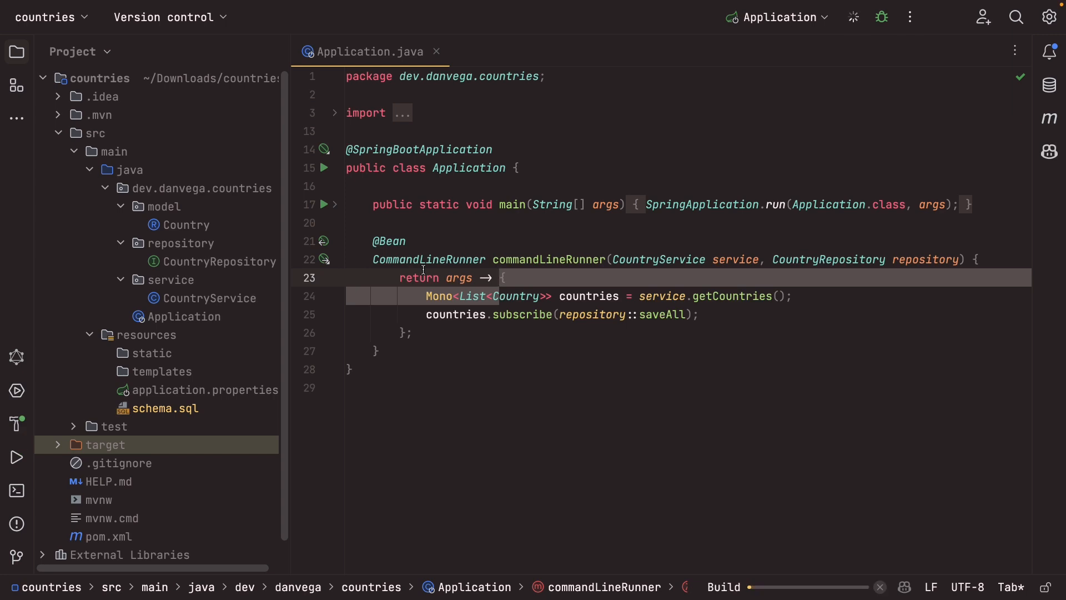
click(853, 17)
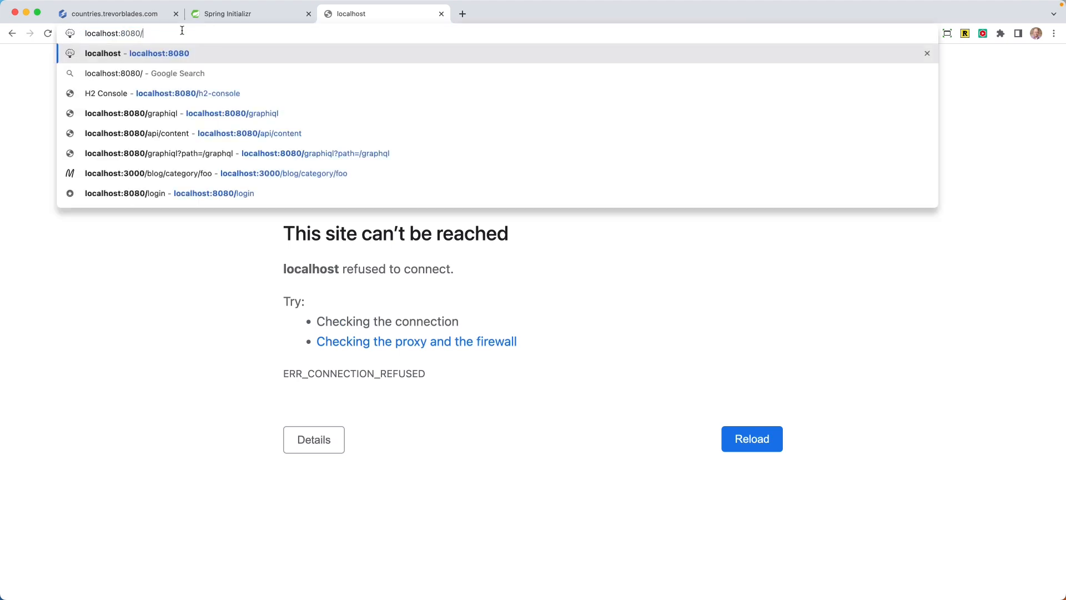
Step: Connect H2 Console to jdbc:h2:mem:countries and run SELECT * FROM COUNTRY to browse saved countries
click(105, 92)
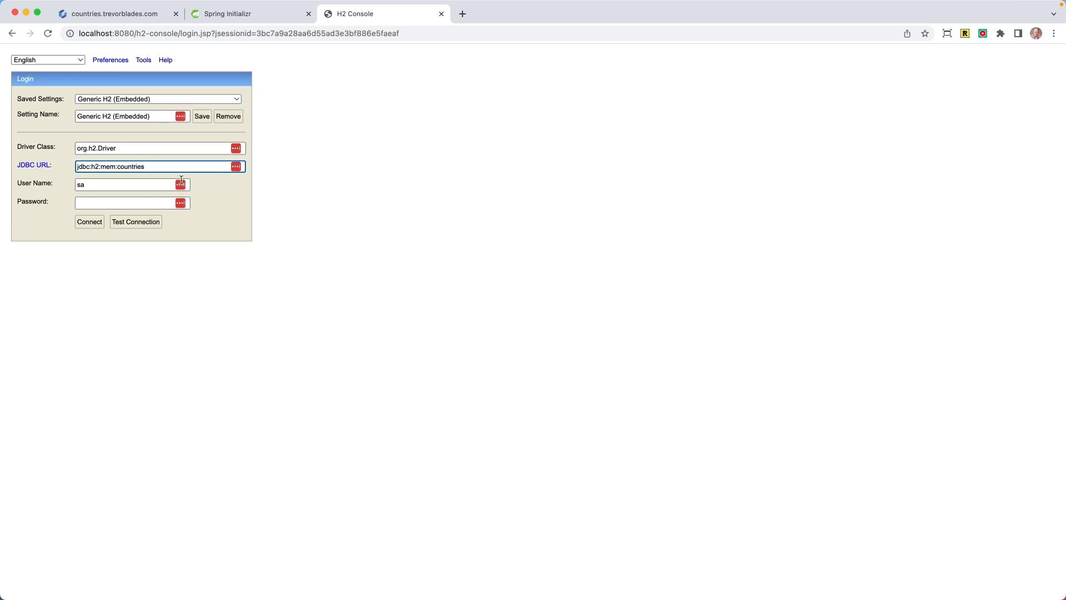
click(89, 221)
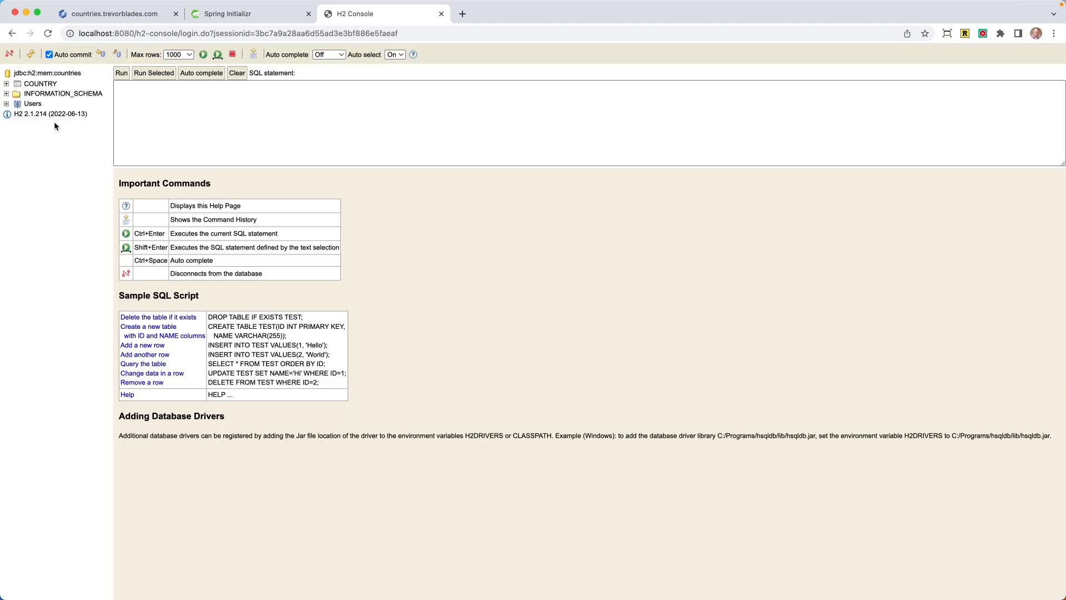
text(SELECT * FROM COUNTRY)
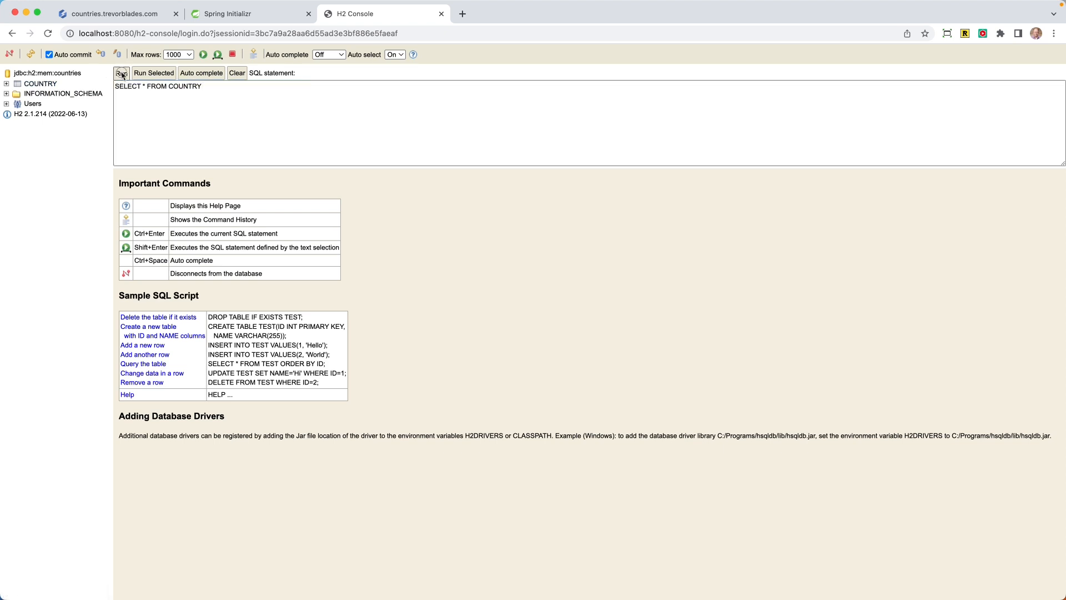
click(122, 73)
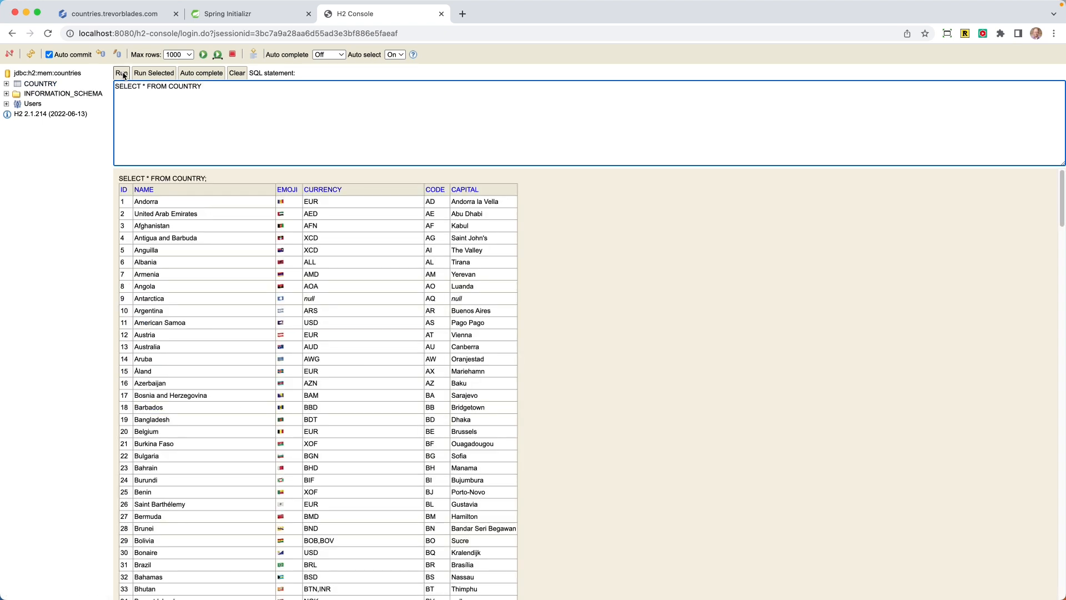
scroll(down, 3)
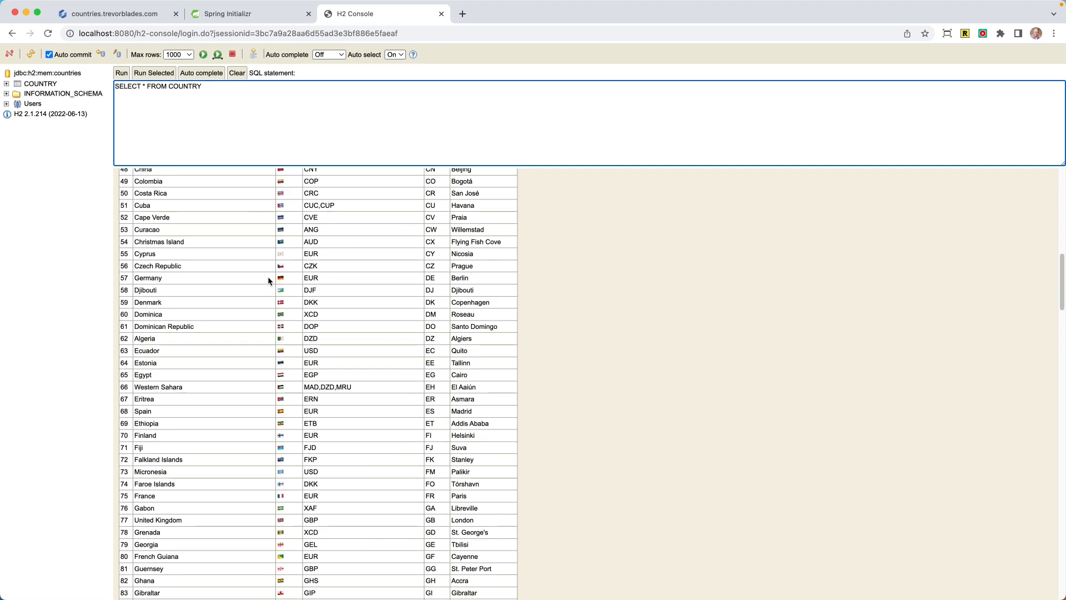
scroll(down, 3)
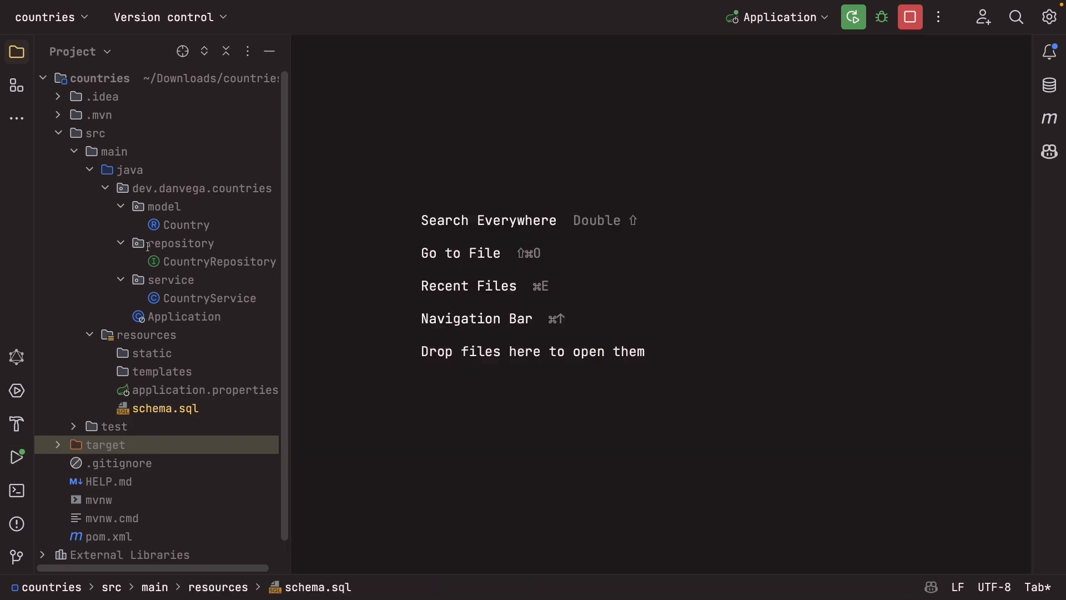
Step: Review CountryService's finished getCountries() code, then bring Application.java back to the front
double_click(209, 298)
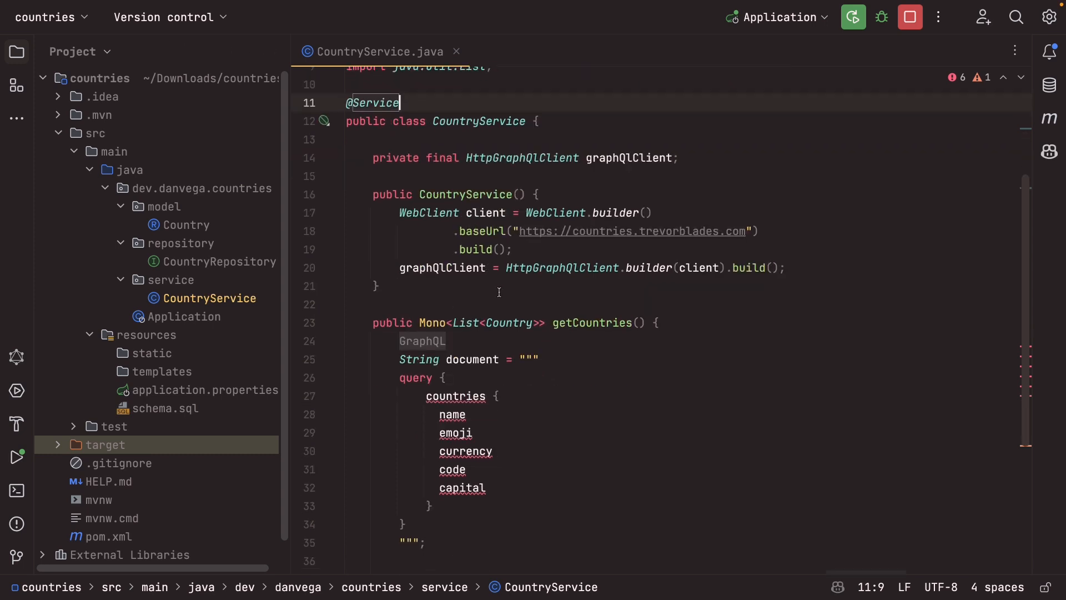
scroll(down, 3)
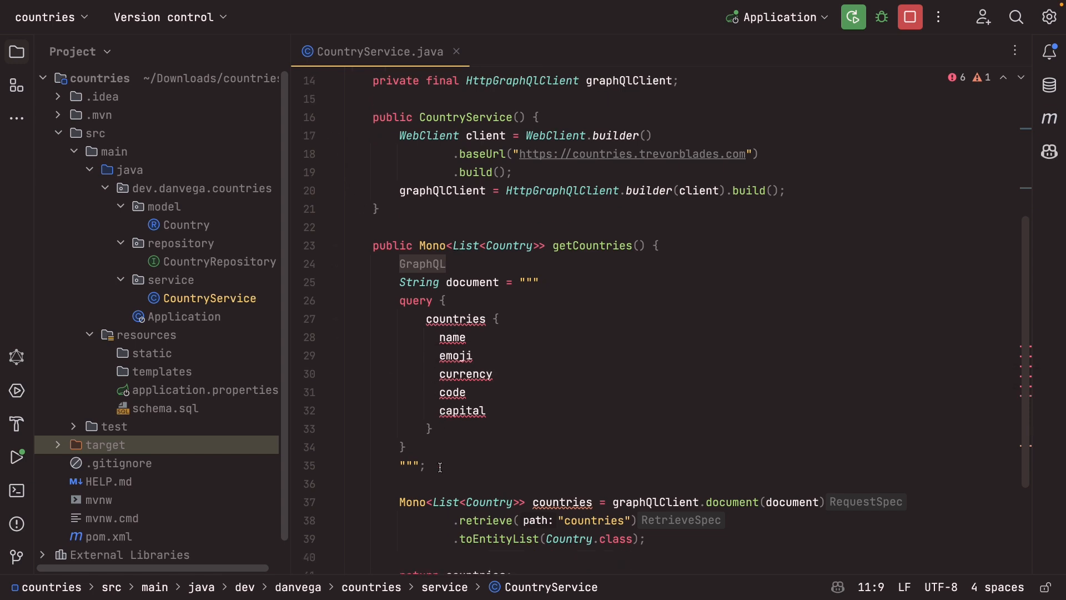
scroll(down, 3)
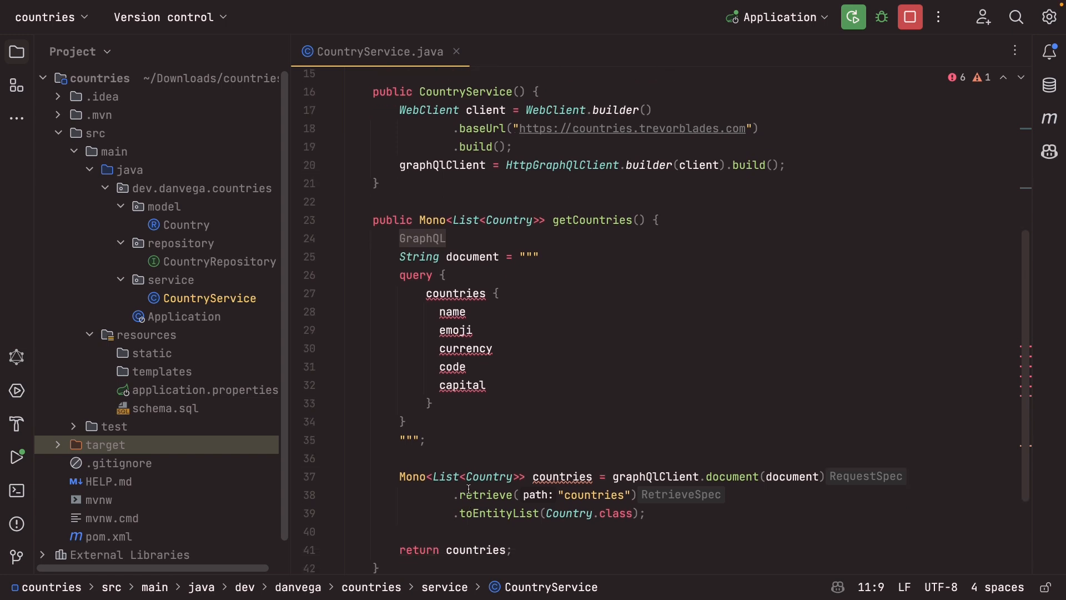
scroll(down, 3)
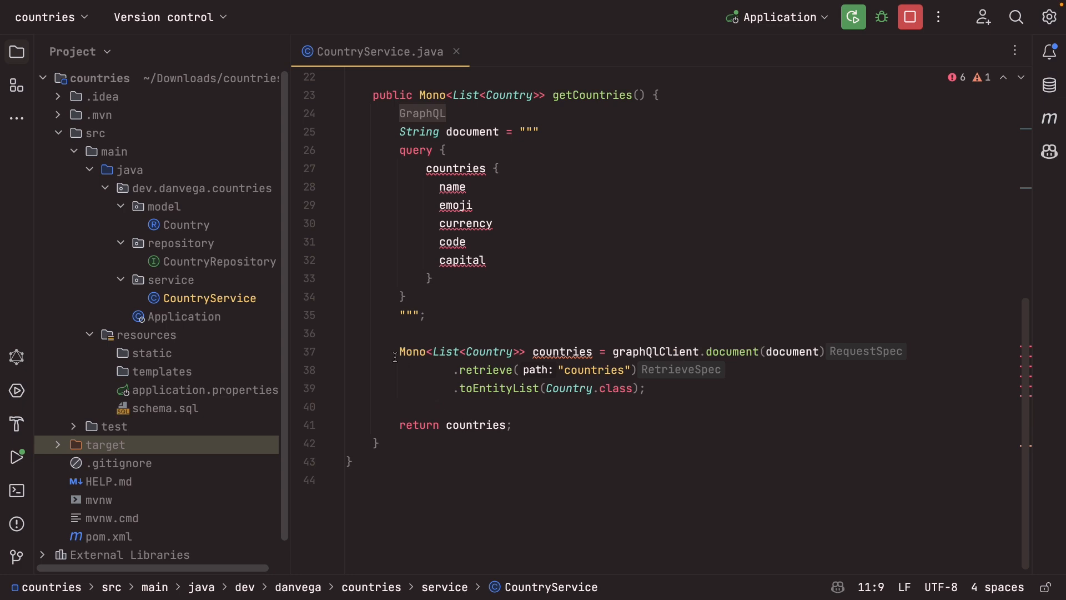
mouse_move(521, 282)
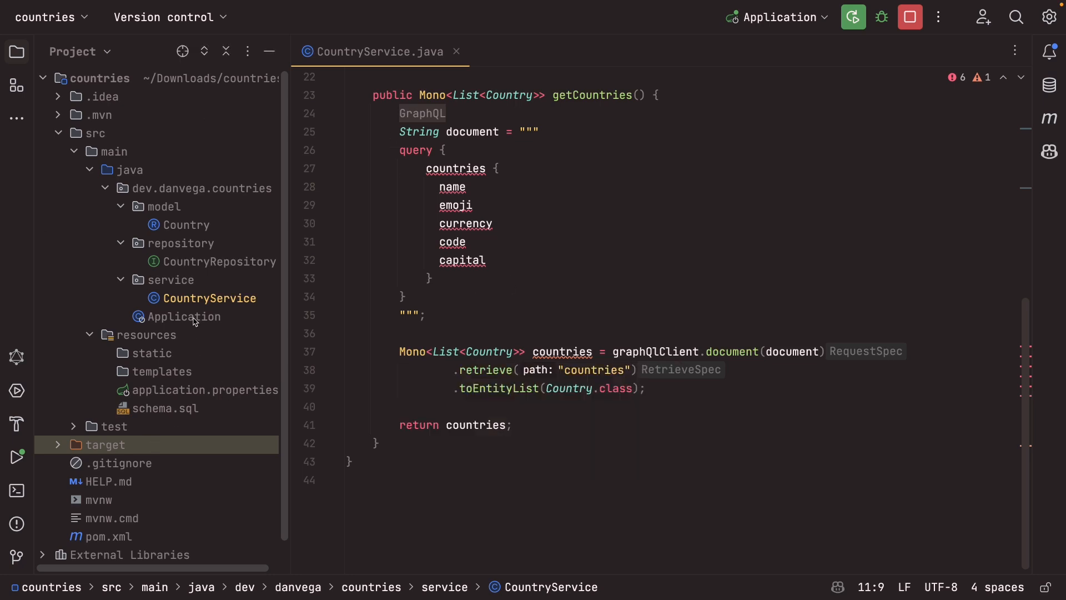
click(184, 317)
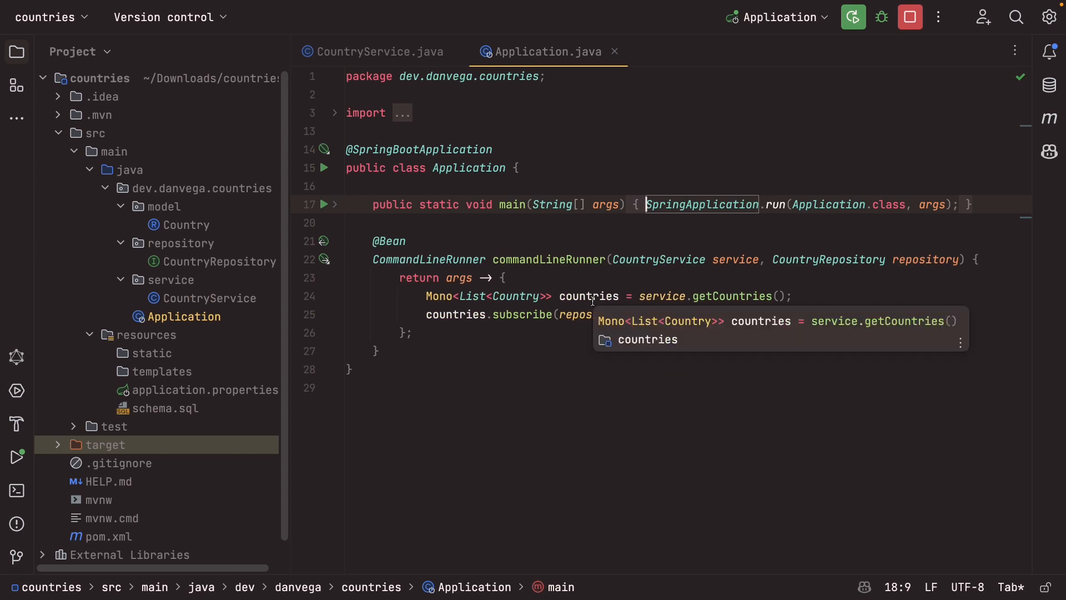